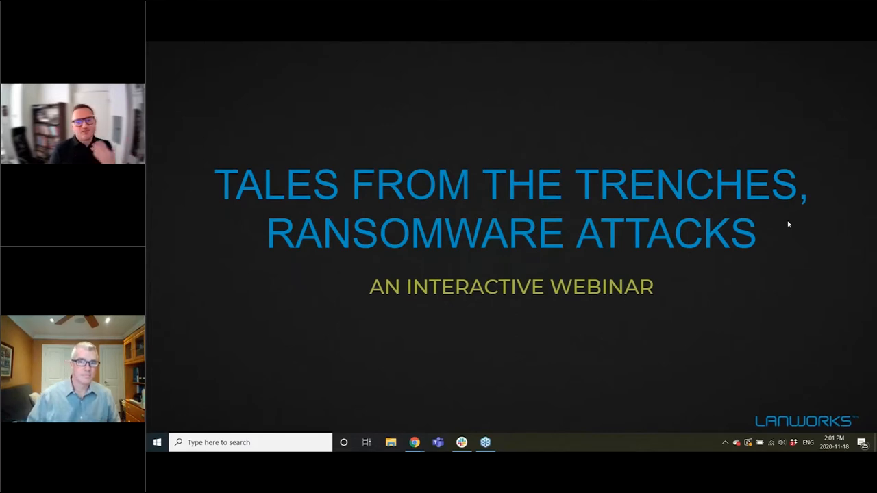
pyautogui.moveTo(742, 227)
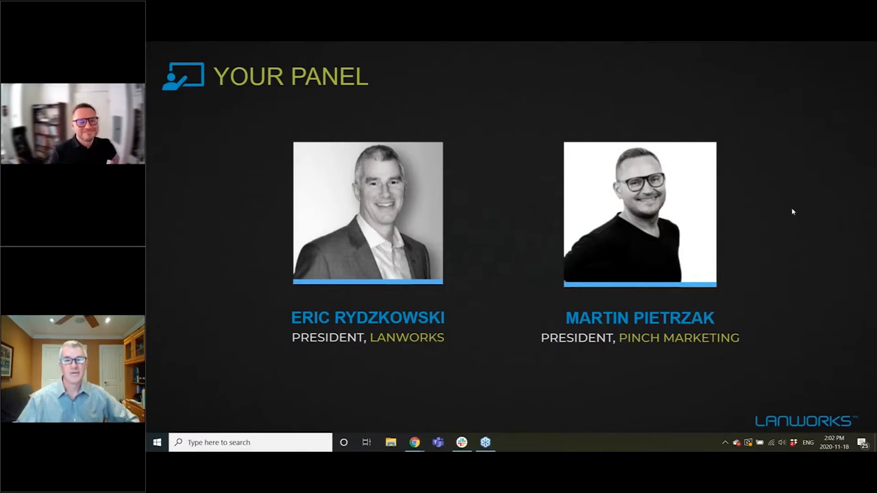
pyautogui.moveTo(790, 196)
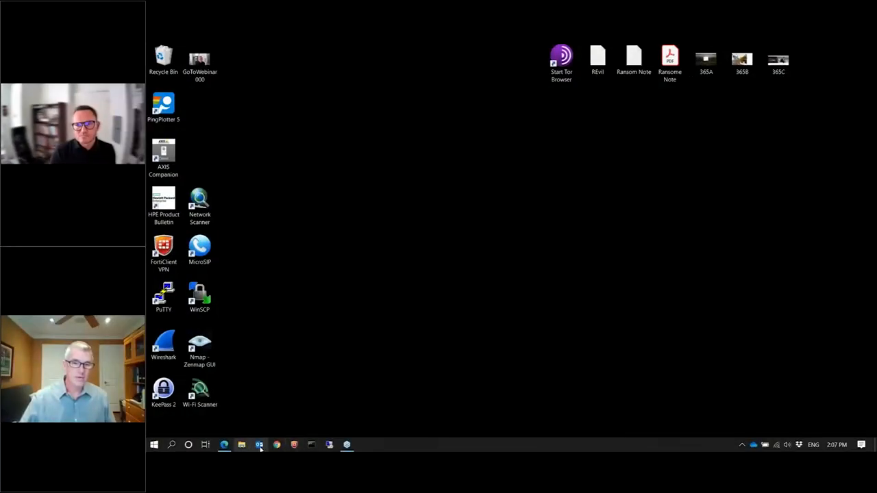
# Read through the password-cracking tools article from top to bottom
pyautogui.click(225, 444)
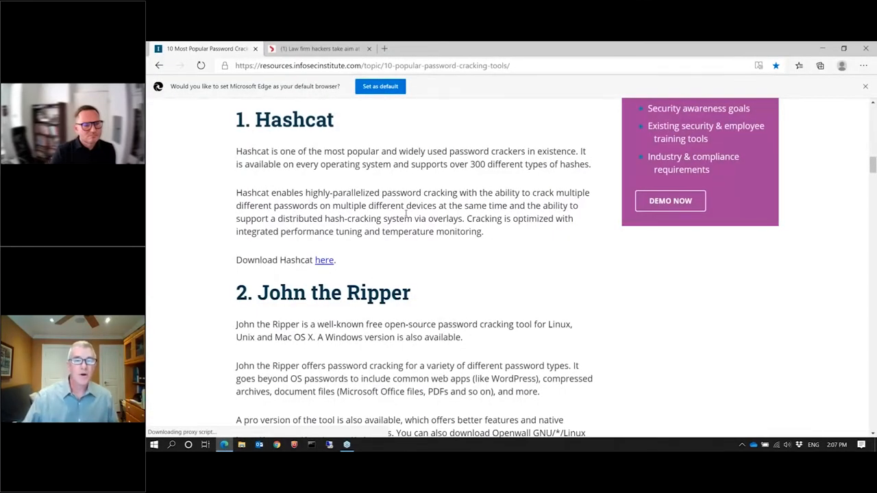
pyautogui.scroll(-3)
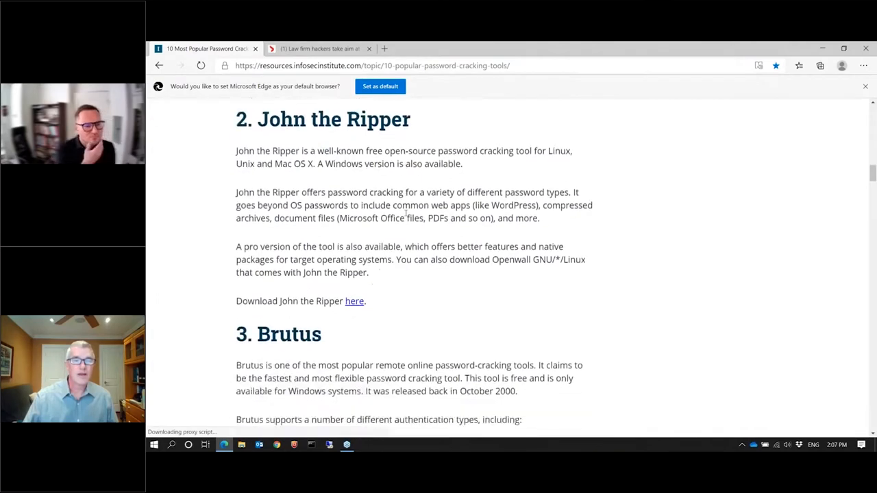
pyautogui.scroll(-3)
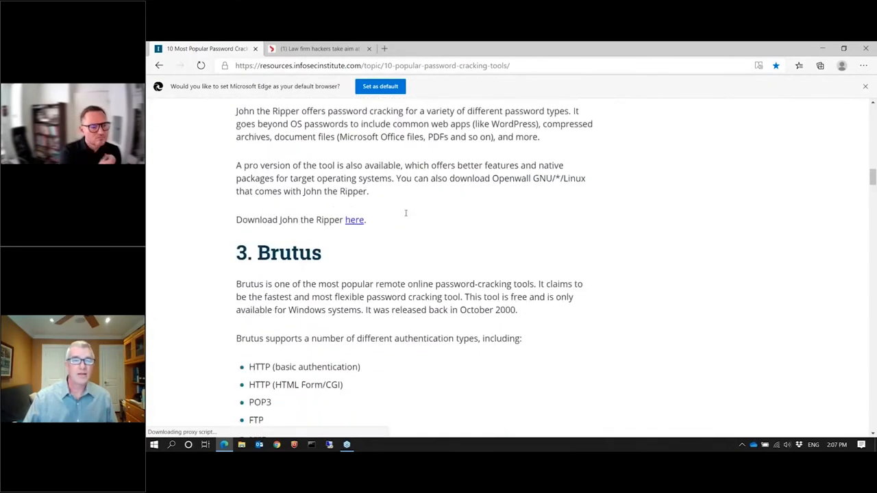
pyautogui.scroll(-3)
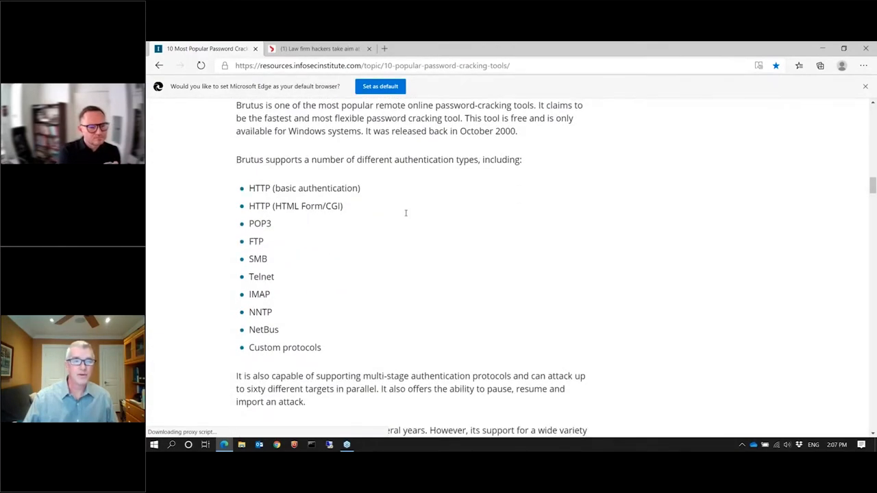
pyautogui.scroll(-3)
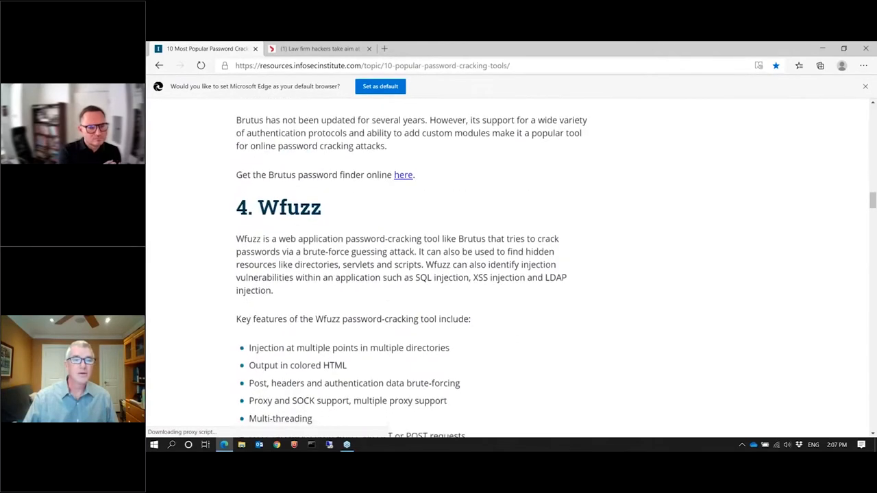
pyautogui.scroll(-3)
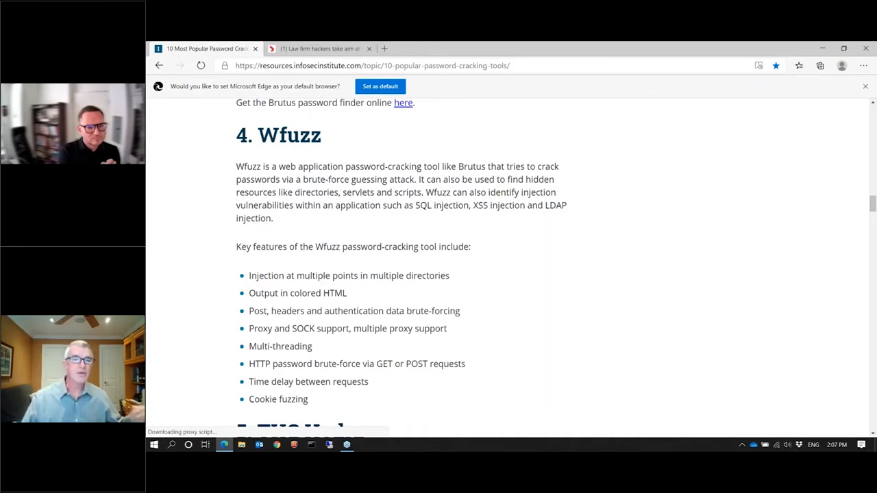
pyautogui.scroll(-3)
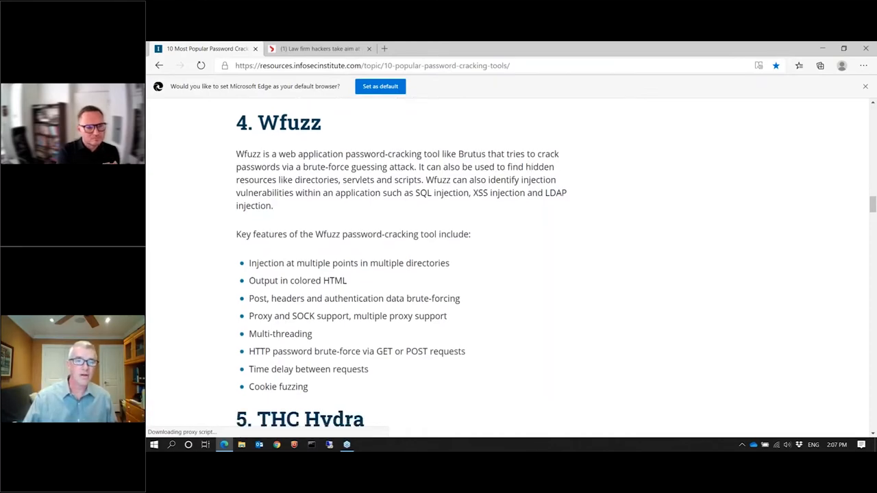
pyautogui.scroll(-3)
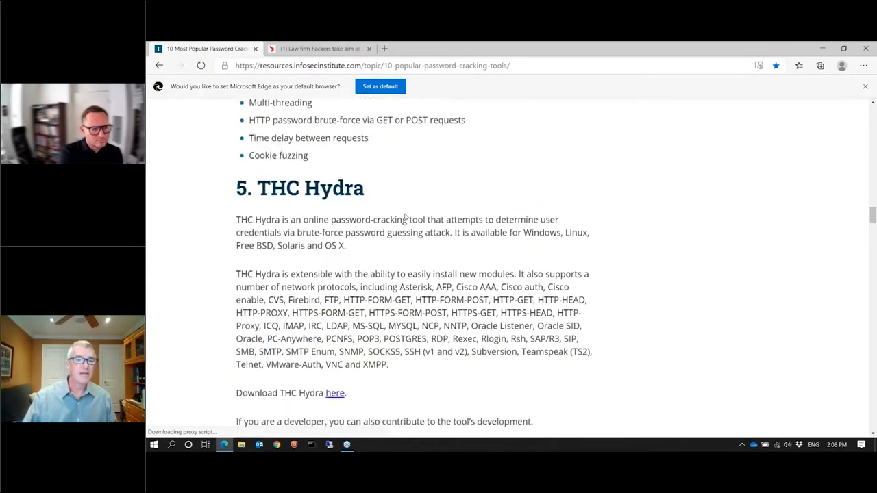
pyautogui.scroll(-3)
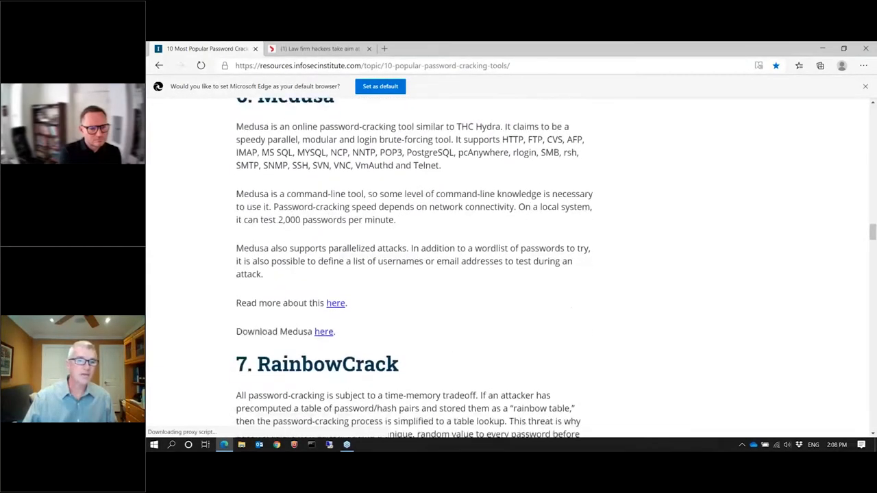
pyautogui.scroll(-3)
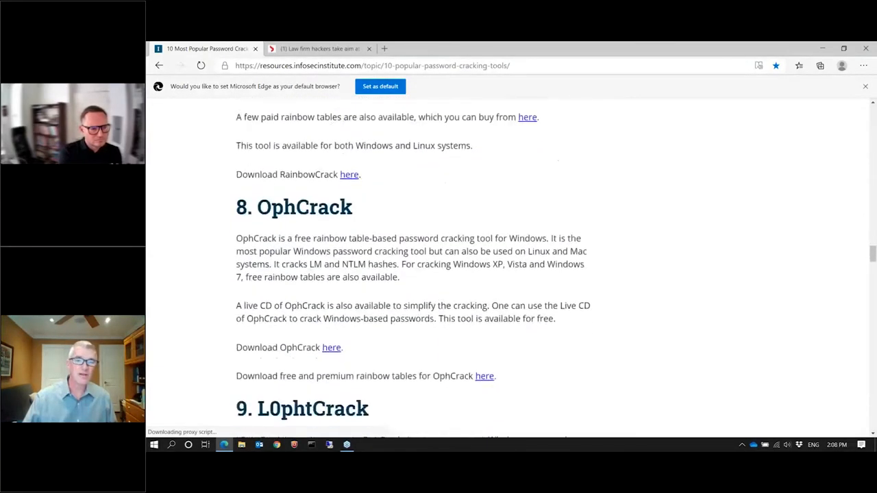
pyautogui.scroll(-3)
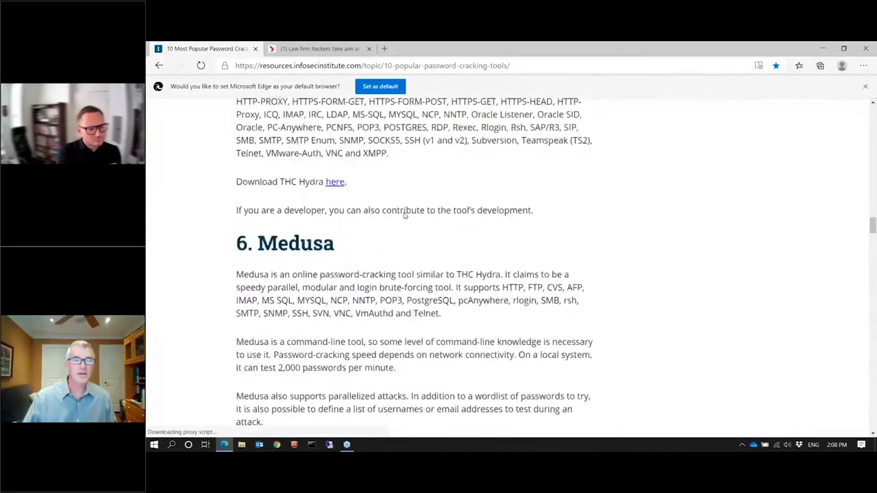
pyautogui.scroll(3)
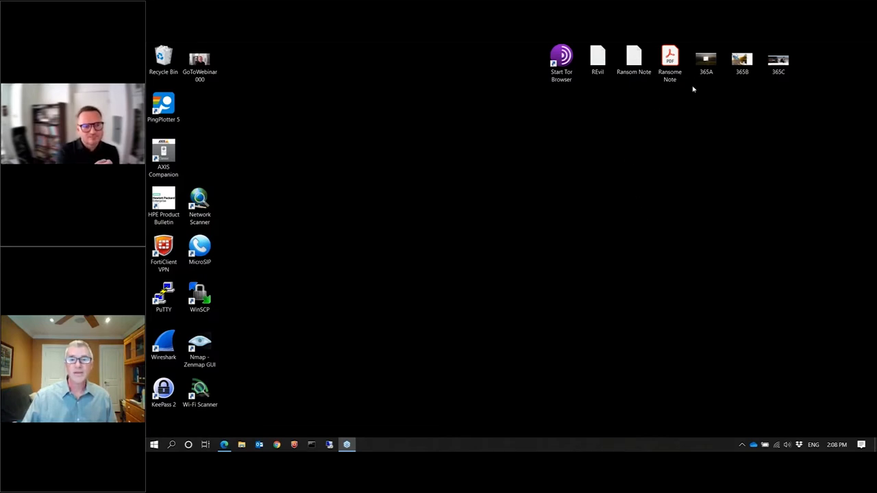
# View the 365A and 365B fake sign-in screenshots in Photos, then close them
pyautogui.click(707, 56)
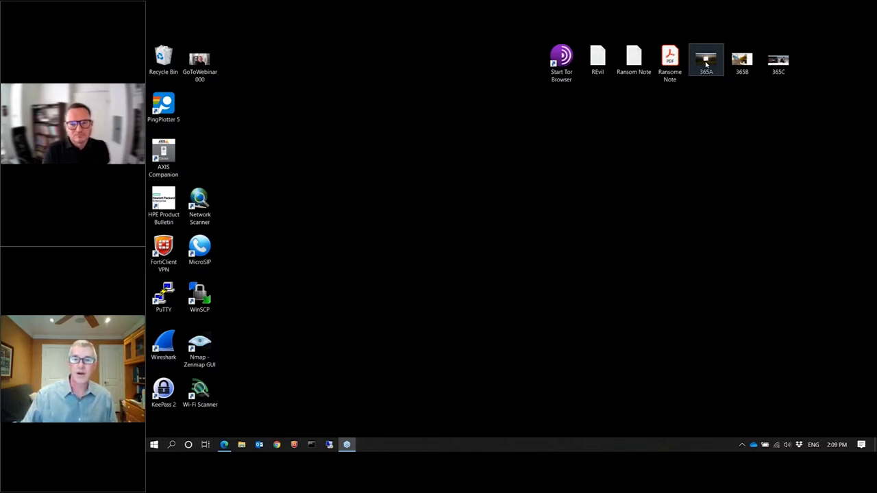
pyautogui.doubleClick(710, 58)
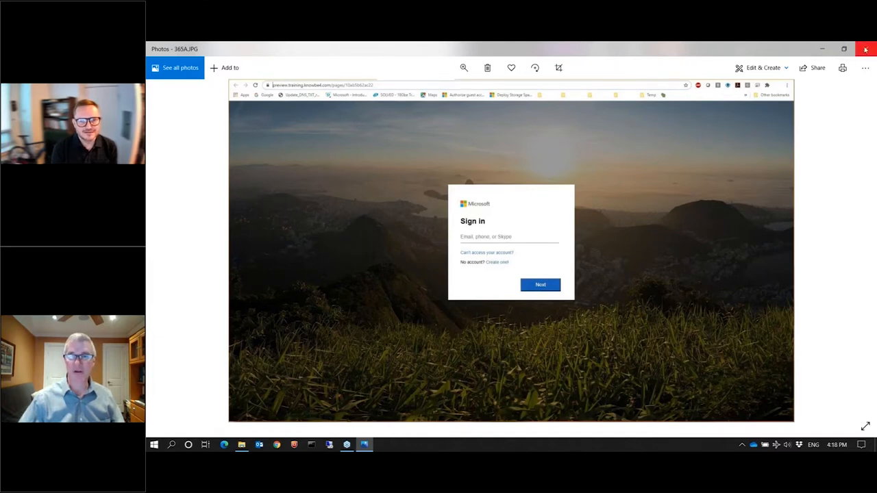
pyautogui.moveTo(866, 50)
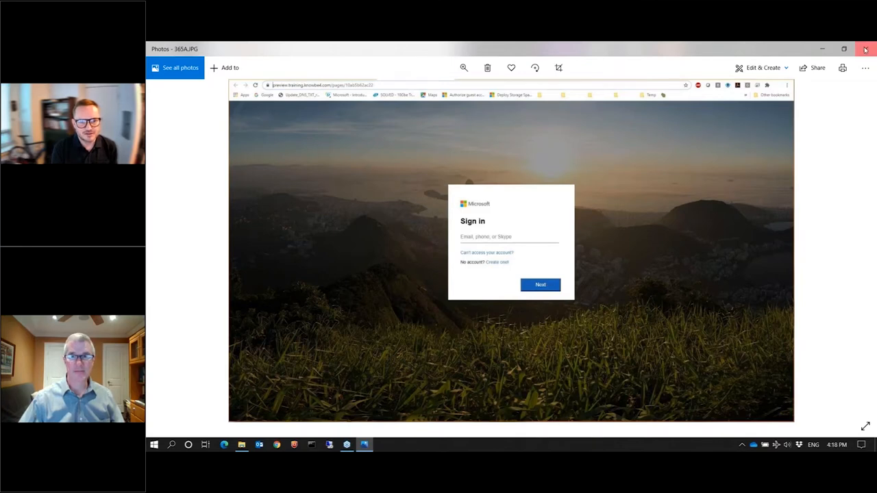
pyautogui.click(866, 49)
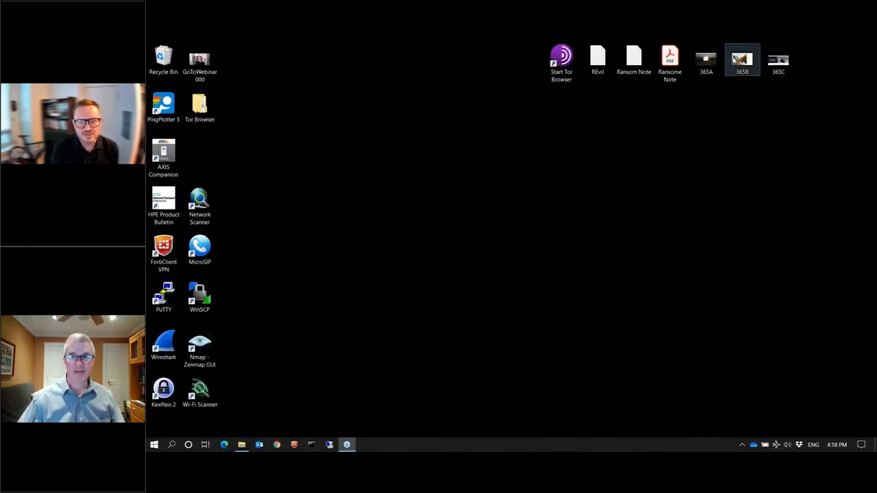
pyautogui.doubleClick(741, 56)
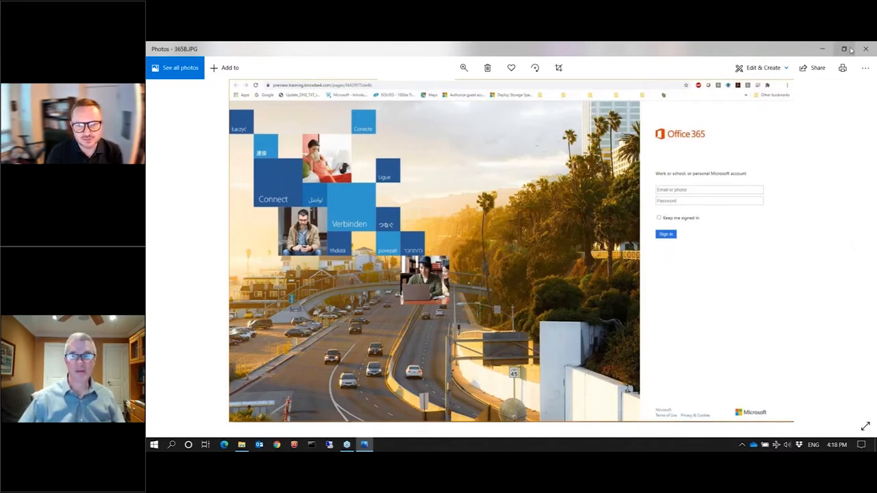
pyautogui.moveTo(869, 48)
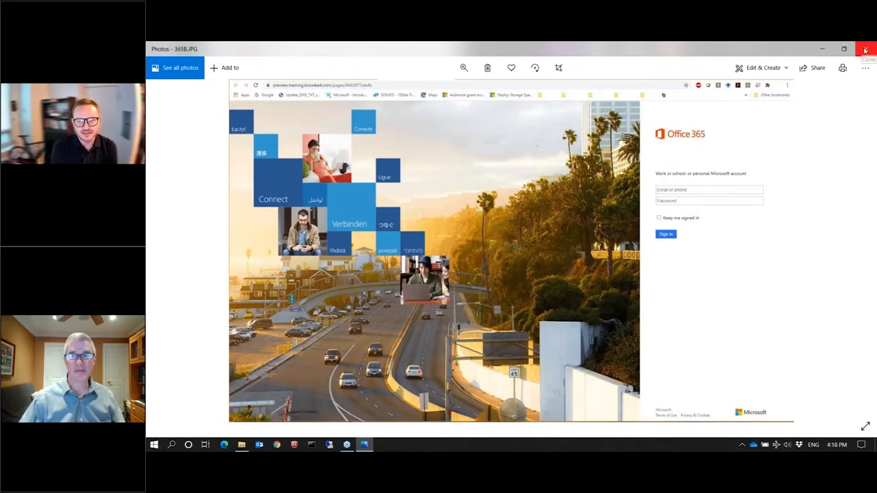
pyautogui.click(869, 46)
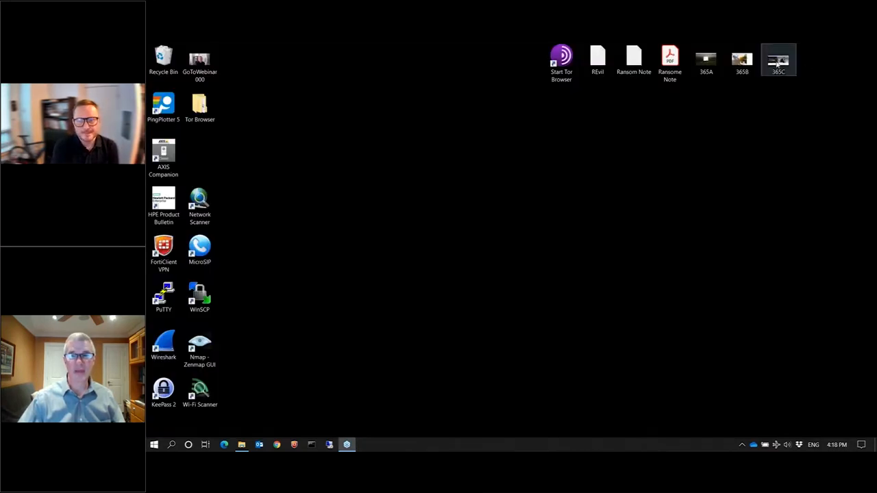
pyautogui.doubleClick(778, 57)
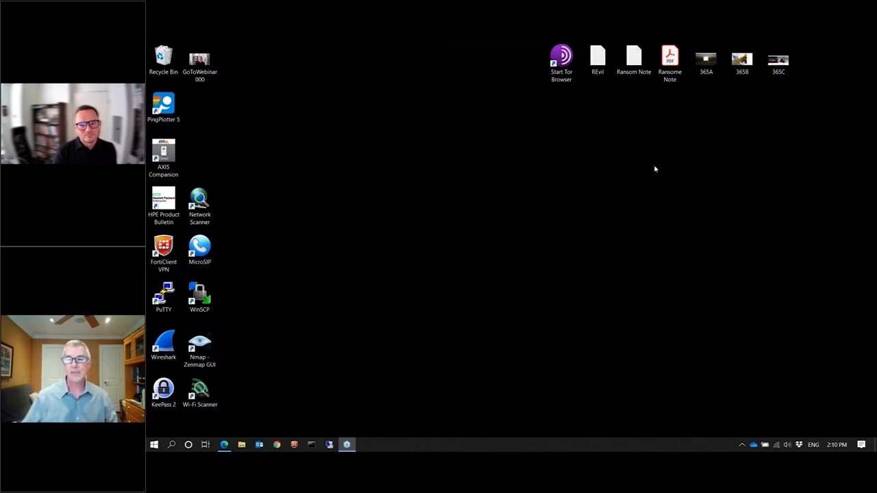
pyautogui.moveTo(643, 161)
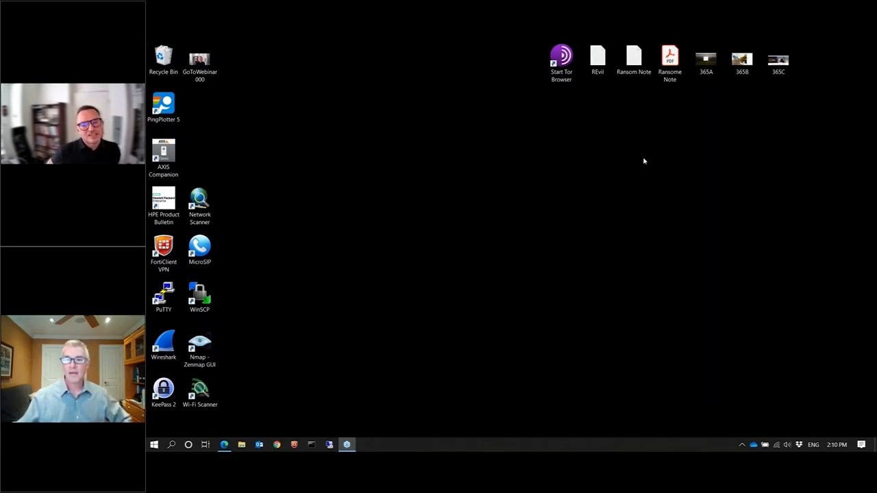
pyautogui.moveTo(739, 189)
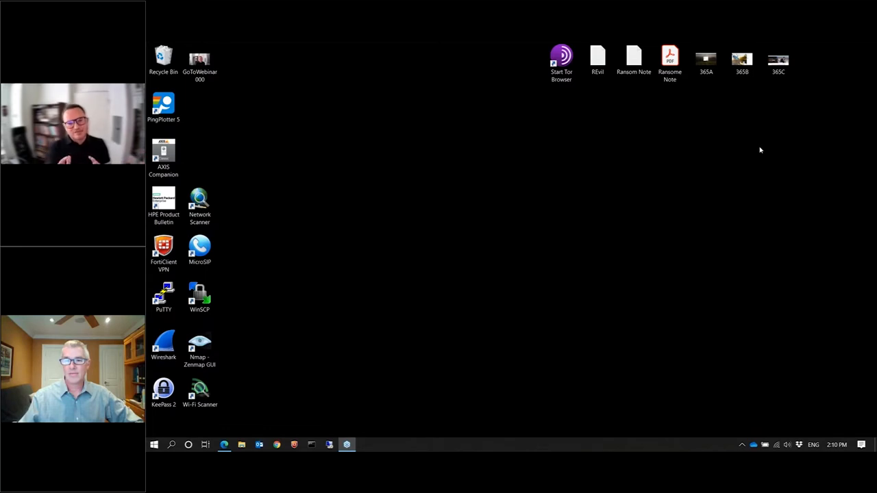
pyautogui.moveTo(729, 152)
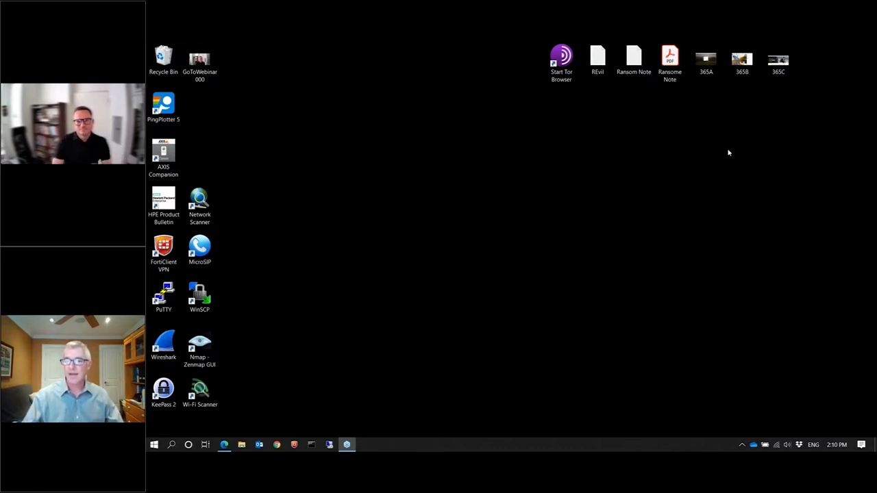
pyautogui.moveTo(620, 184)
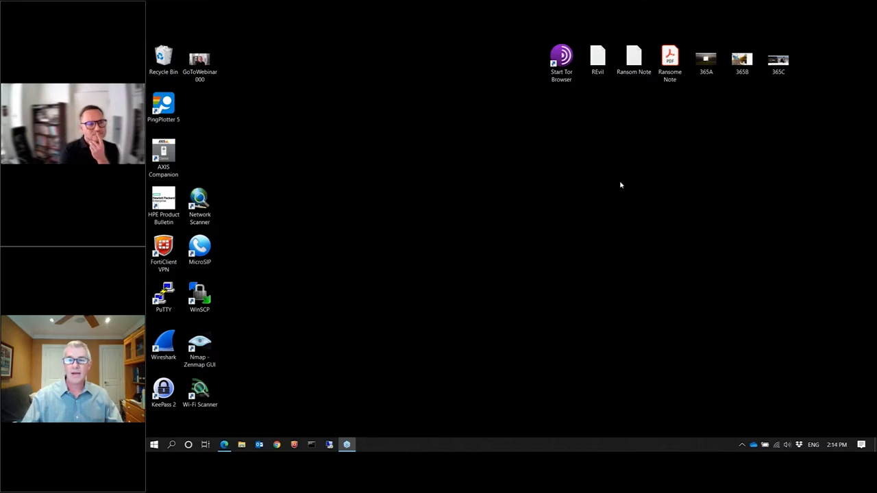
# Open the Ransom Note text file from the desktop in Notepad
pyautogui.click(633, 56)
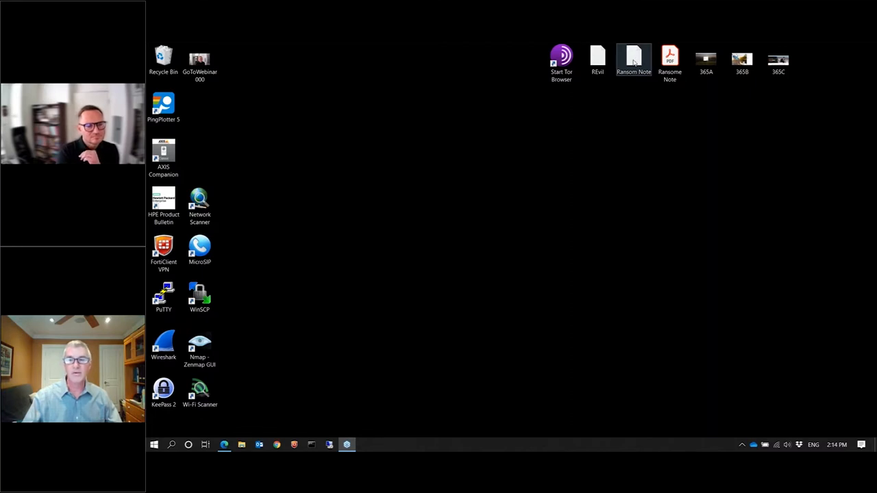
pyautogui.doubleClick(633, 55)
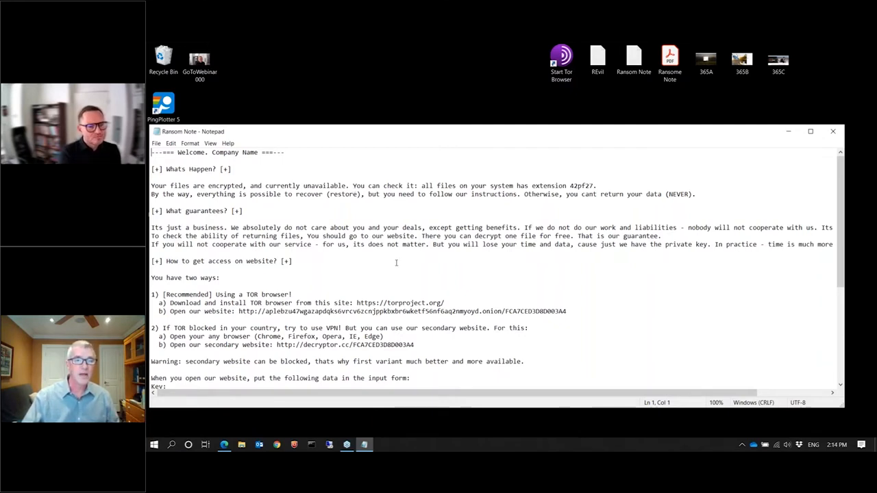
# Read the ransom note down to its 72-hour data-publication warning
pyautogui.scroll(-3)
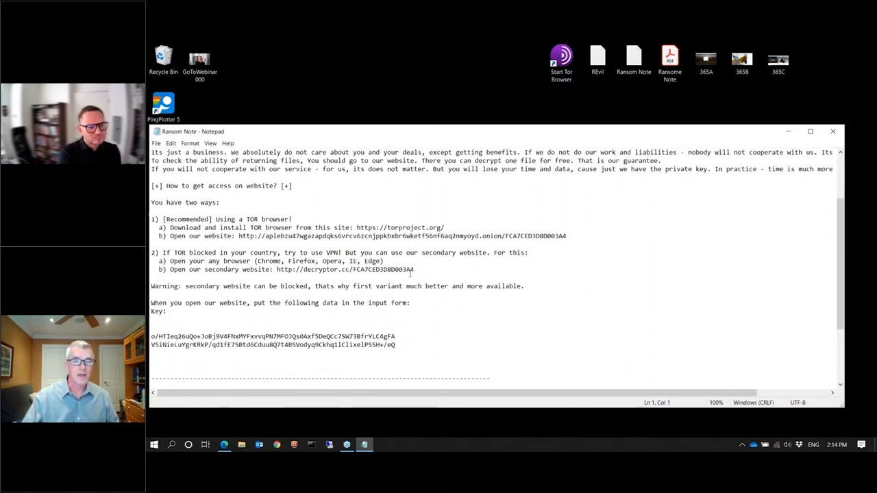
pyautogui.scroll(-3)
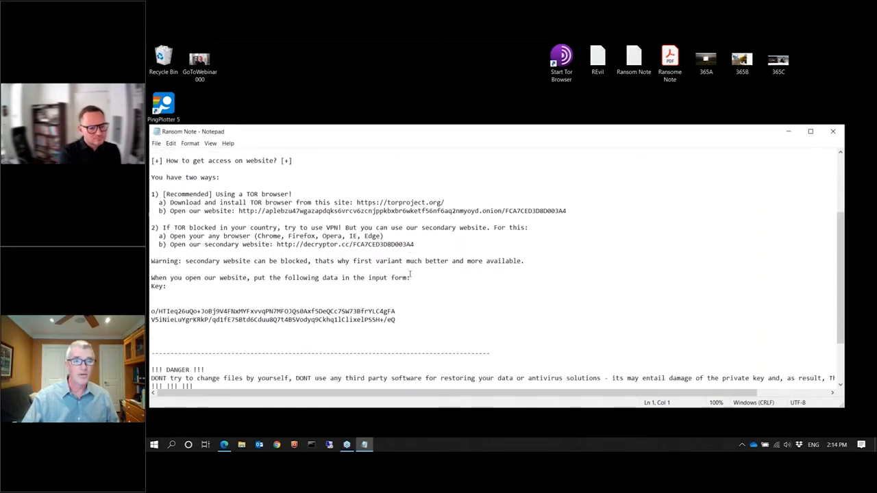
pyautogui.scroll(-3)
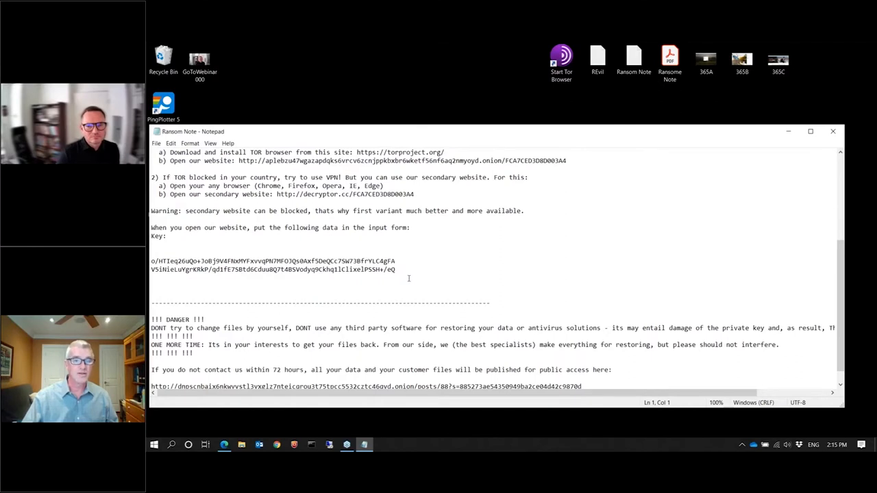
pyautogui.scroll(-3)
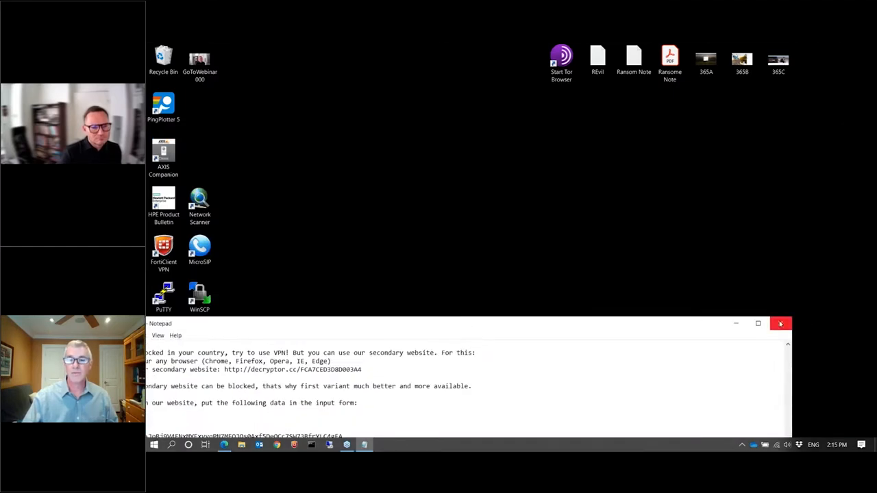
# Put Notepad away and open the Ransom Note PDF in Acrobat Reader
pyautogui.click(782, 323)
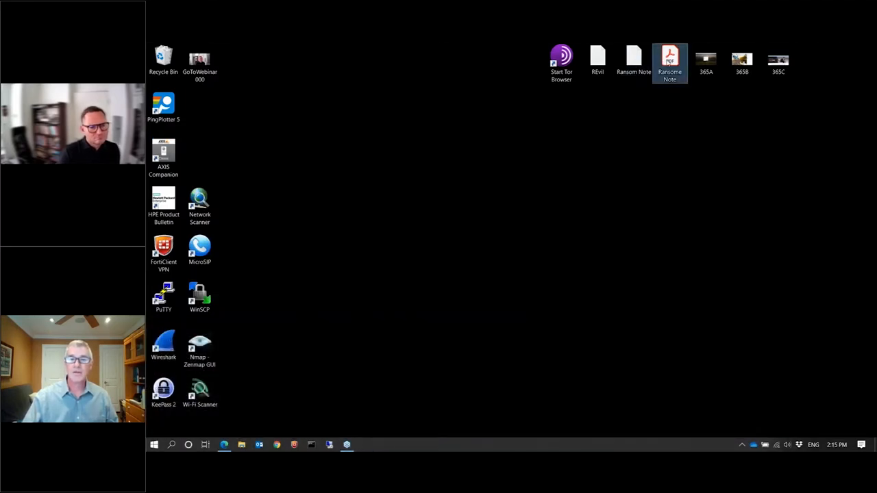
pyautogui.moveTo(668, 54)
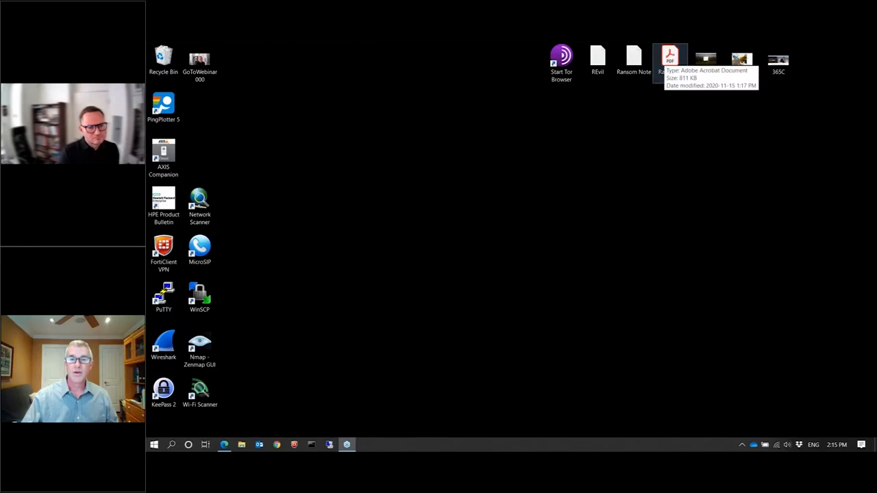
pyautogui.doubleClick(670, 53)
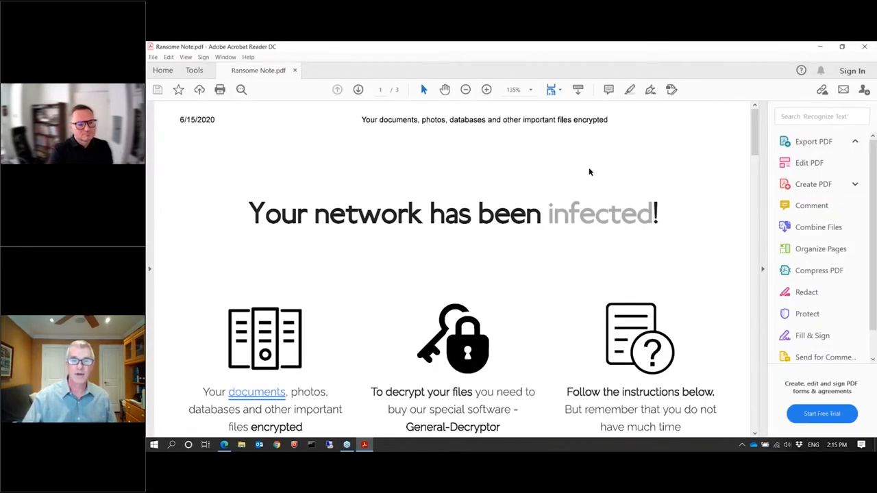
pyautogui.scroll(-3)
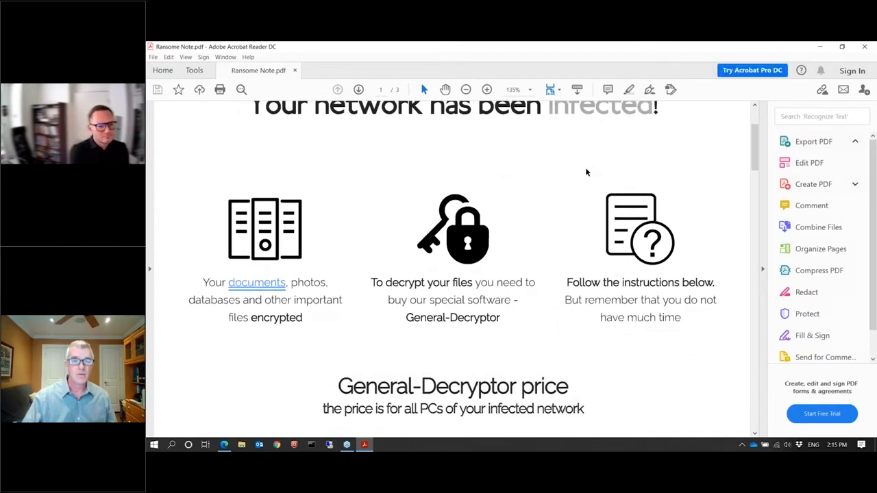
pyautogui.scroll(-3)
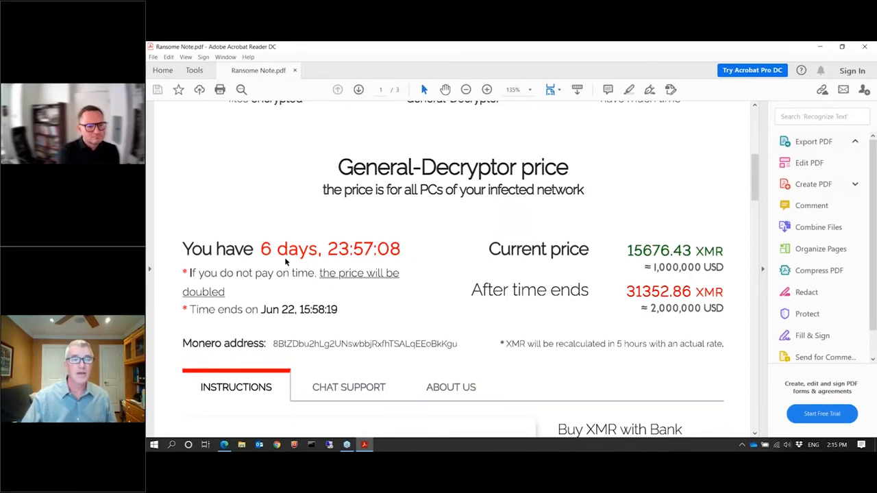
pyautogui.click(810, 141)
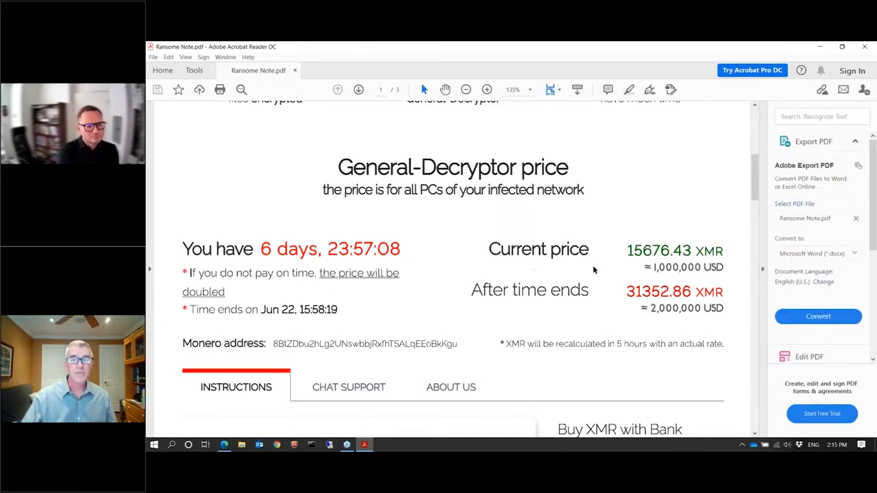
pyautogui.moveTo(689, 274)
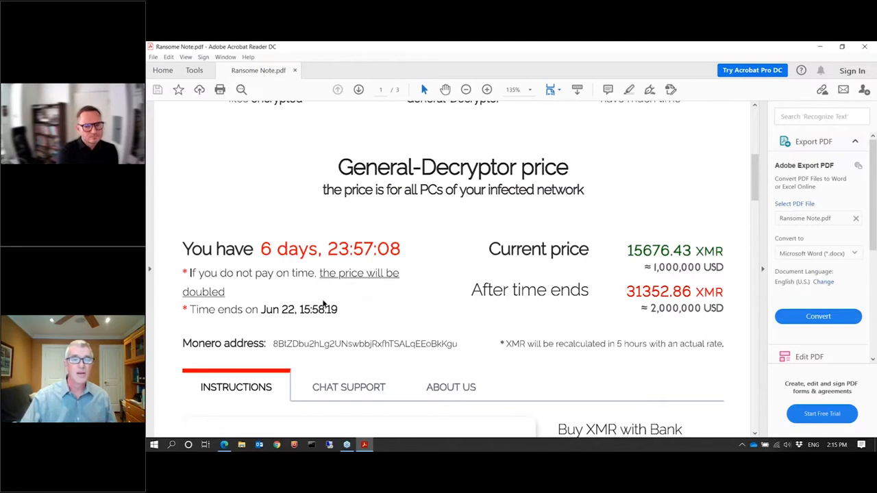
pyautogui.moveTo(406, 301)
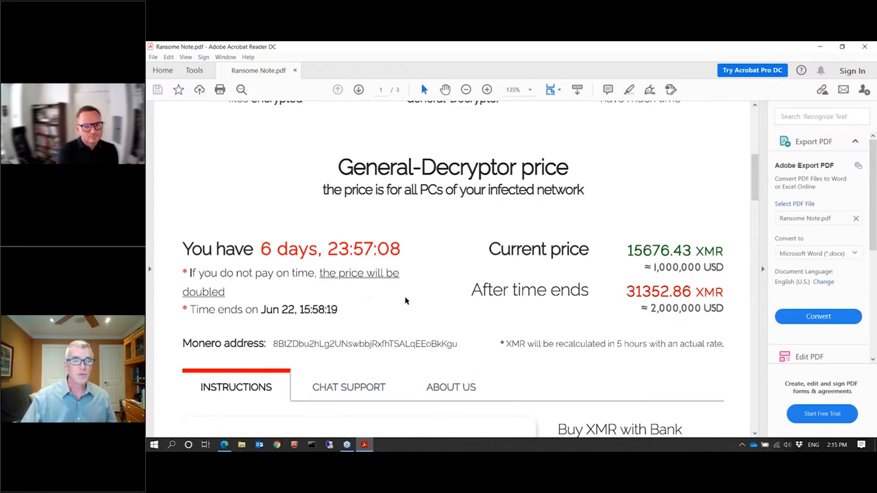
pyautogui.moveTo(249, 302)
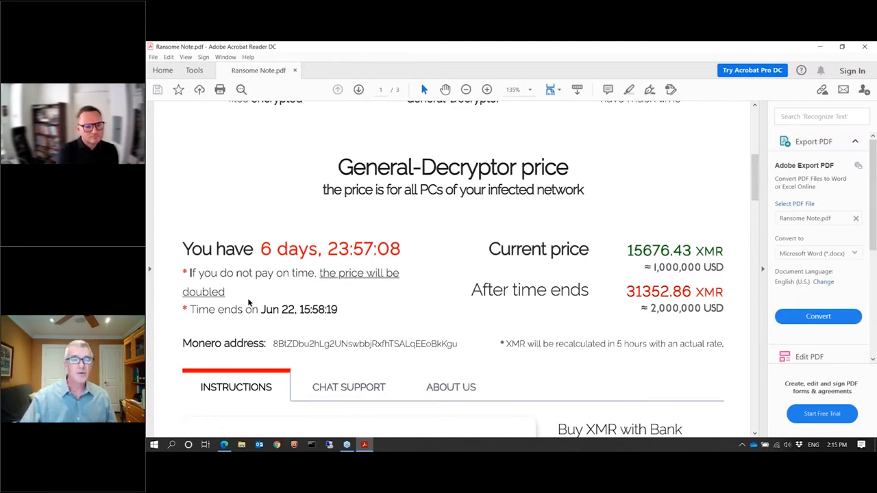
pyautogui.moveTo(300, 320)
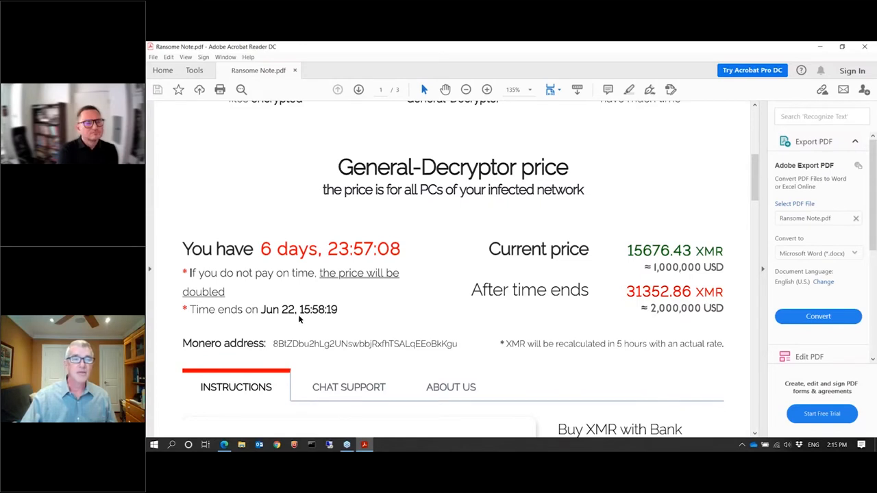
pyautogui.moveTo(681, 318)
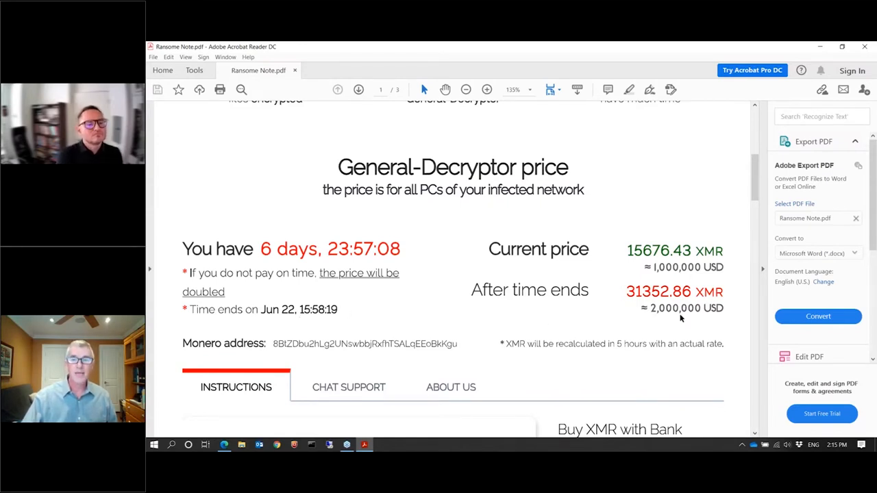
# Read the PDF from the General-Decryptor price and countdown to the trial decryption section
pyautogui.scroll(-3)
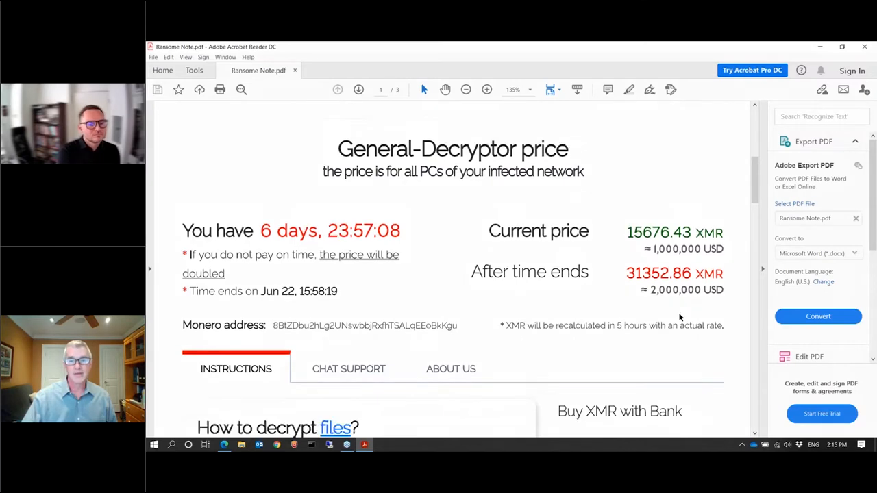
pyautogui.scroll(-3)
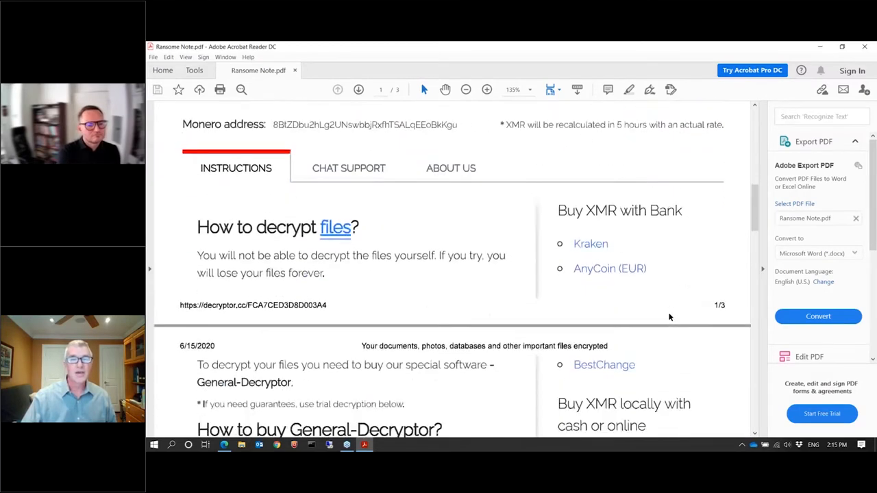
pyautogui.scroll(-3)
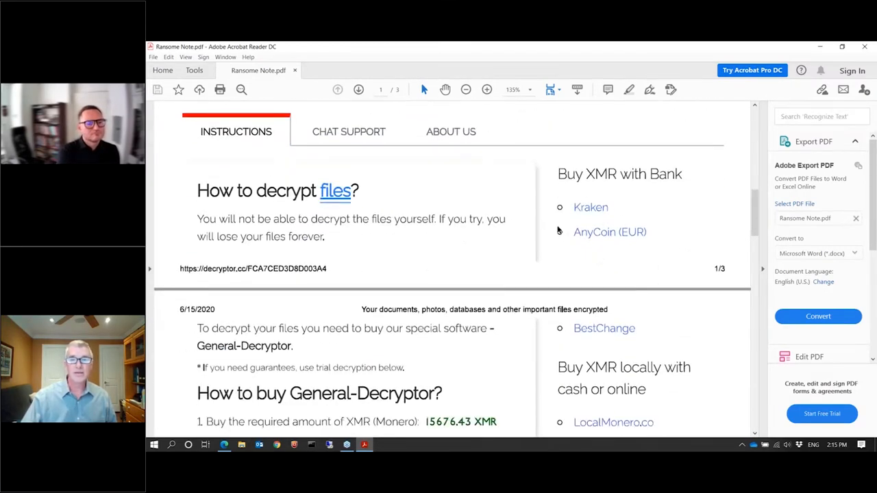
pyautogui.moveTo(510, 283)
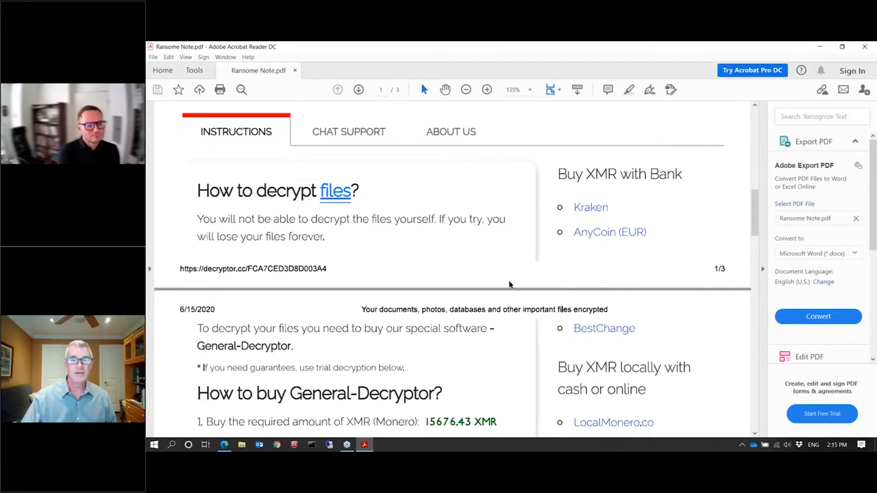
pyautogui.scroll(-3)
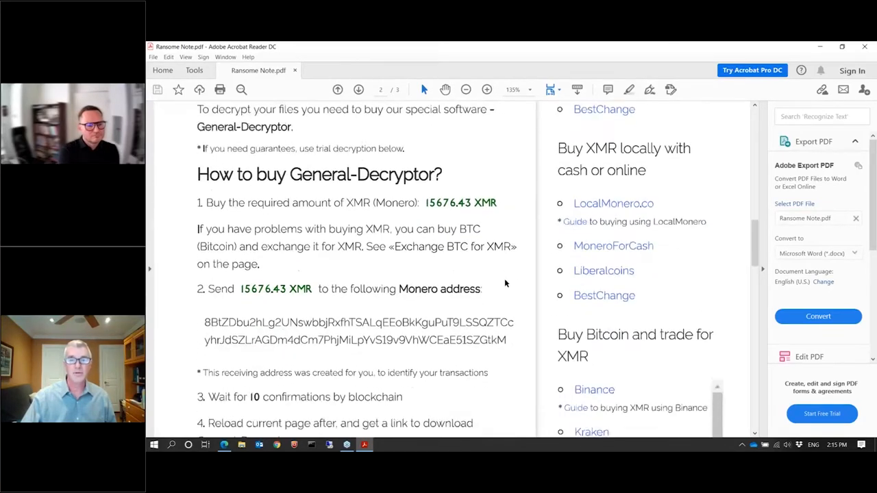
pyautogui.scroll(-3)
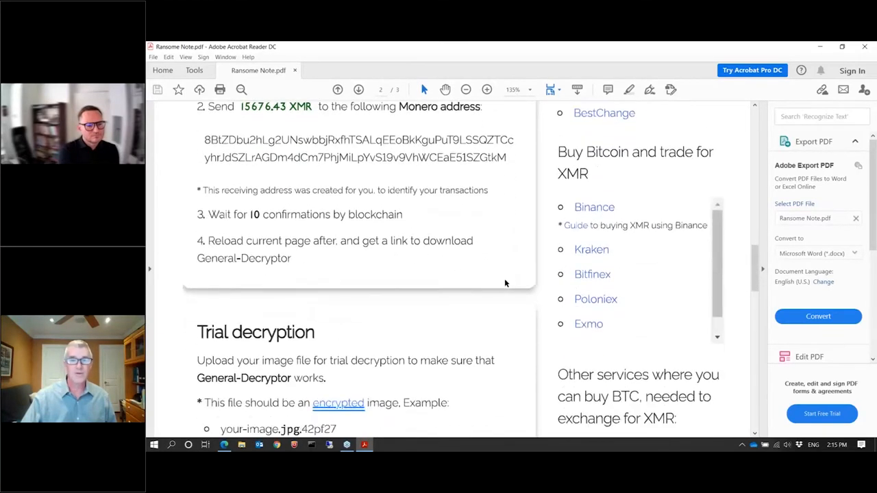
pyautogui.scroll(-3)
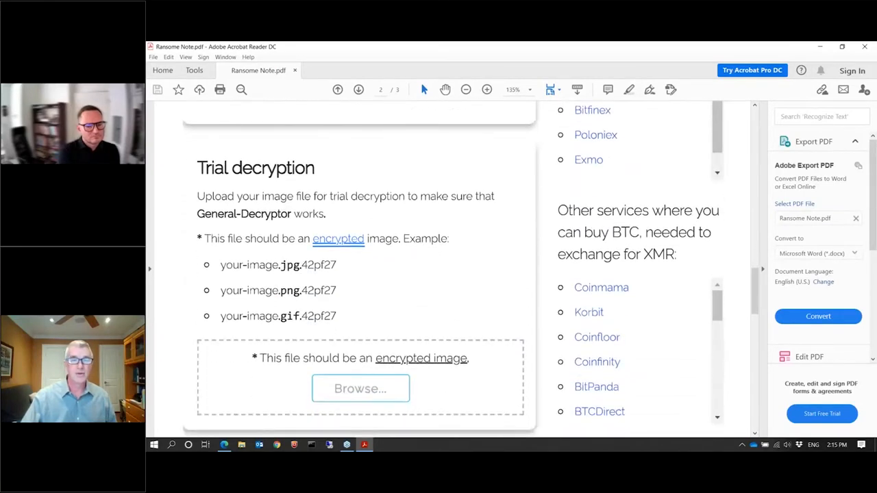
pyautogui.scroll(-3)
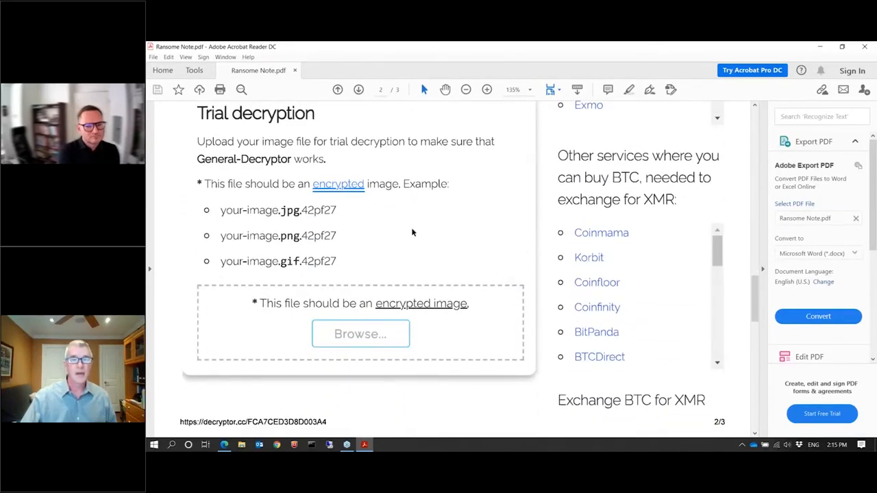
pyautogui.moveTo(381, 221)
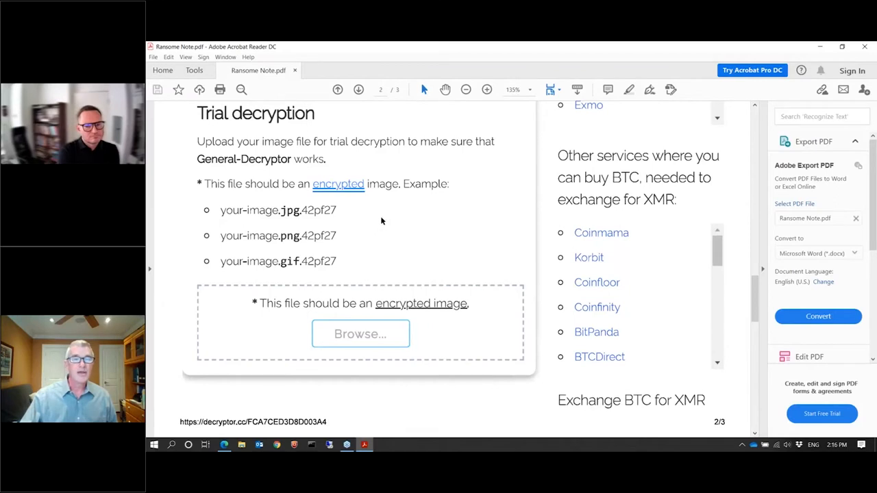
pyautogui.moveTo(381, 216)
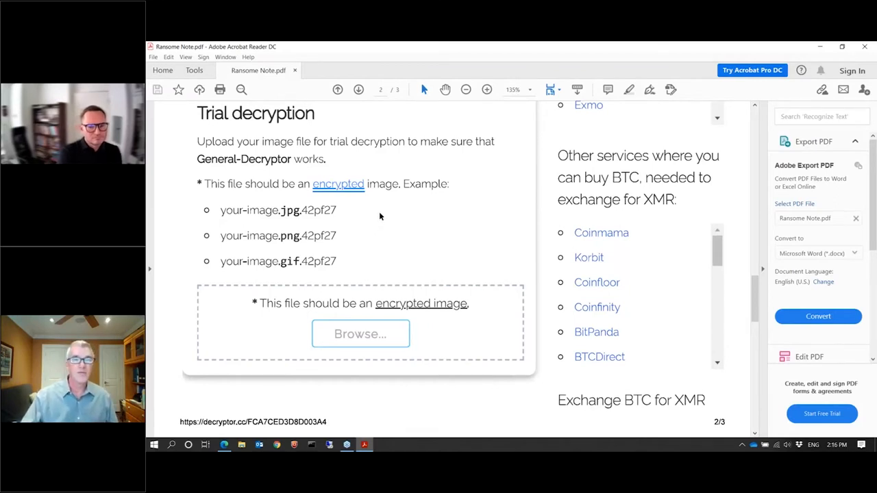
pyautogui.moveTo(386, 239)
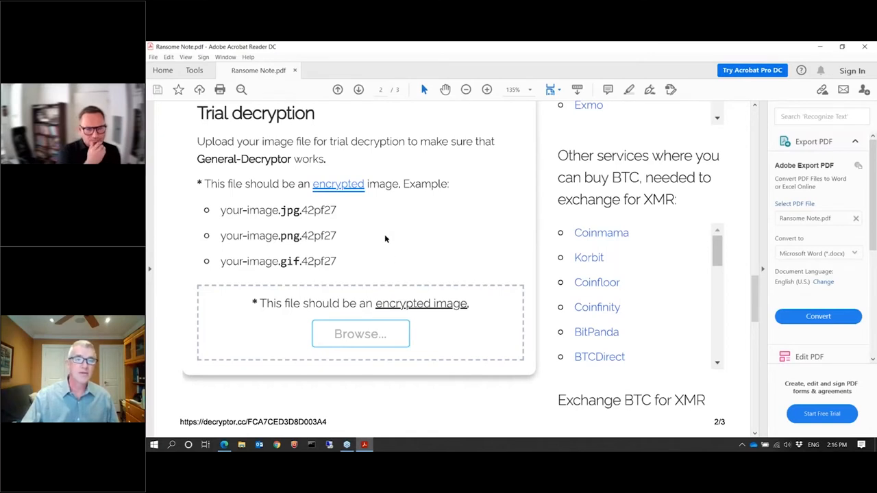
pyautogui.moveTo(390, 251)
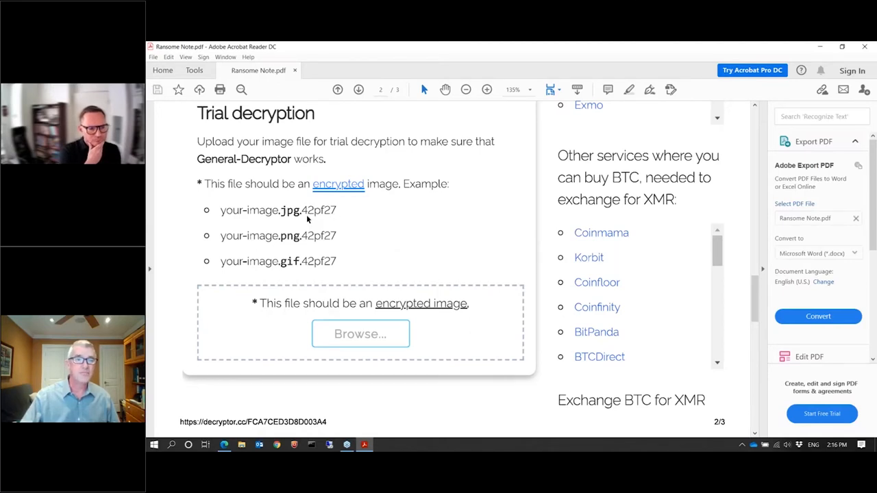
pyautogui.moveTo(337, 216)
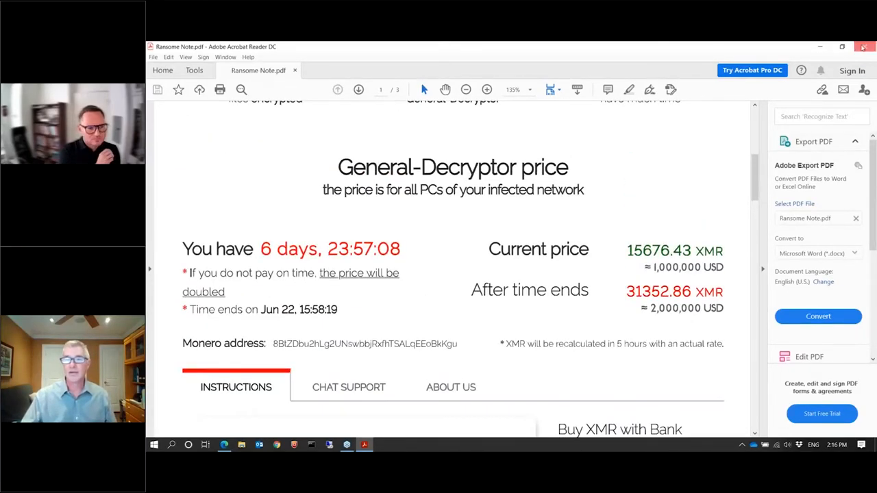
# Close the Ransom Note PDF and launch Tor Browser from the desktop shortcut
pyautogui.click(857, 46)
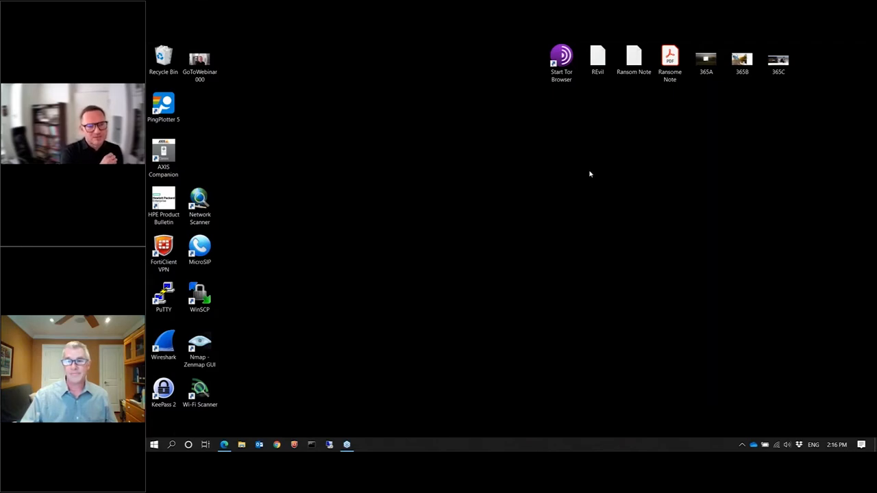
pyautogui.moveTo(596, 173)
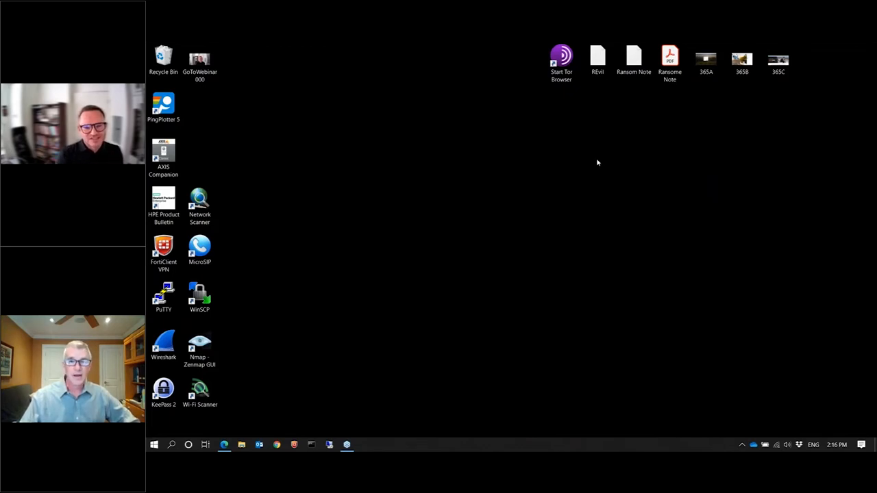
pyautogui.click(560, 53)
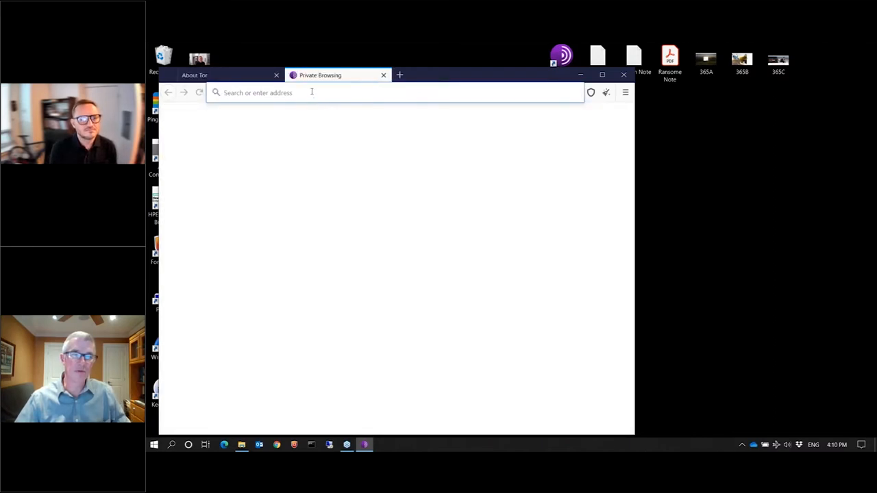
# Search 'whatismyip' and open WhatIsMyIP.net, which reports a Dresden, Germany exit IP
pyautogui.write('www.torproject.org/')
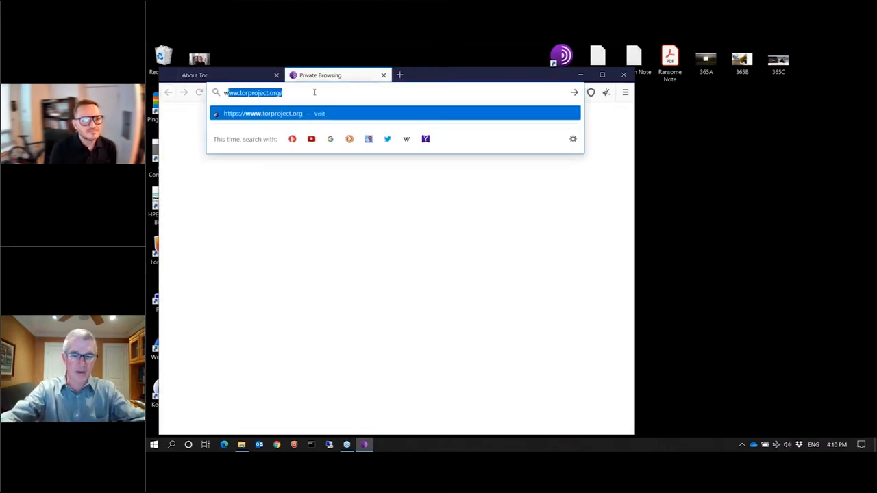
pyautogui.write('whatism')
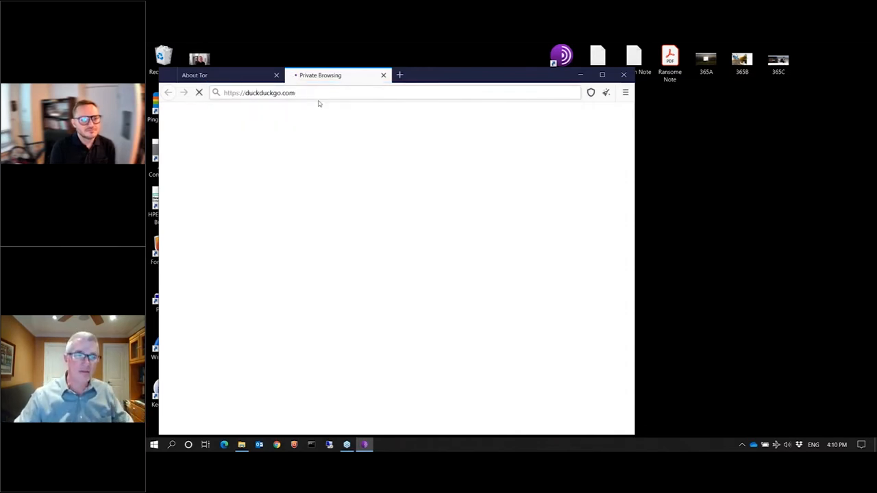
pyautogui.write('whatismyip')
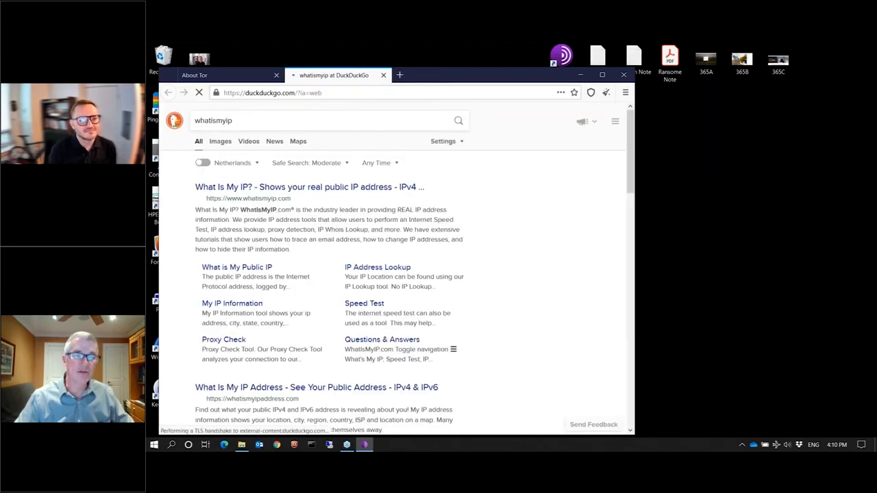
pyautogui.scroll(-3)
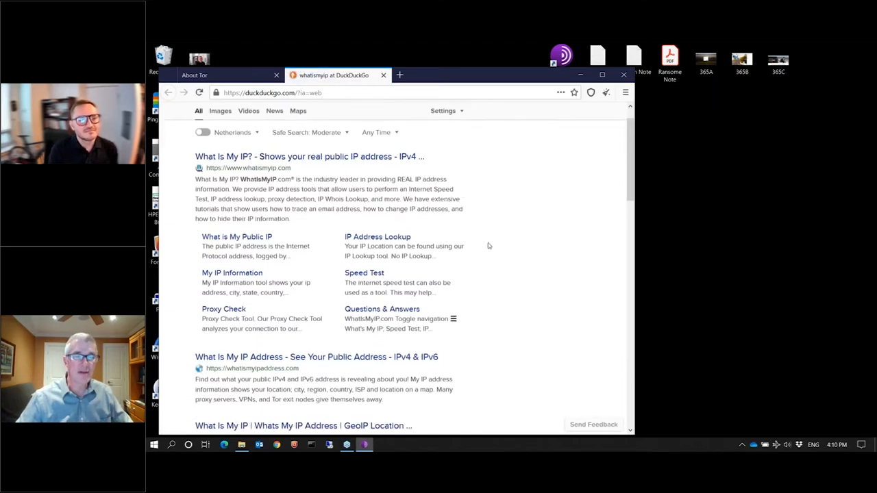
pyautogui.scroll(-3)
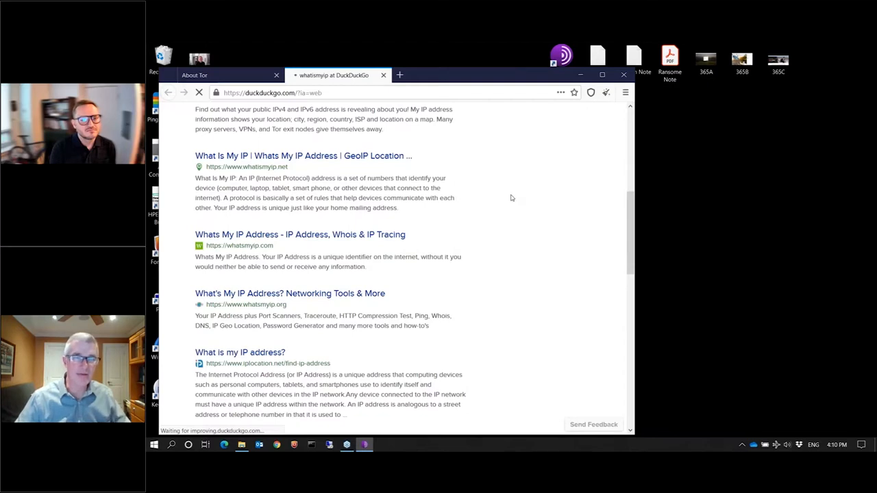
pyautogui.click(304, 156)
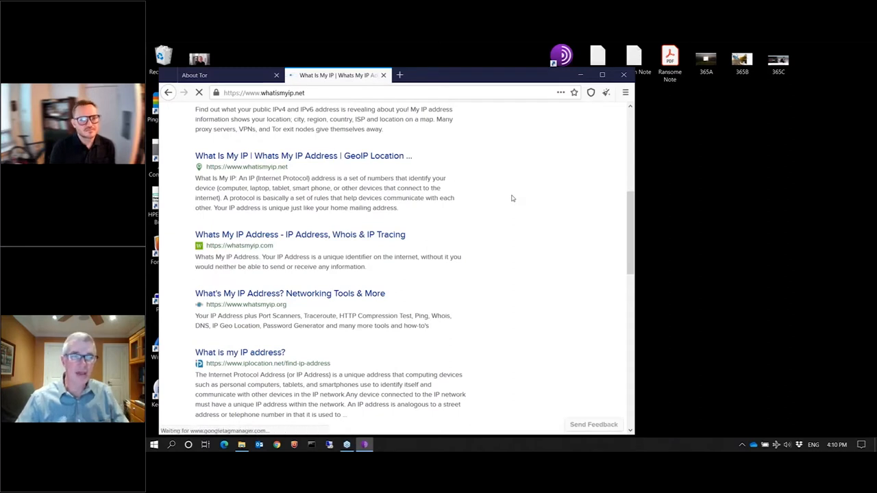
pyautogui.click(303, 156)
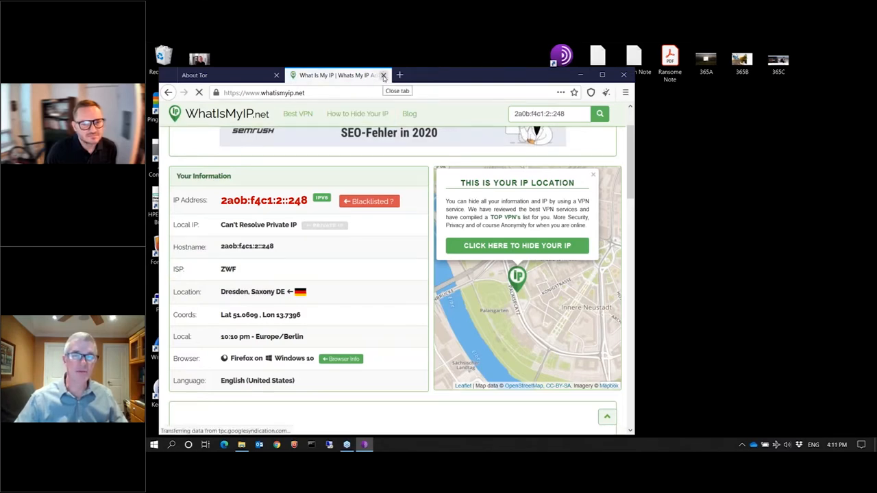
# Close the WhatIsMyIP.net tab and start a fresh private browsing tab
pyautogui.click(384, 75)
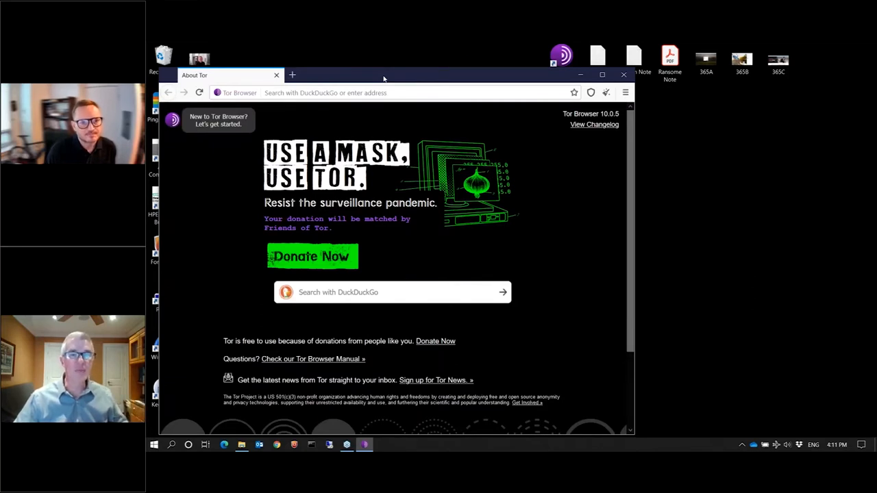
pyautogui.moveTo(359, 82)
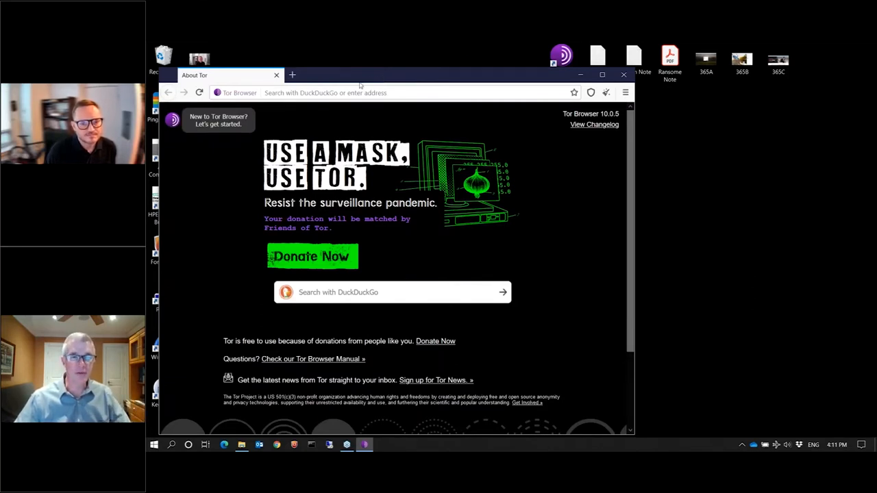
pyautogui.click(293, 74)
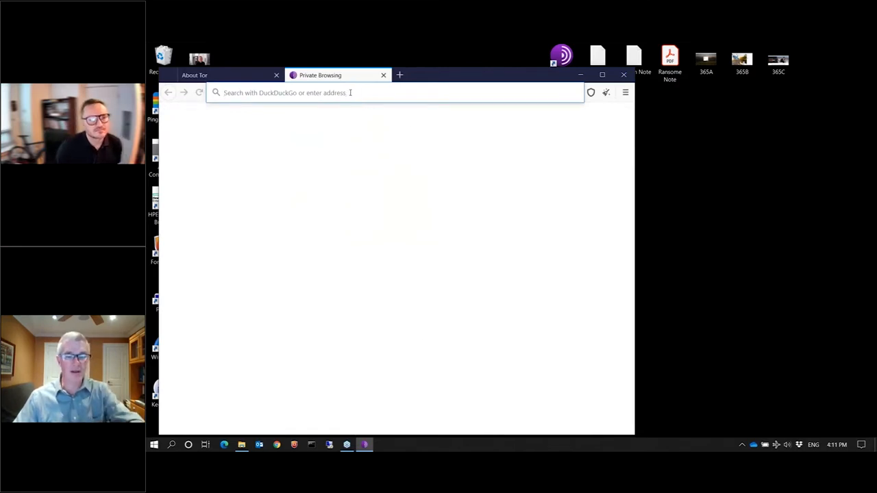
# Load the Happy Blog .onion posts page maximized and view the Kenneth Copeland press release
pyautogui.write('dnpscnbaix6nkwvystl3yxglz7nteicqrou3t75tpcc5532cztc46qyd.onion/posts')
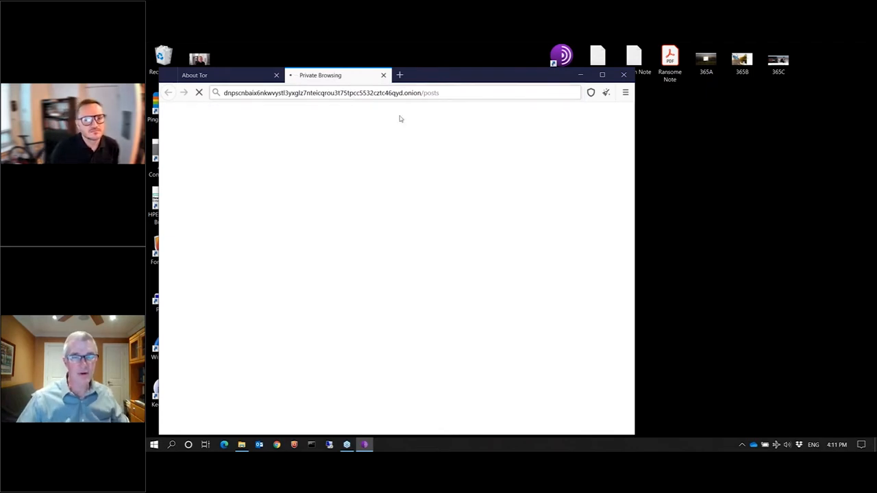
pyautogui.click(601, 74)
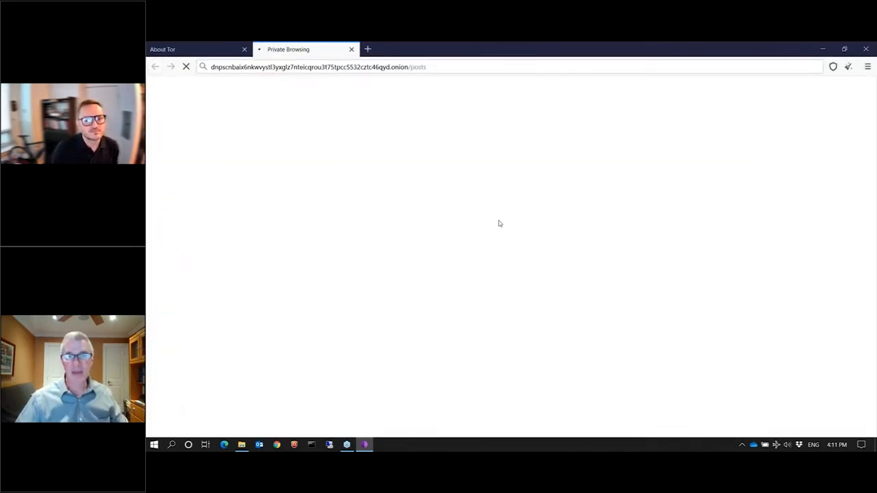
pyautogui.moveTo(554, 211)
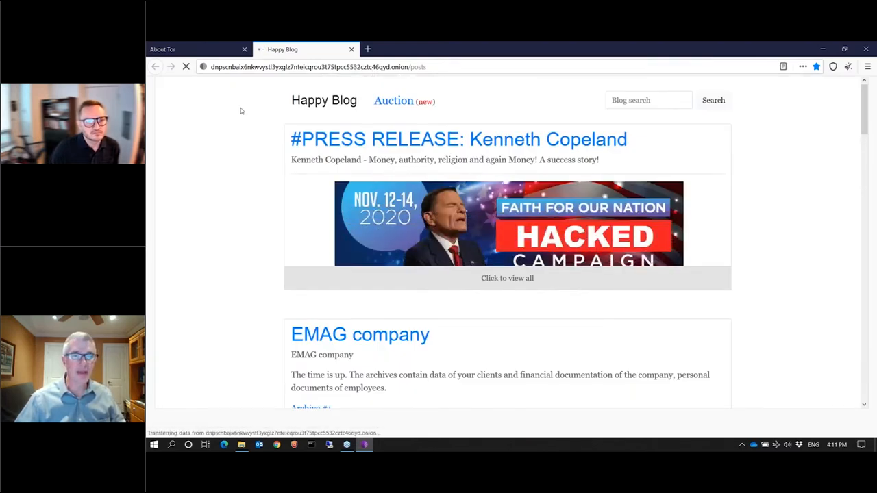
pyautogui.moveTo(222, 168)
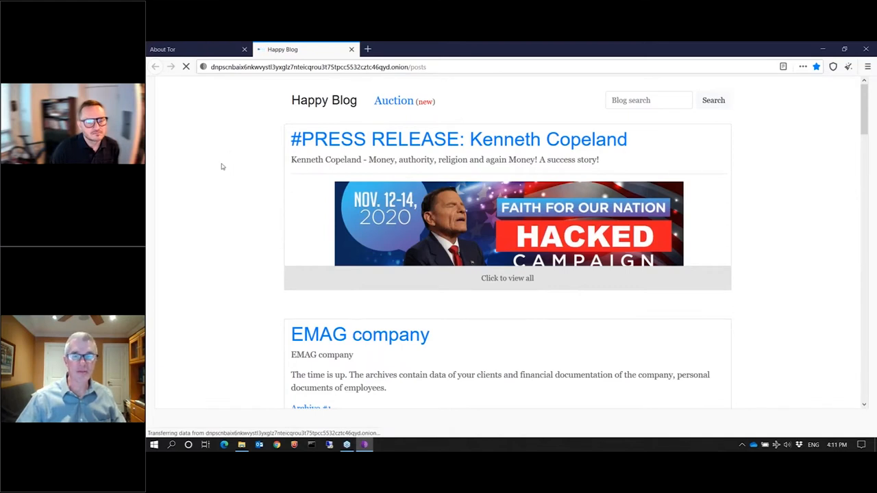
pyautogui.moveTo(288, 200)
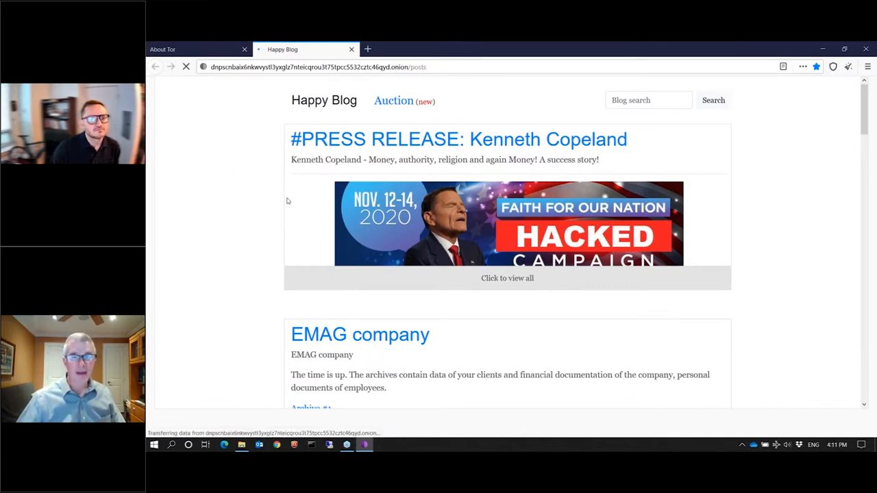
pyautogui.moveTo(458, 219)
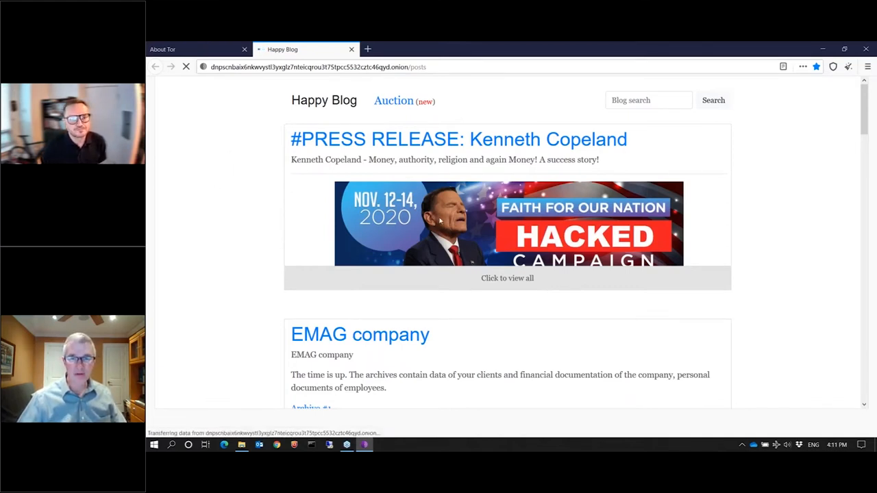
pyautogui.moveTo(463, 280)
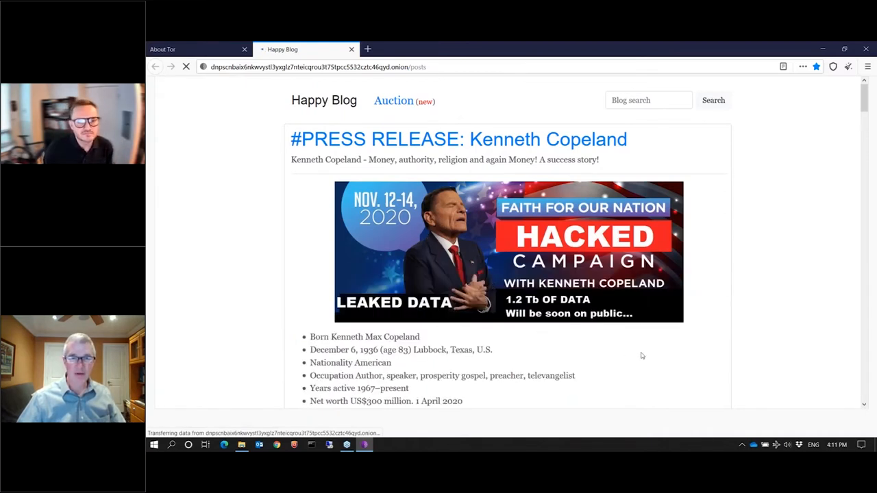
pyautogui.scroll(-3)
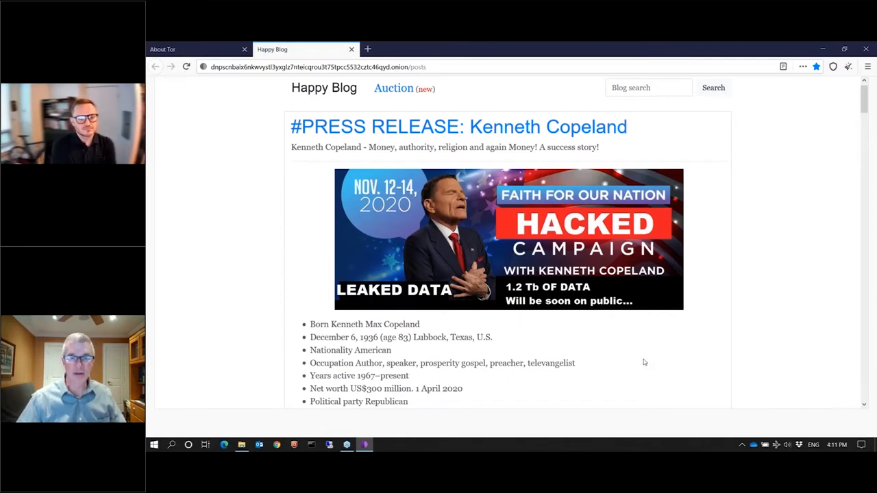
# Scroll past the stolen-folder screenshots to the EMAG company and Darby Group posts
pyautogui.scroll(-3)
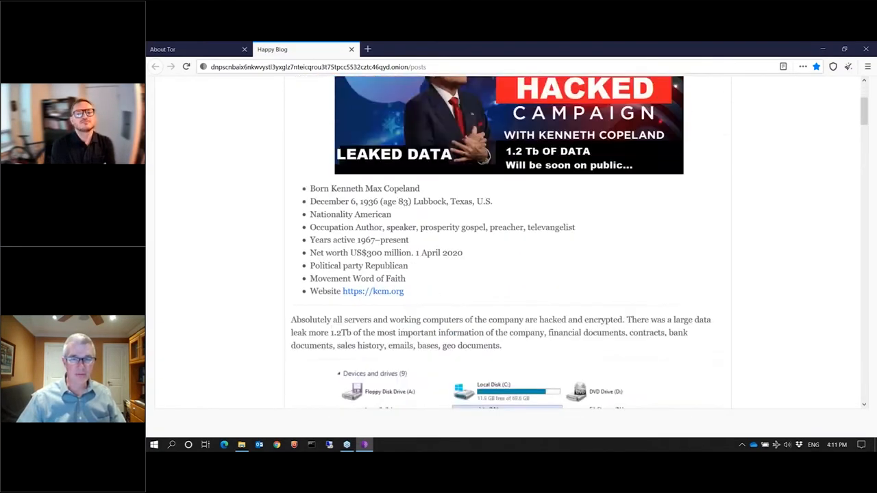
pyautogui.scroll(-3)
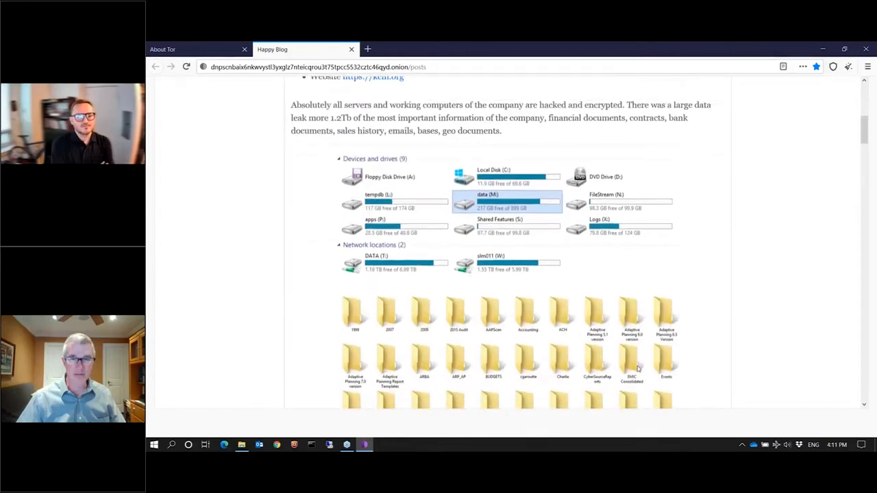
pyautogui.scroll(-3)
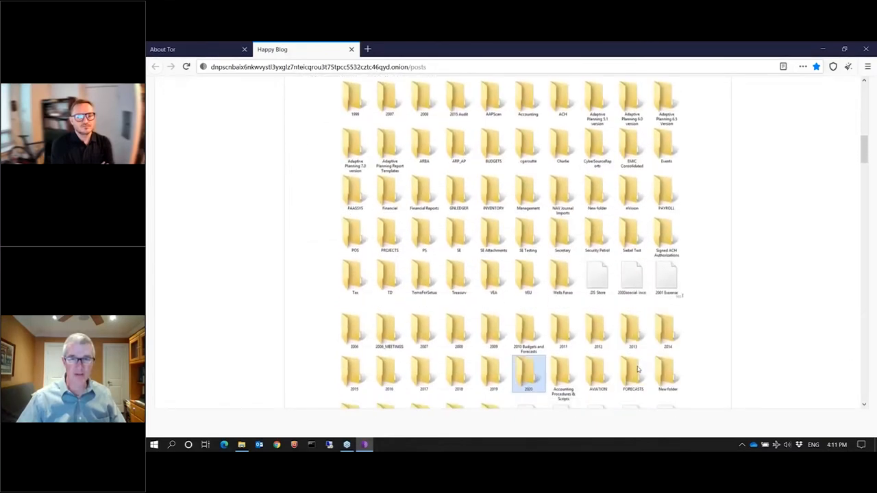
pyautogui.scroll(-3)
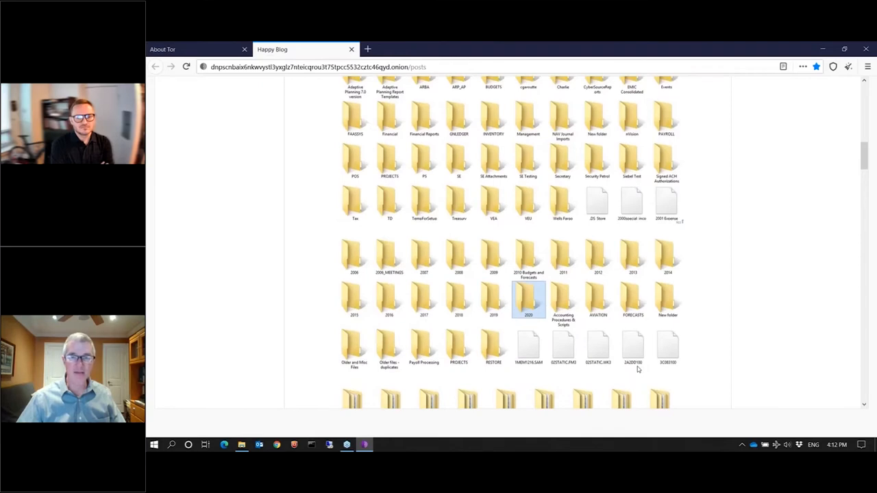
pyautogui.scroll(-3)
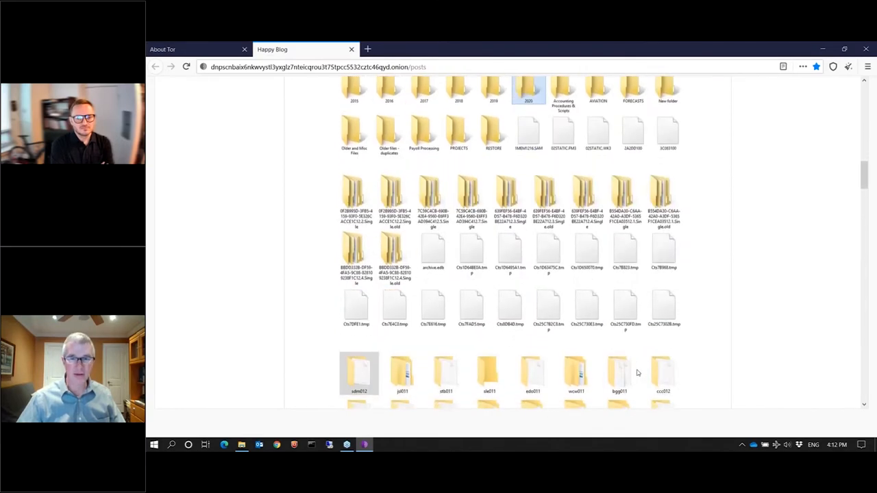
pyautogui.scroll(-3)
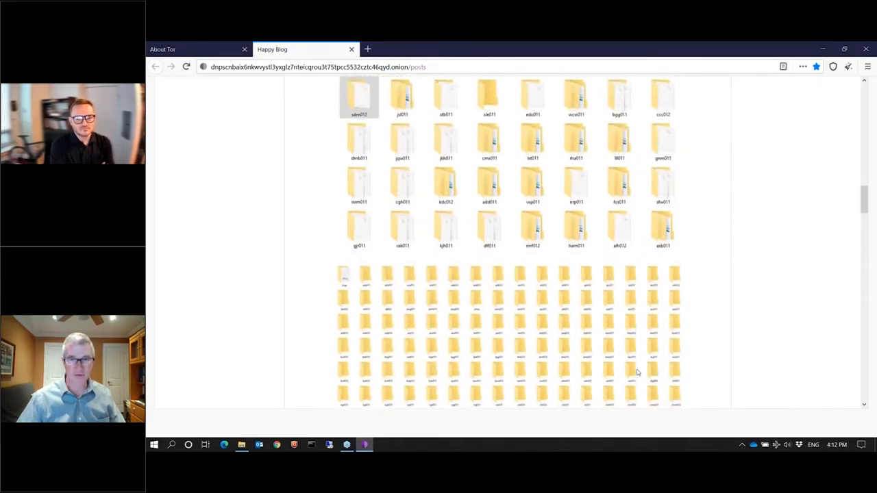
pyautogui.scroll(-3)
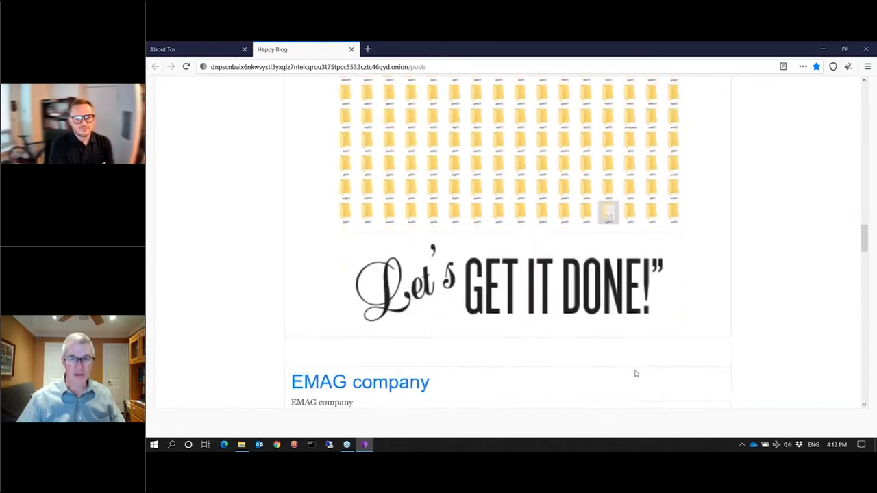
pyautogui.scroll(-3)
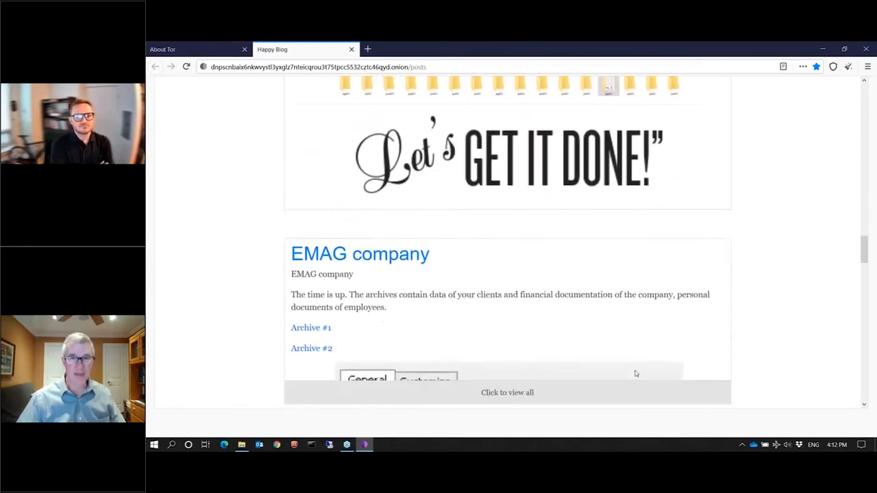
pyautogui.scroll(-3)
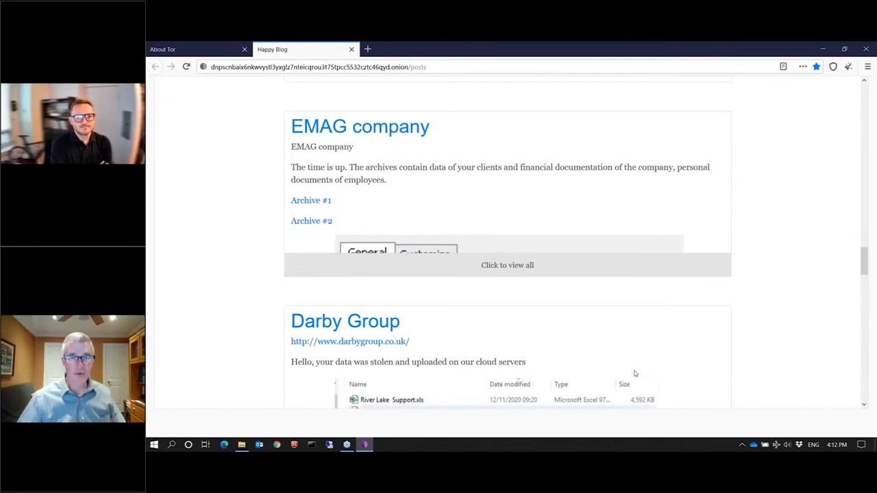
pyautogui.moveTo(622, 378)
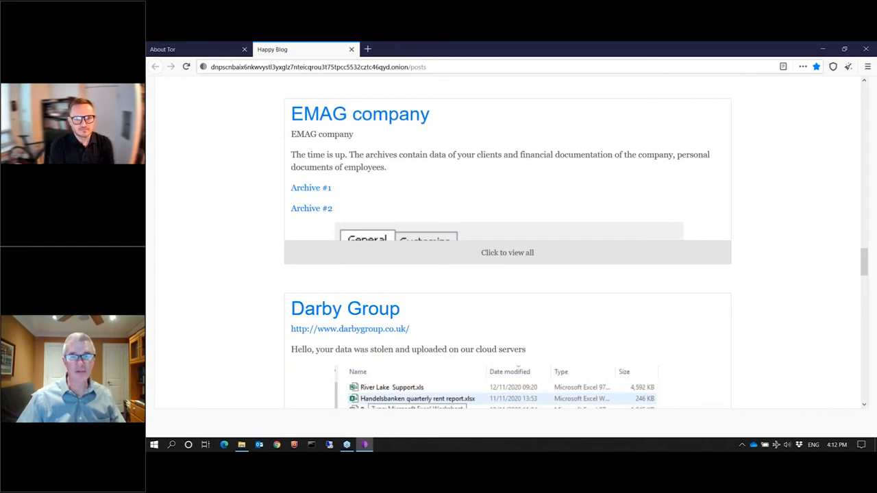
# Scroll to the bottom of the first listing page, ending at JBS United and the page-number links
pyautogui.scroll(-3)
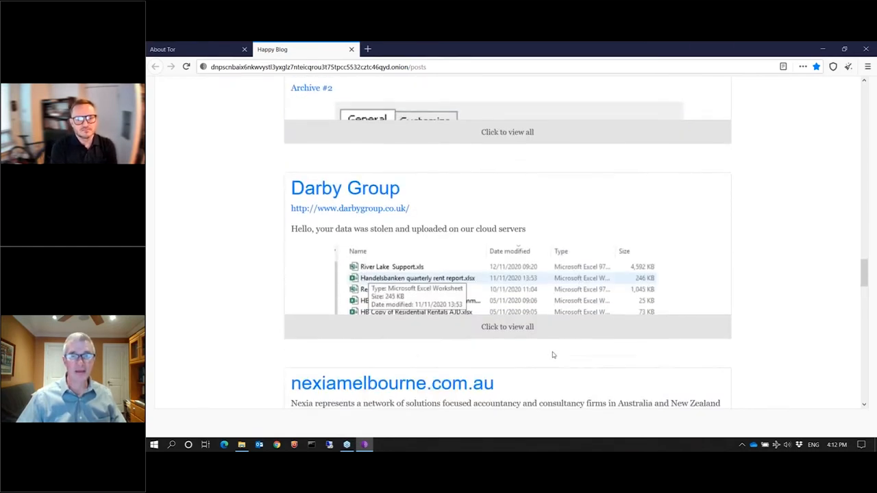
pyautogui.scroll(-3)
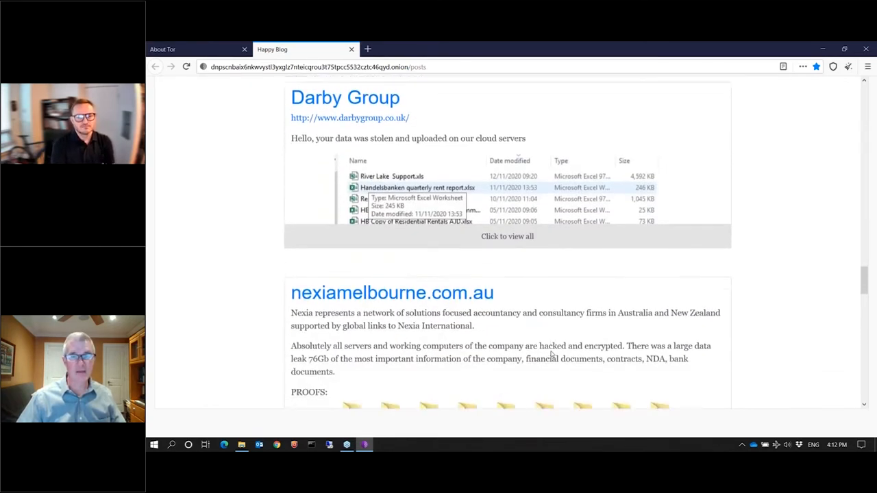
pyautogui.scroll(-3)
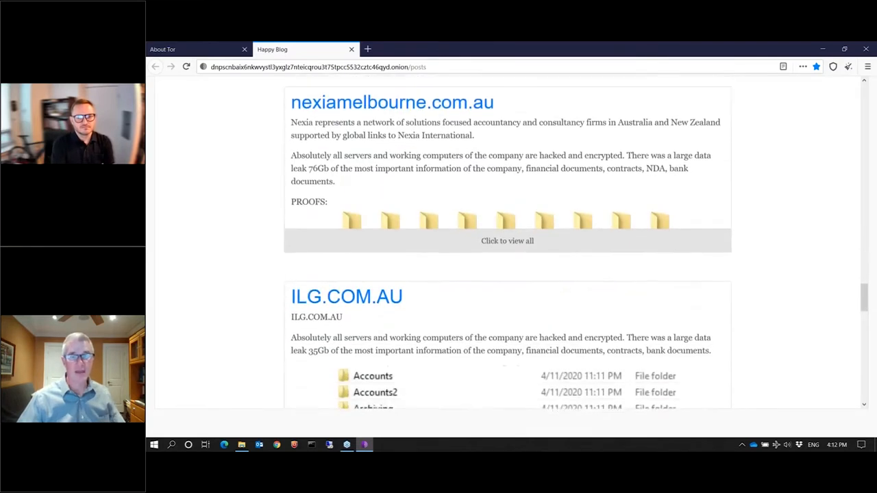
pyautogui.scroll(-3)
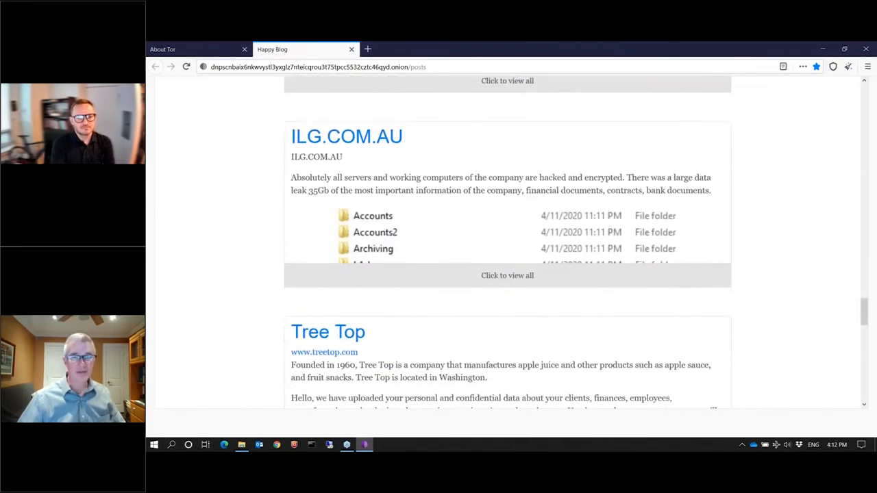
pyautogui.scroll(-3)
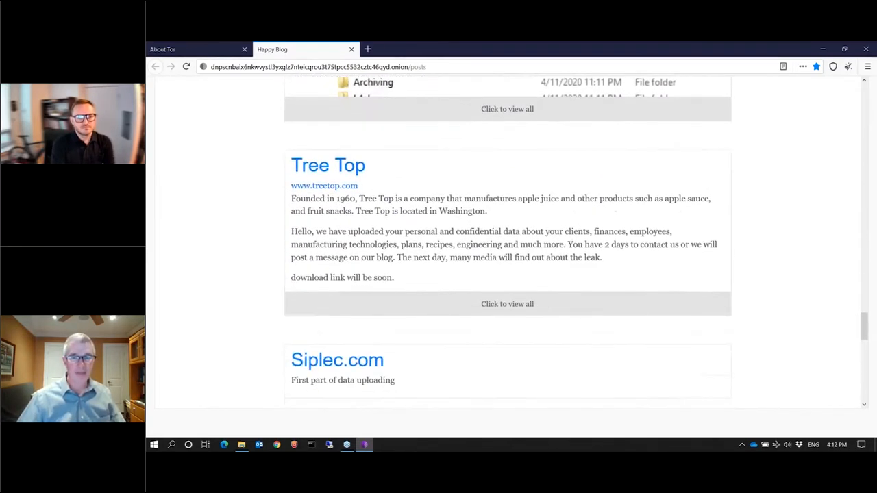
pyautogui.scroll(-3)
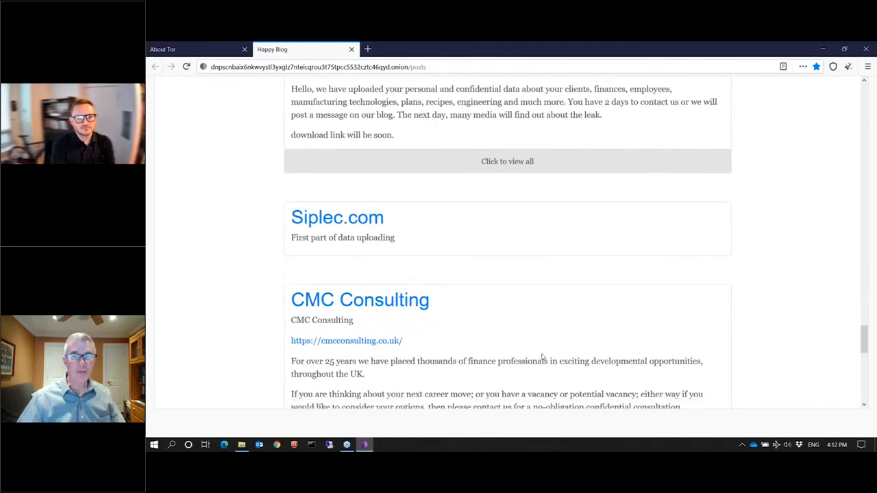
pyautogui.scroll(-3)
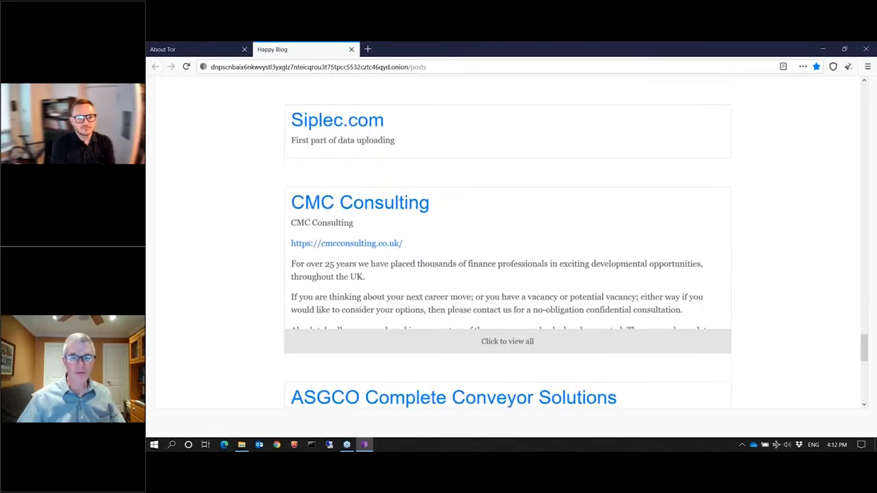
pyautogui.scroll(-3)
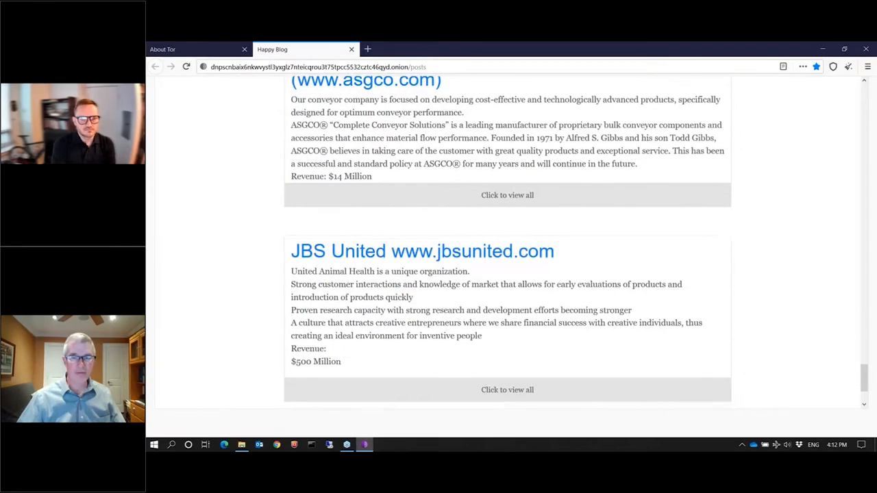
pyautogui.scroll(-3)
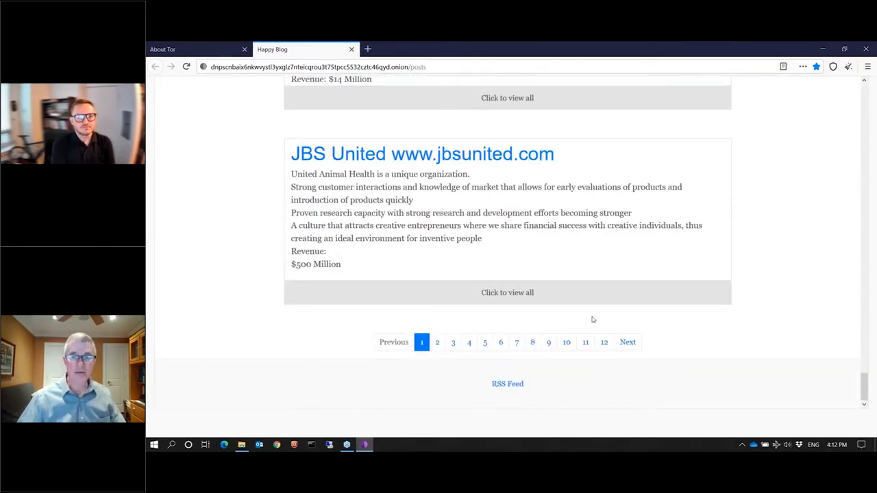
pyautogui.moveTo(468, 343)
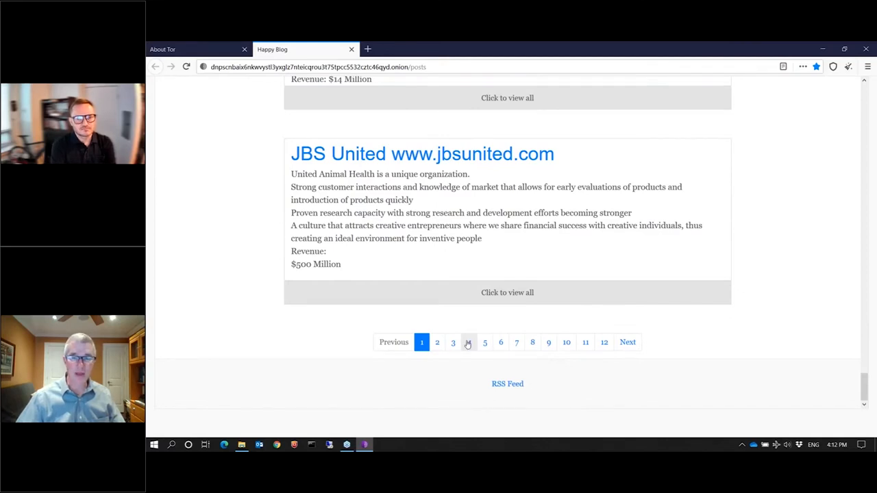
pyautogui.moveTo(501, 343)
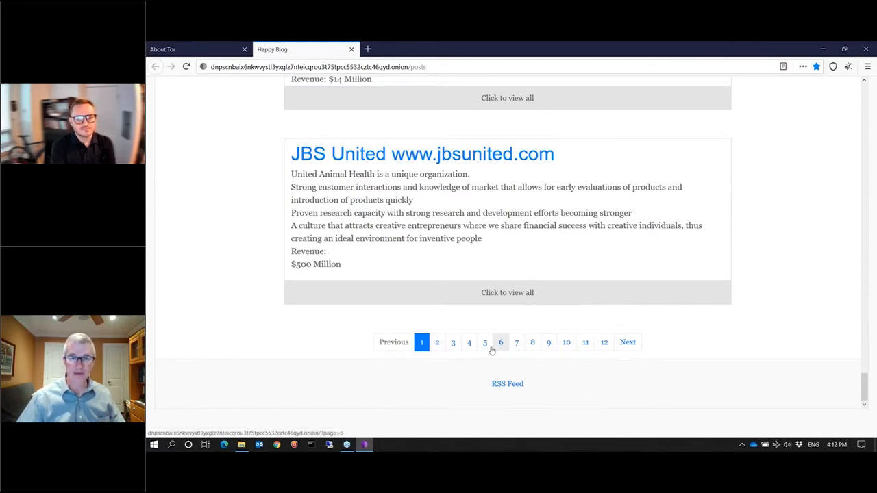
# Go to page 2 of the Happy Blog and bring up the context menu on the Beacon Health Solutions FILES link
pyautogui.click(436, 342)
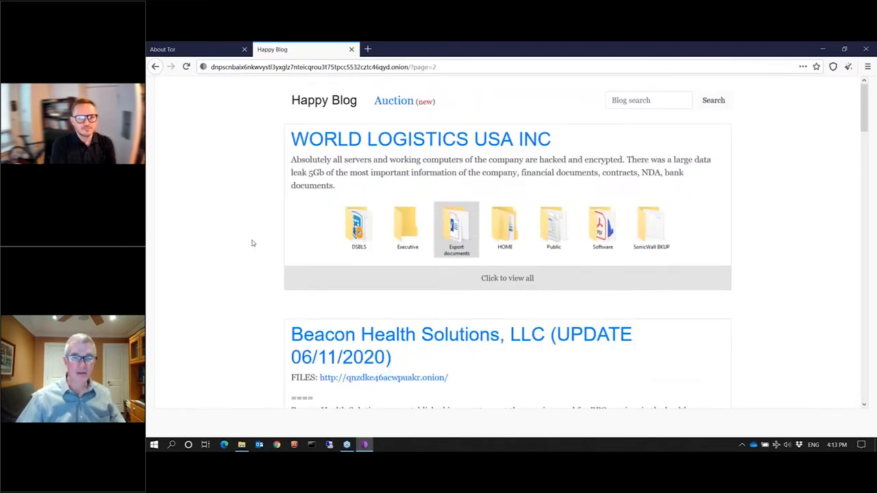
pyautogui.scroll(-3)
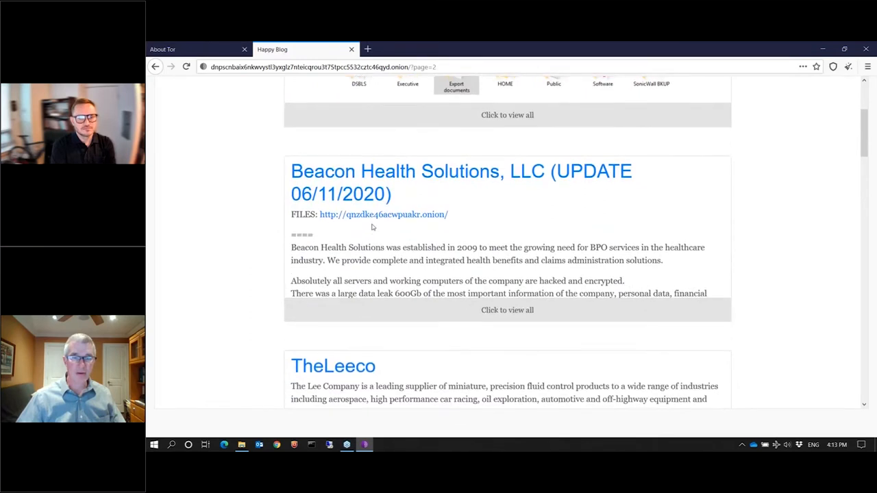
pyautogui.rightClick(383, 213)
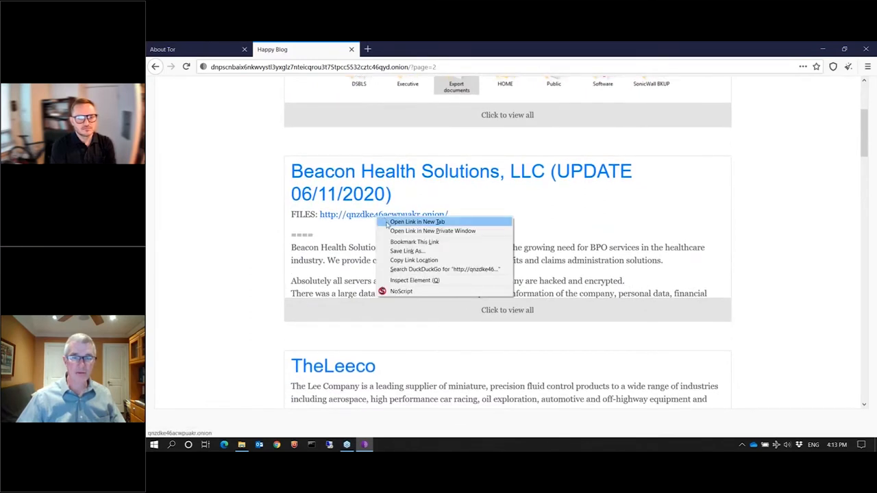
# Open the Beacon files onion site in a new tab, look into Enr_Commercial/, then return to the root listing
pyautogui.click(418, 222)
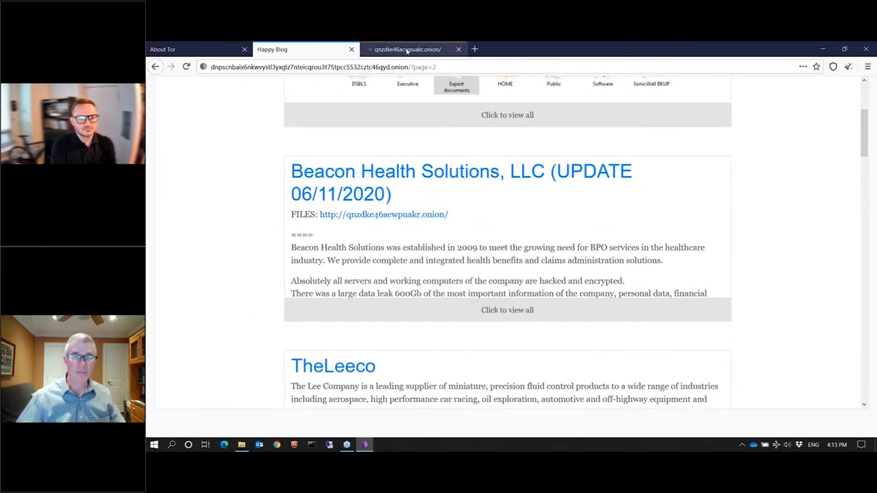
pyautogui.moveTo(408, 50)
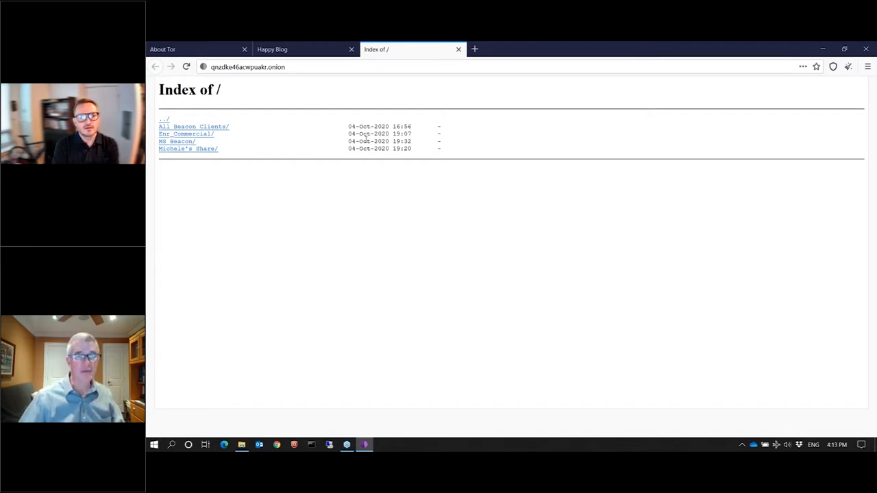
pyautogui.click(186, 134)
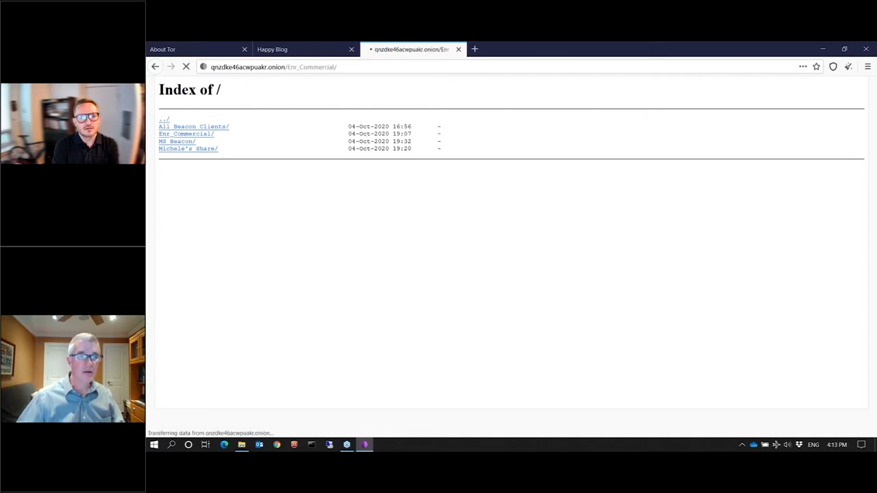
pyautogui.click(187, 134)
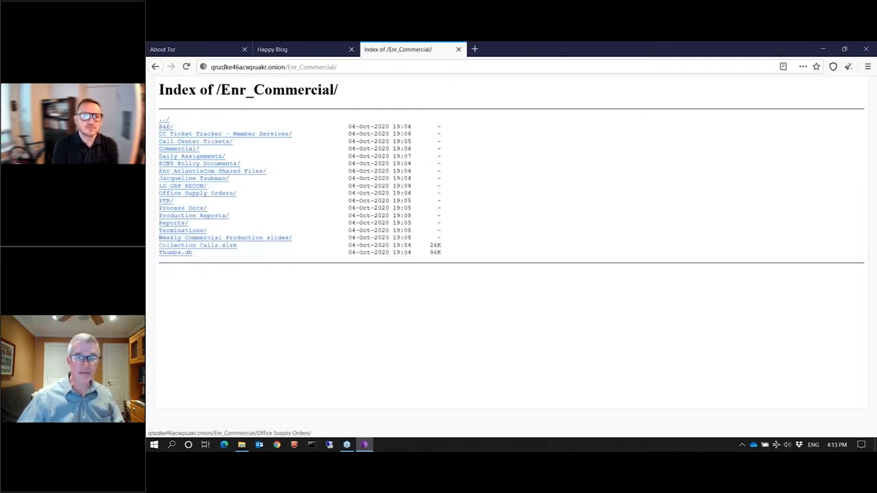
pyautogui.moveTo(230, 178)
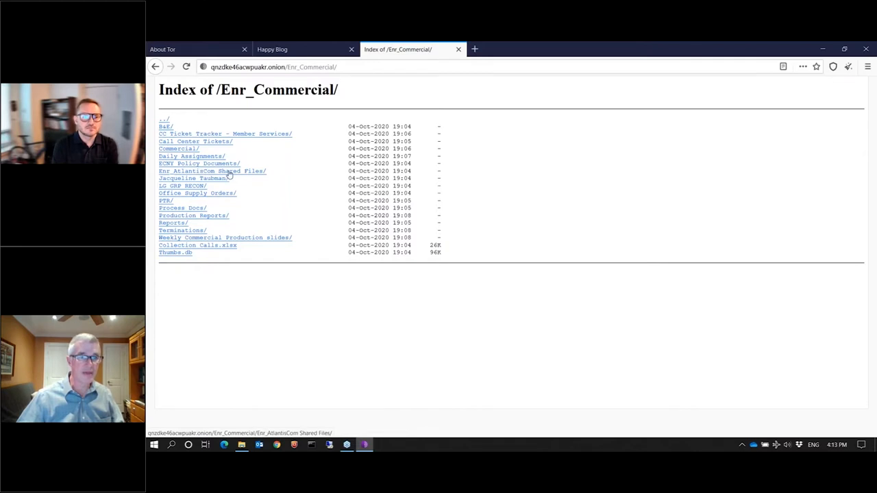
pyautogui.moveTo(198, 178)
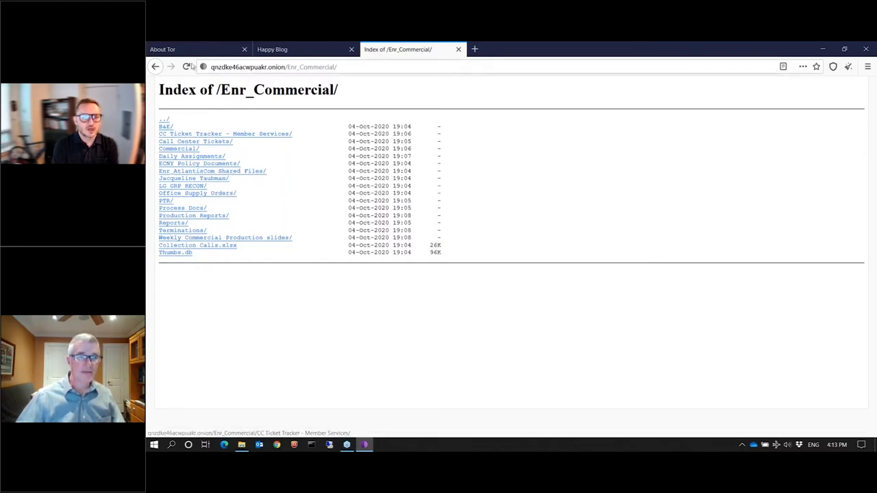
pyautogui.click(159, 67)
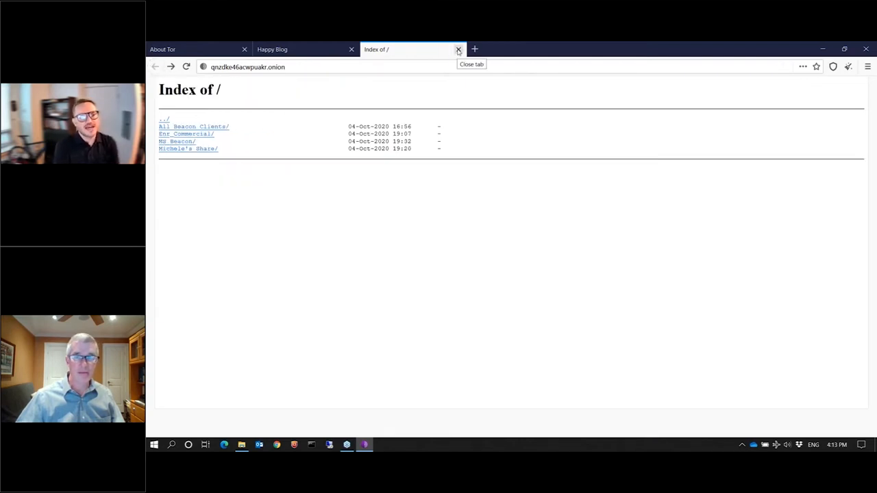
# Close the file listing tab and scroll down through the page 2 posts of the Happy Blog
pyautogui.click(458, 49)
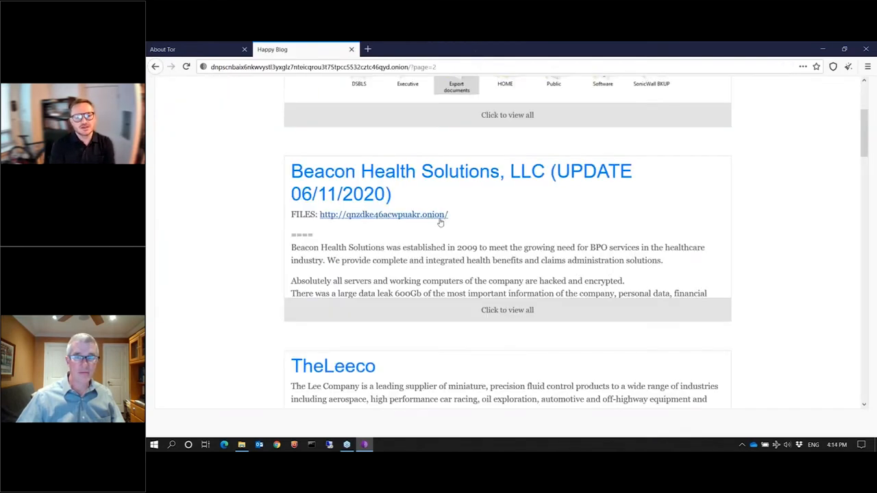
pyautogui.moveTo(573, 231)
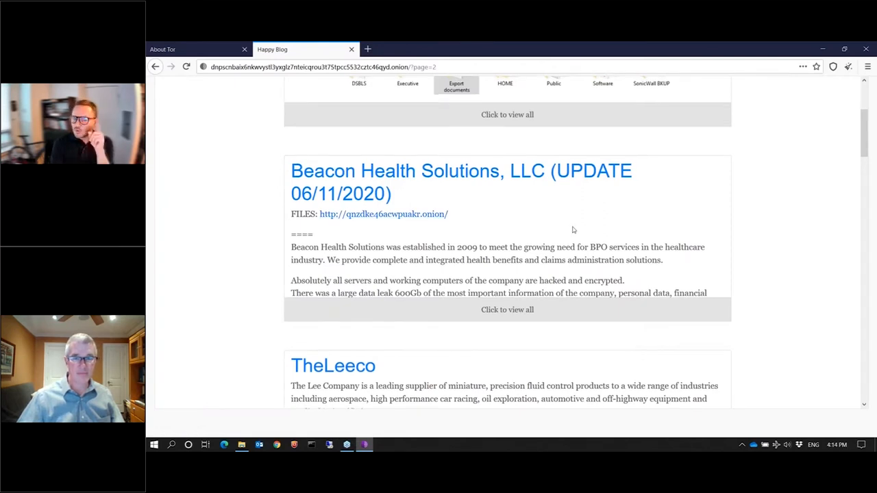
pyautogui.scroll(-3)
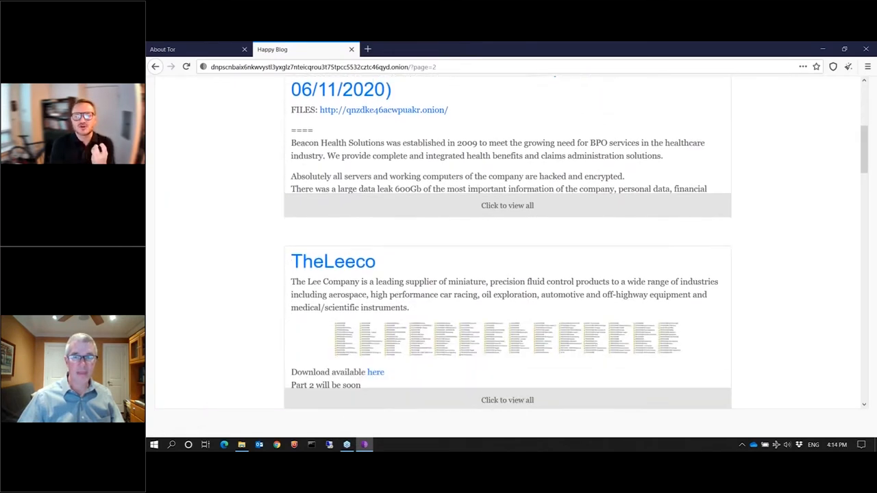
pyautogui.scroll(-3)
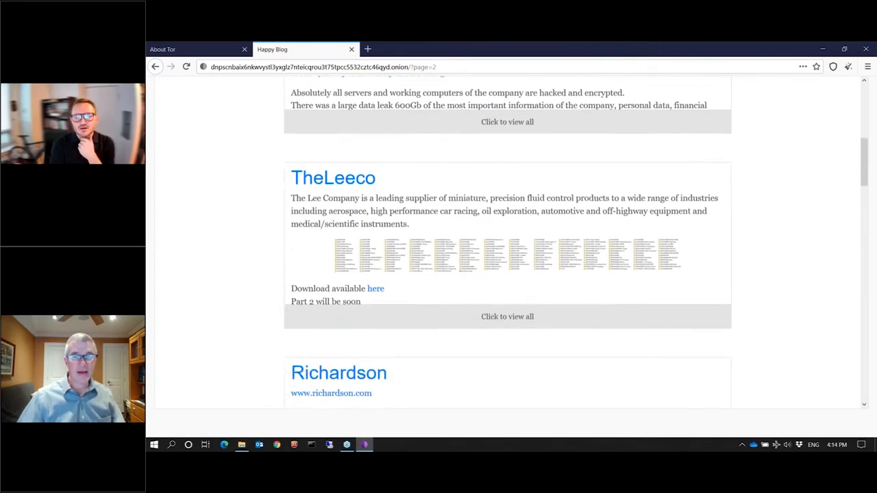
pyautogui.scroll(-3)
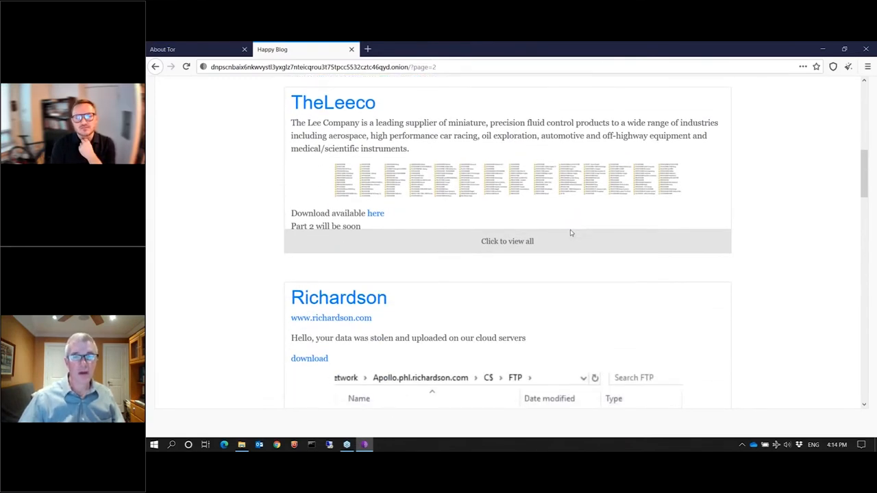
pyautogui.scroll(-3)
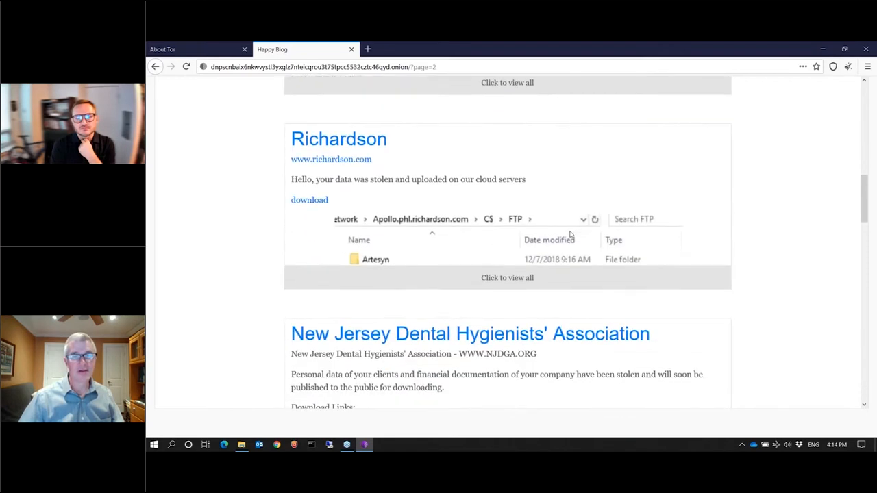
pyautogui.scroll(-3)
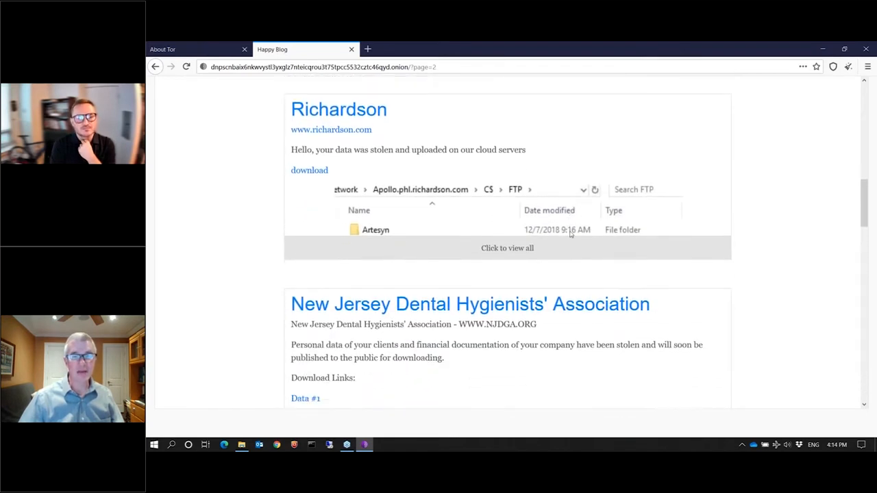
pyautogui.scroll(-3)
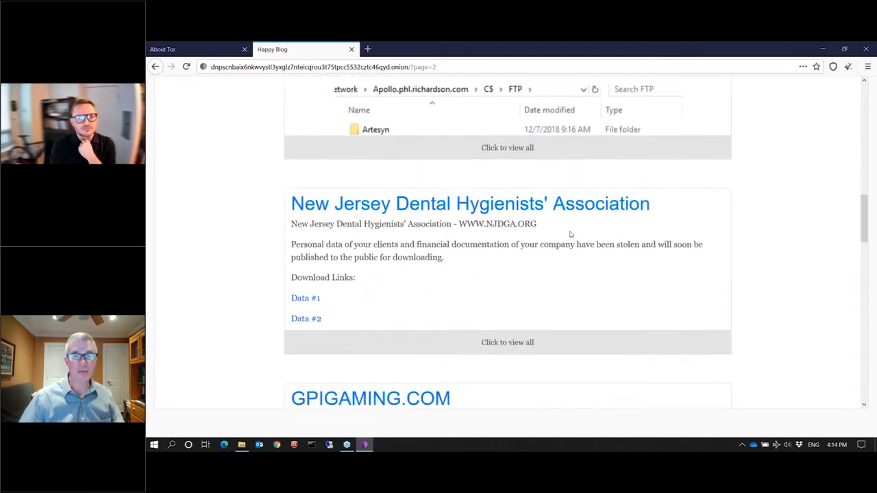
pyautogui.scroll(-3)
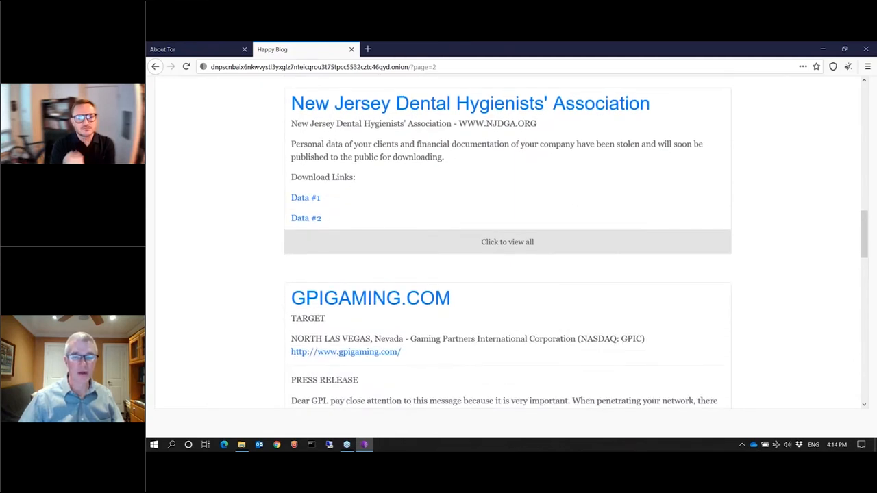
pyautogui.scroll(-3)
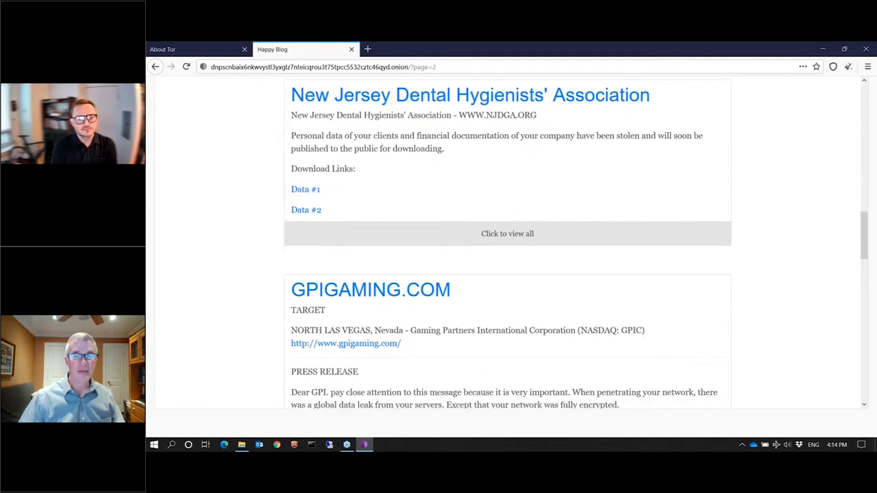
pyautogui.scroll(-3)
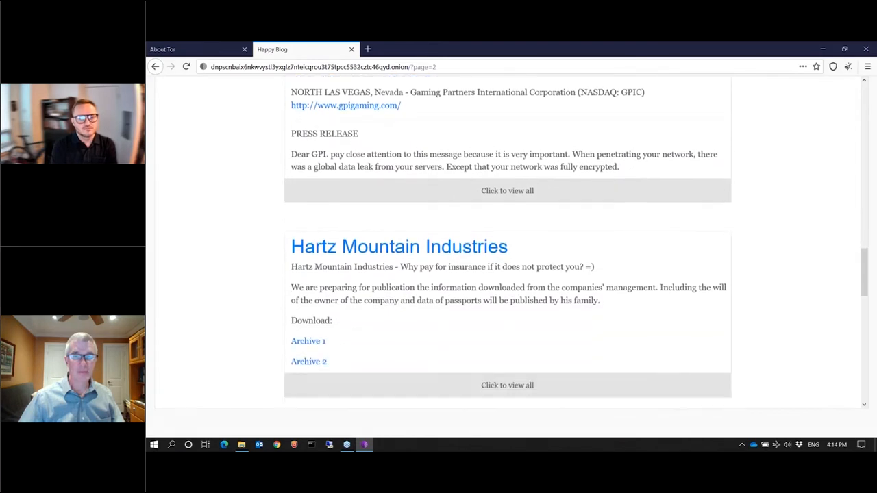
pyautogui.scroll(-3)
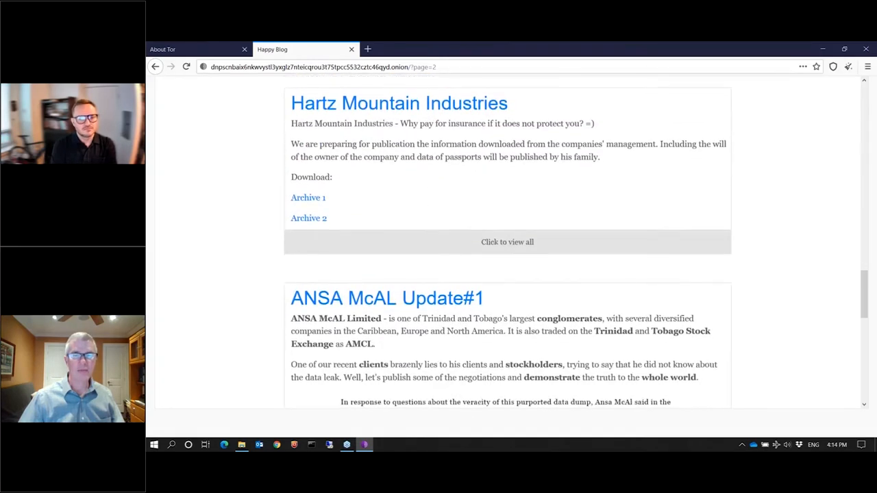
pyautogui.scroll(-3)
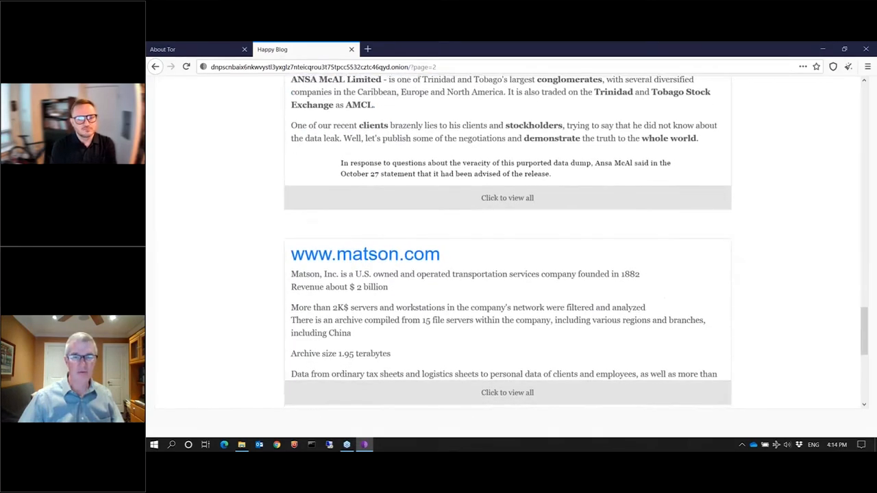
pyautogui.scroll(-3)
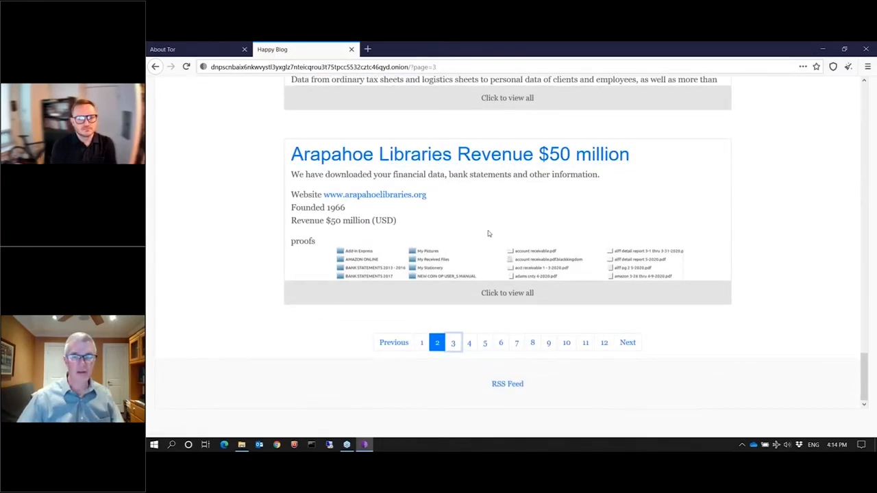
# Go to page 3 of the Happy Blog, showing the Shionogi & Co. and Braskem posts
pyautogui.click(452, 343)
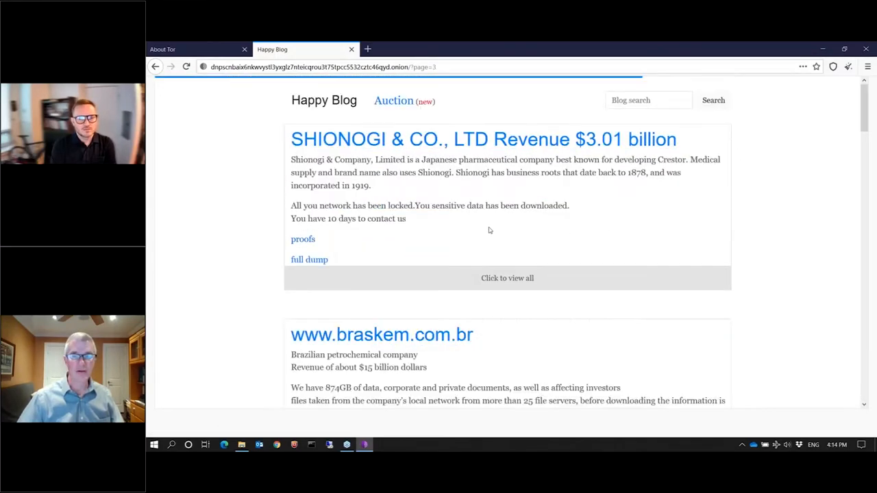
pyautogui.scroll(-3)
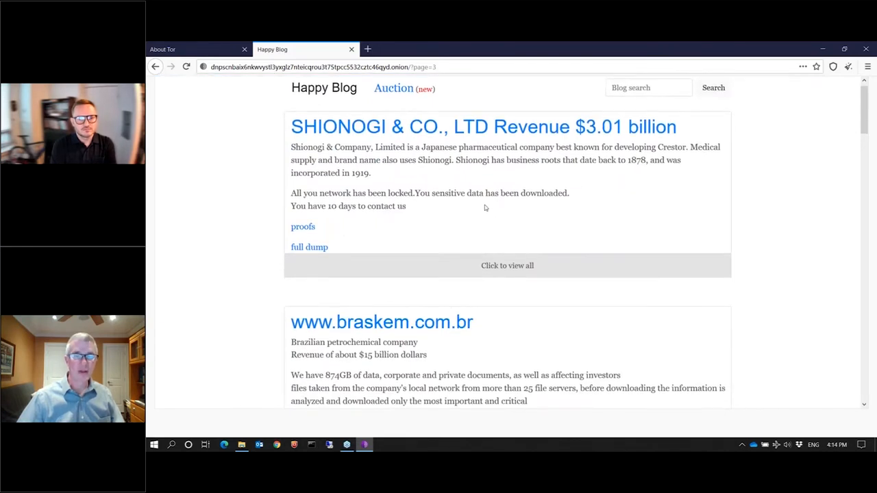
pyautogui.moveTo(393, 102)
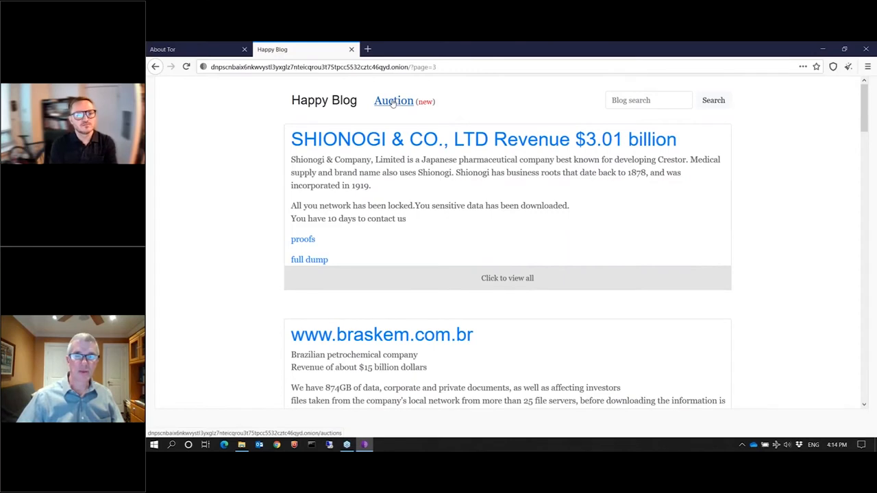
# Open the blog's Auction (new) page listing the ARAFMI files and Grubman pack lots
pyautogui.click(393, 101)
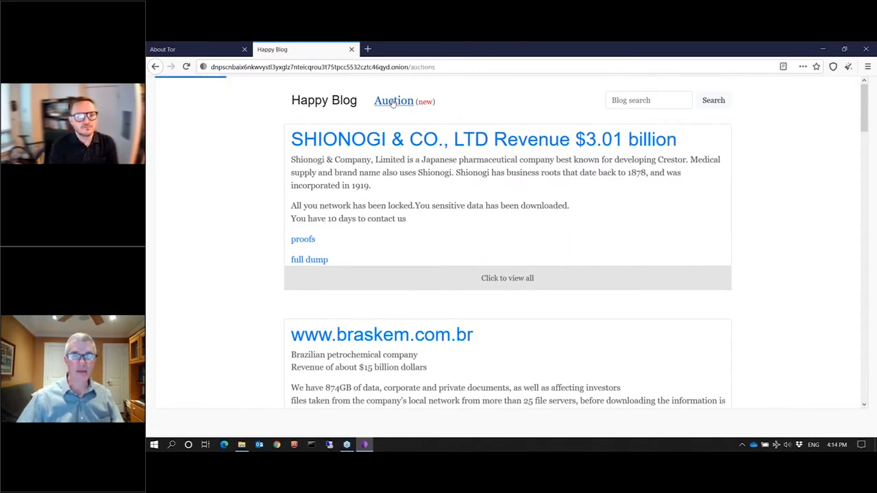
pyautogui.click(393, 101)
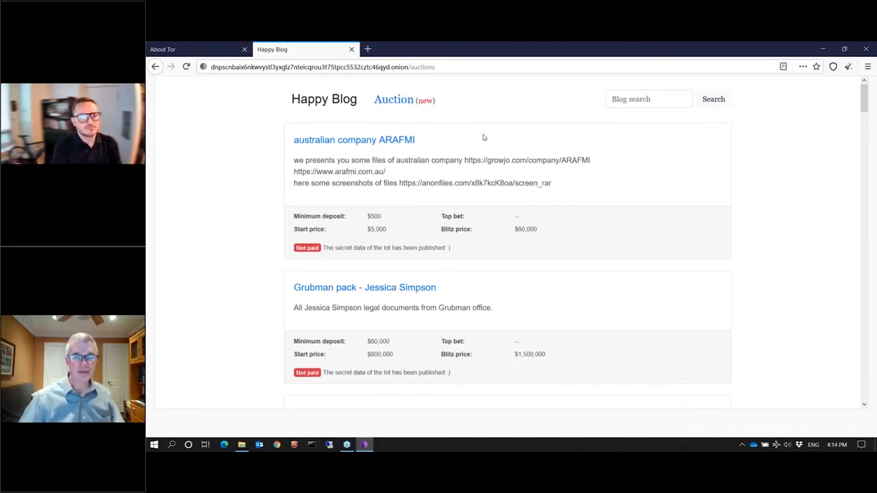
pyautogui.scroll(-3)
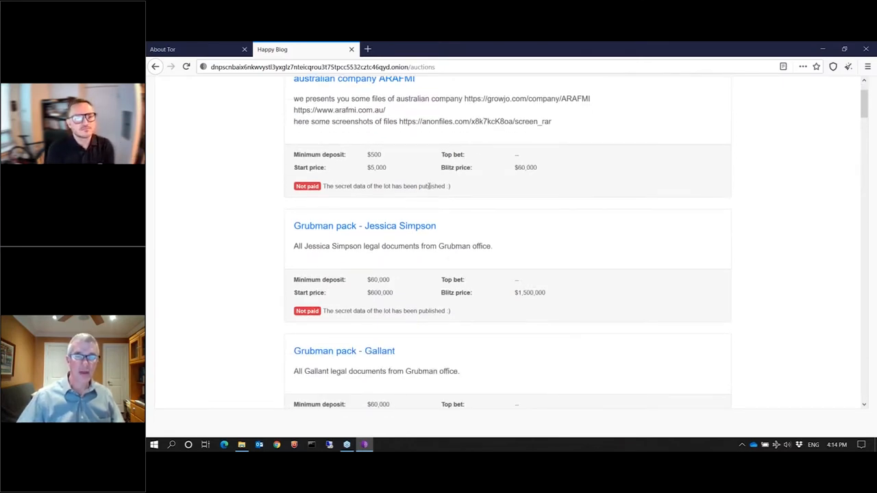
pyautogui.moveTo(321, 235)
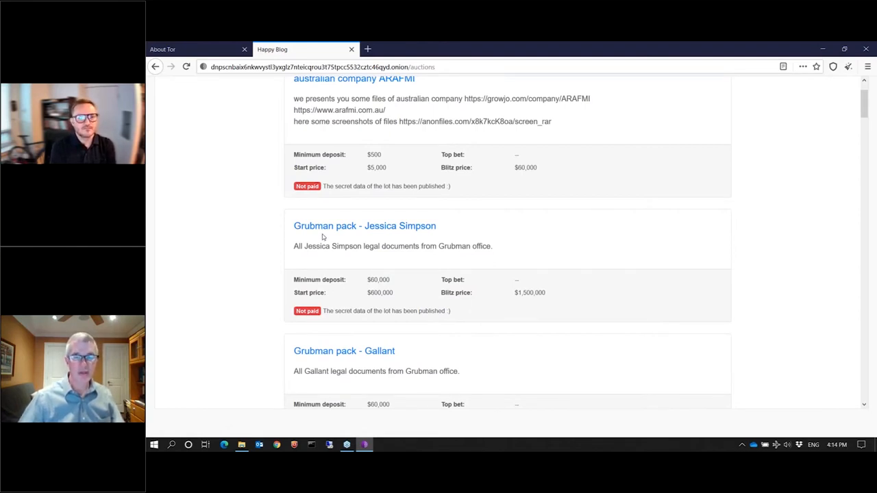
pyautogui.scroll(-3)
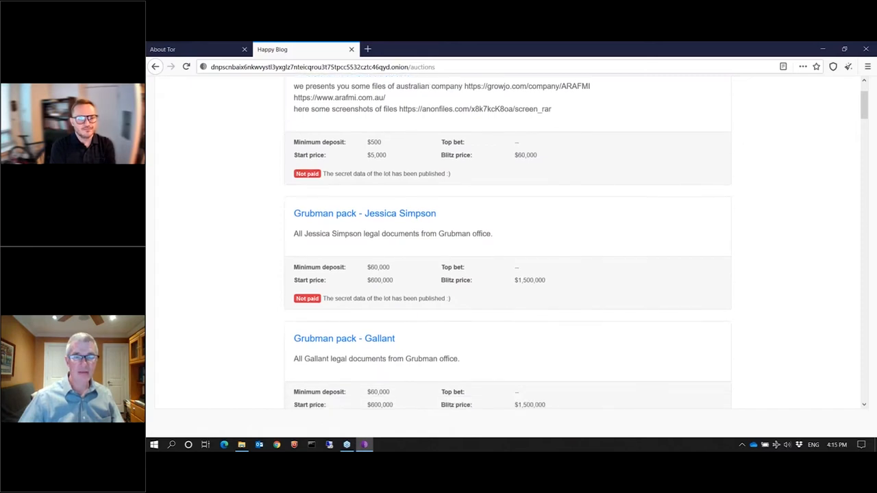
pyautogui.moveTo(352, 227)
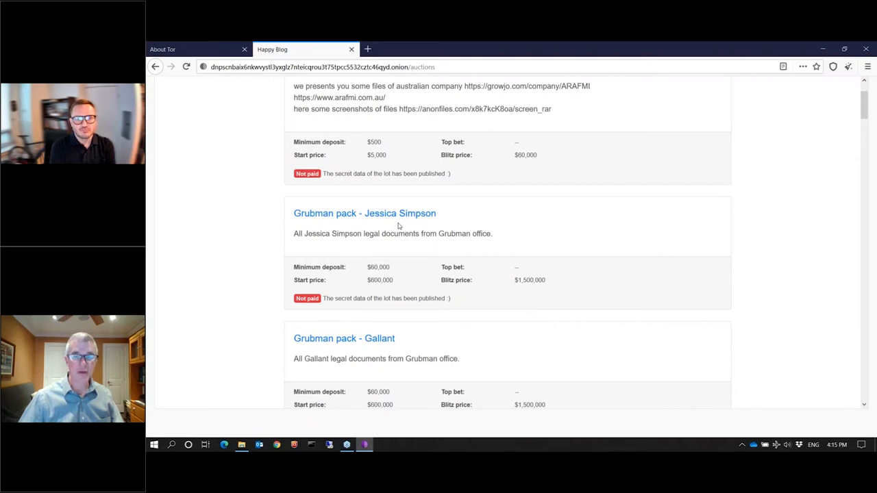
pyautogui.scroll(-3)
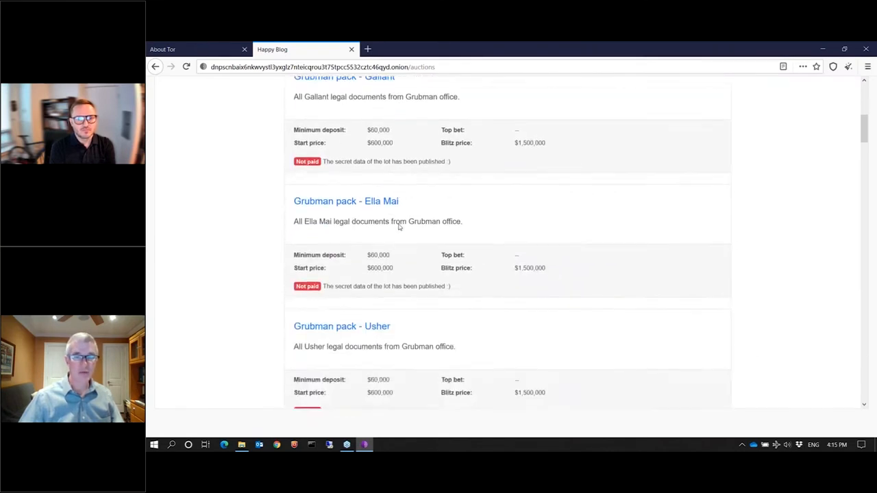
pyautogui.scroll(-3)
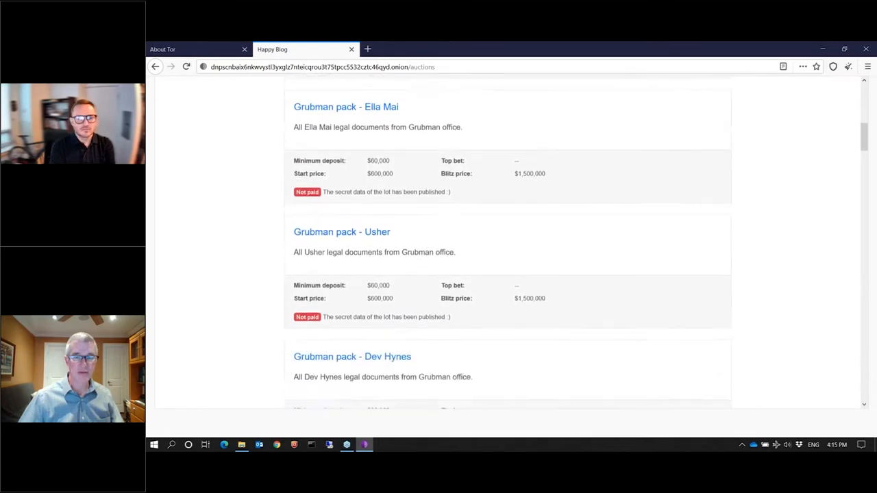
pyautogui.scroll(-3)
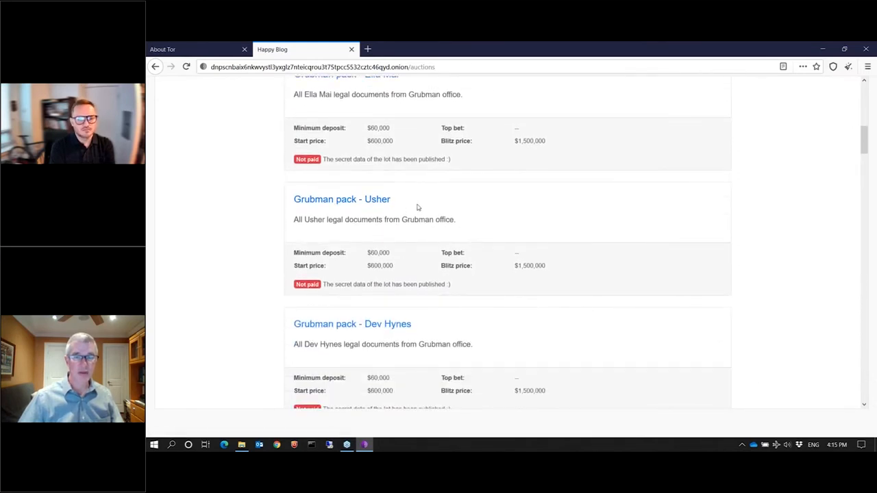
pyautogui.moveTo(419, 259)
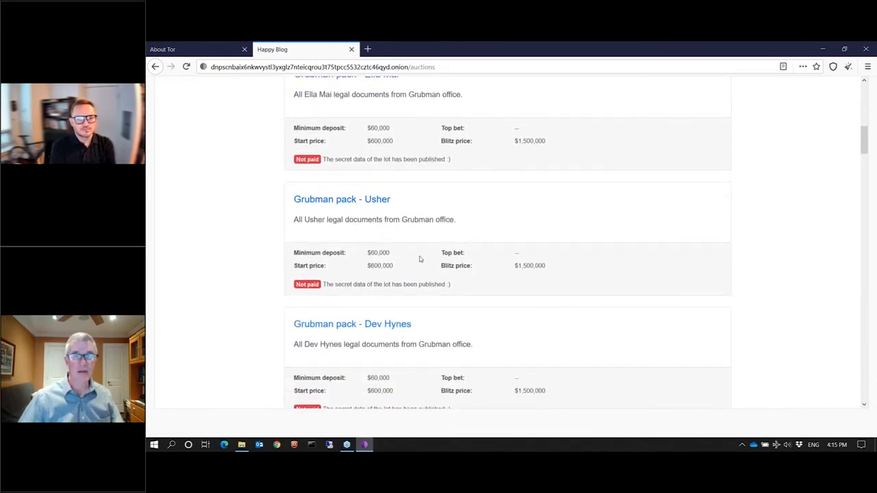
pyautogui.moveTo(401, 233)
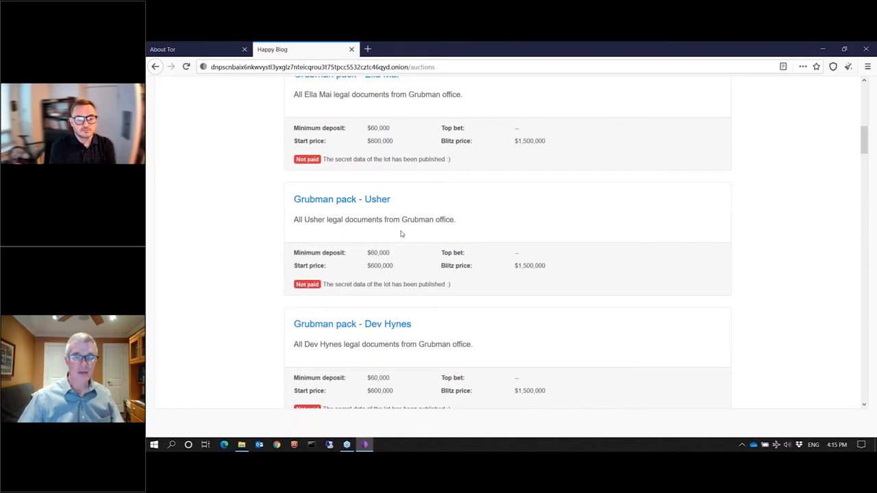
pyautogui.scroll(-3)
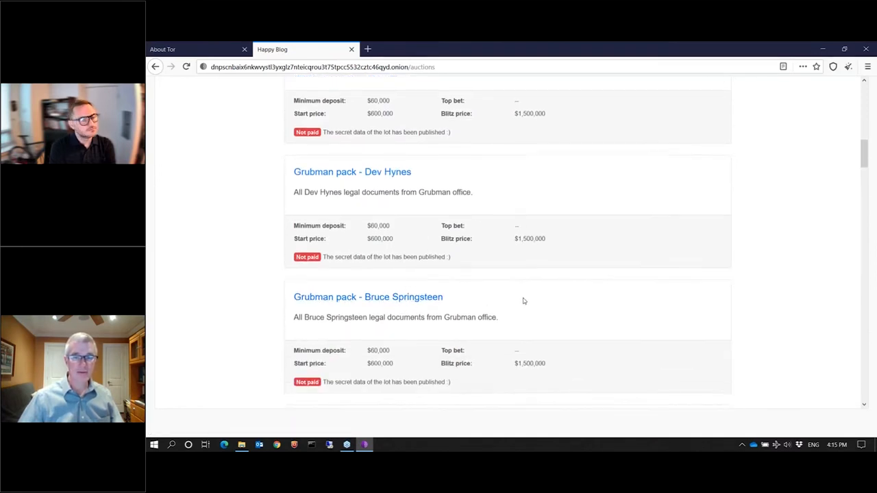
pyautogui.scroll(-3)
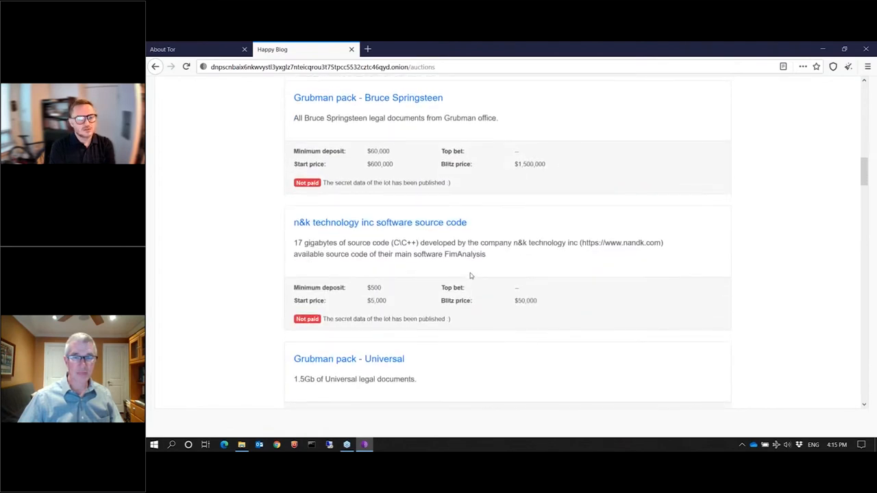
pyautogui.scroll(-3)
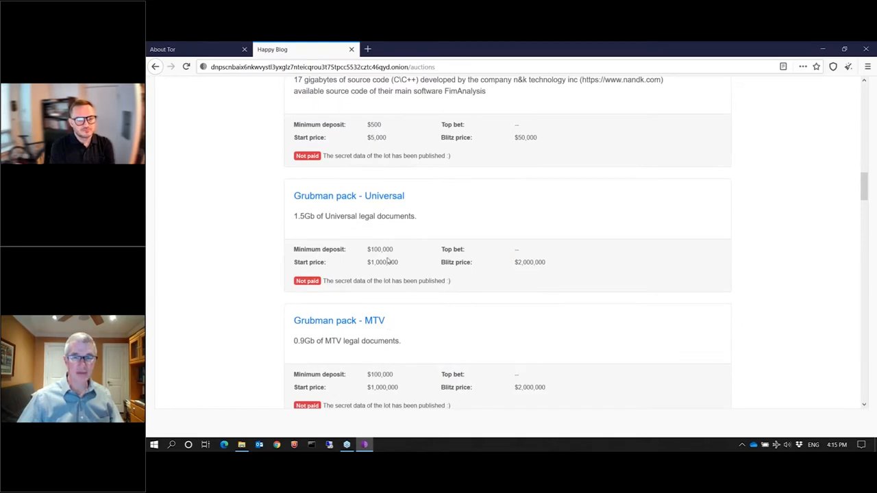
pyautogui.scroll(-3)
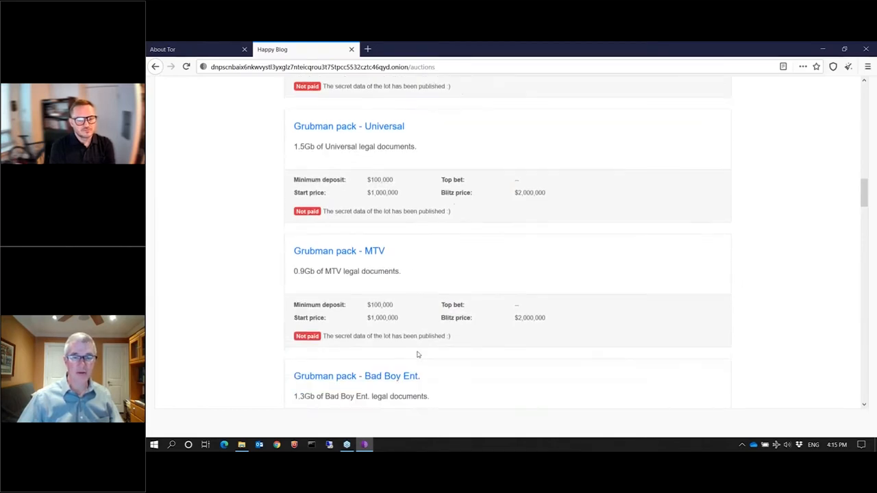
pyautogui.scroll(-3)
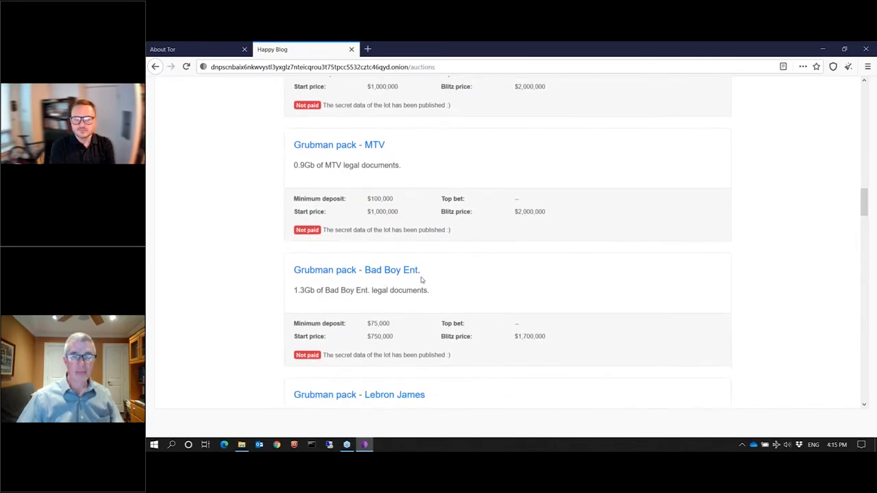
pyautogui.moveTo(458, 277)
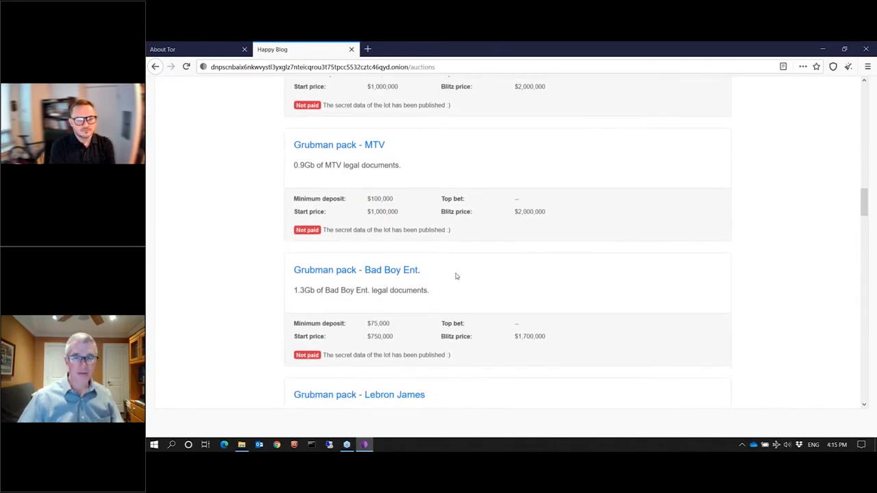
pyautogui.scroll(-3)
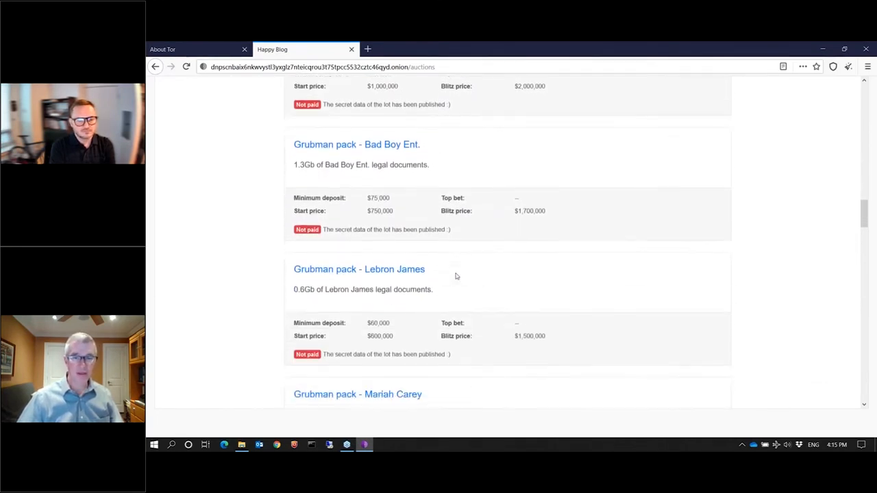
pyautogui.moveTo(443, 291)
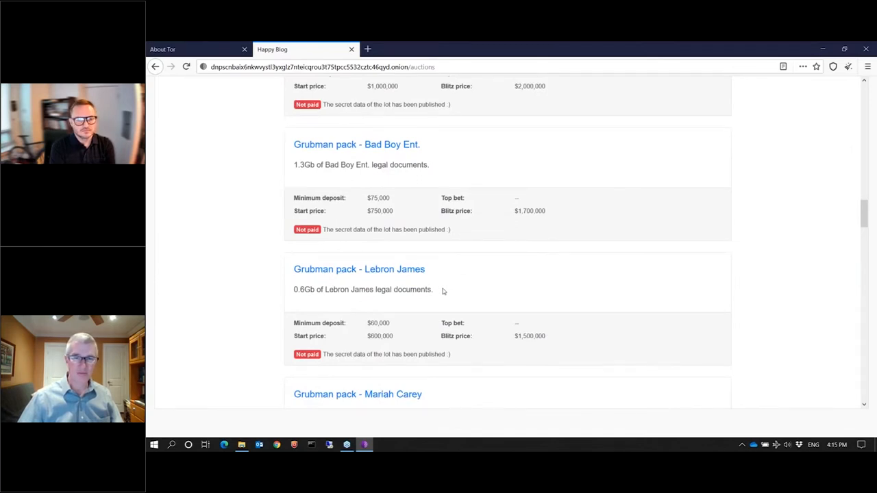
pyautogui.scroll(-3)
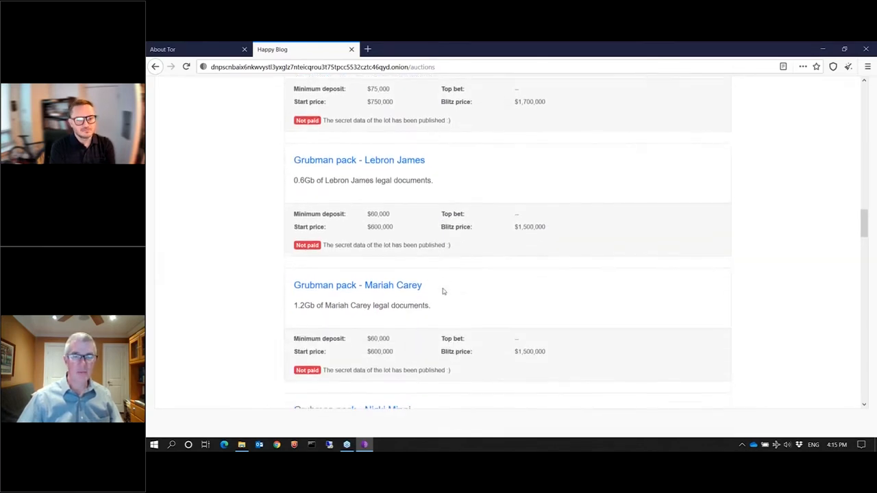
pyautogui.scroll(-3)
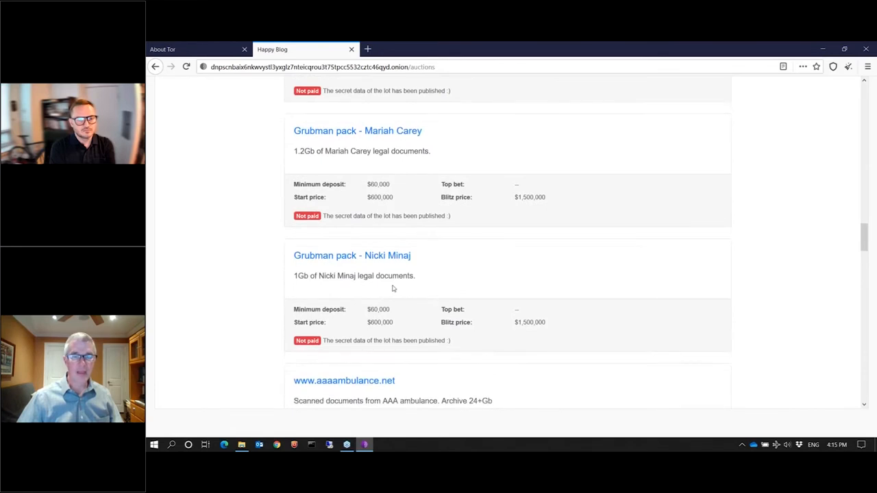
# Scroll through the auction lots, including n&k technology source code and the Grubman packs
pyautogui.scroll(-3)
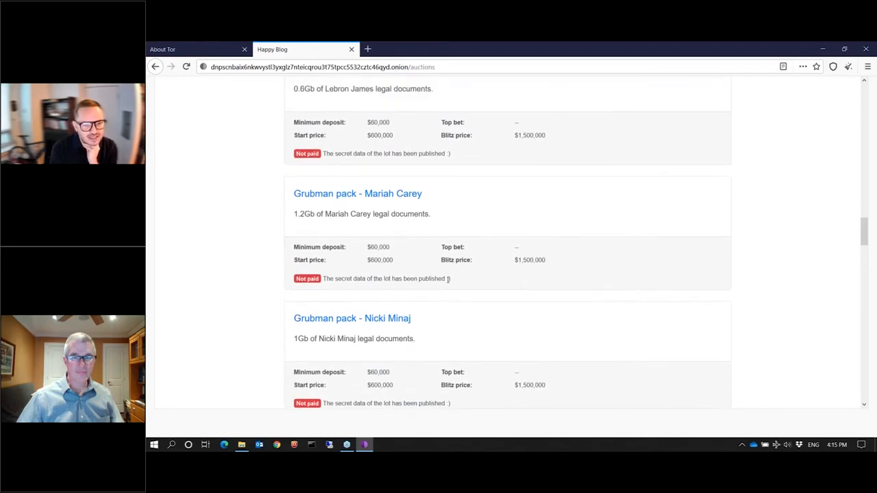
pyautogui.moveTo(327, 227)
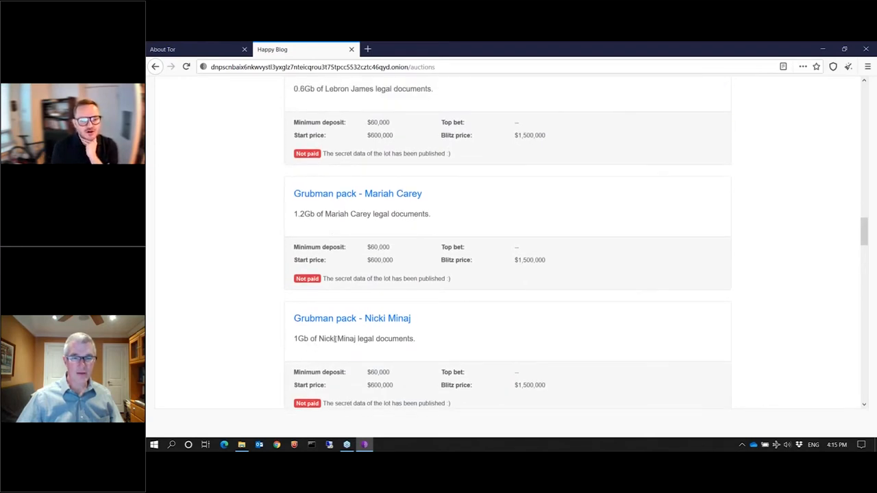
pyautogui.moveTo(353, 350)
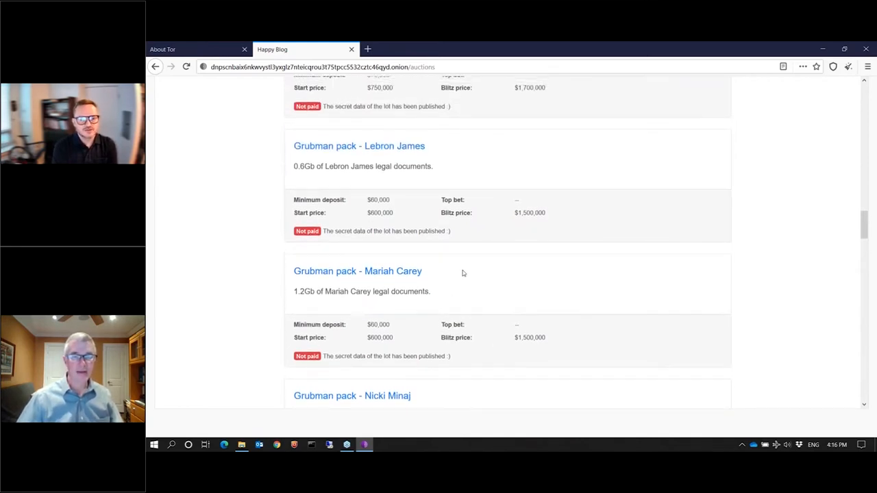
pyautogui.scroll(-3)
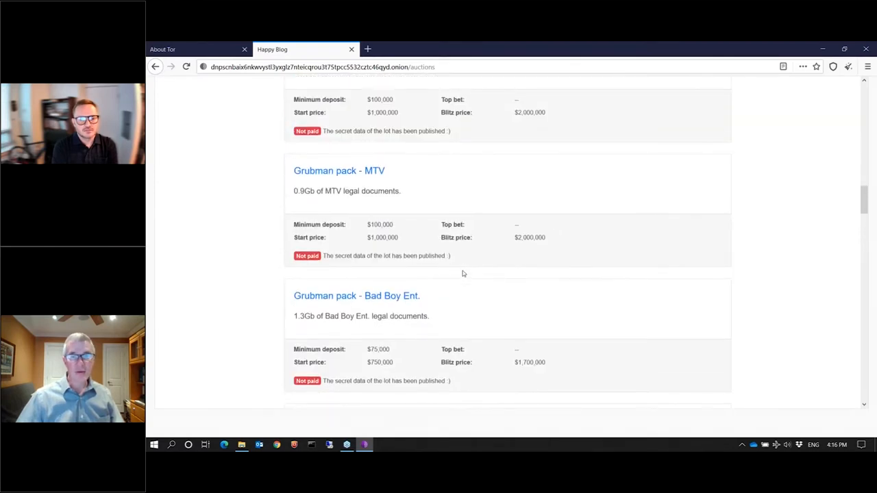
pyautogui.scroll(-3)
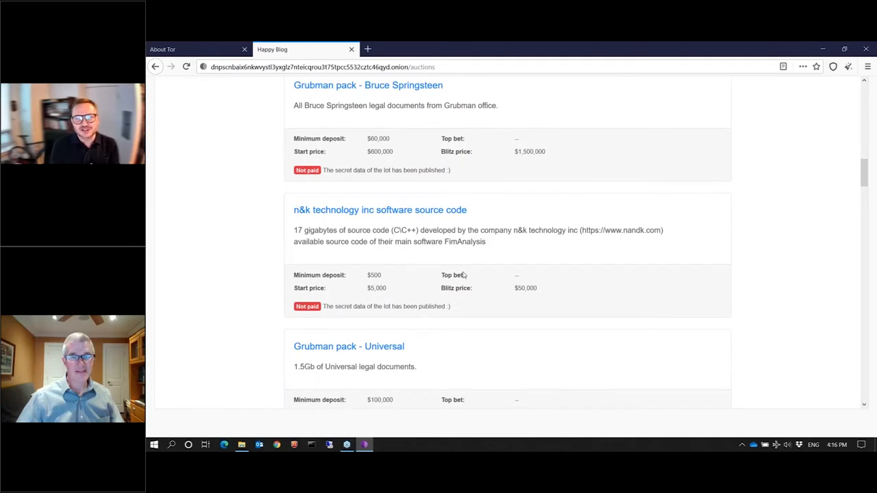
pyautogui.scroll(-3)
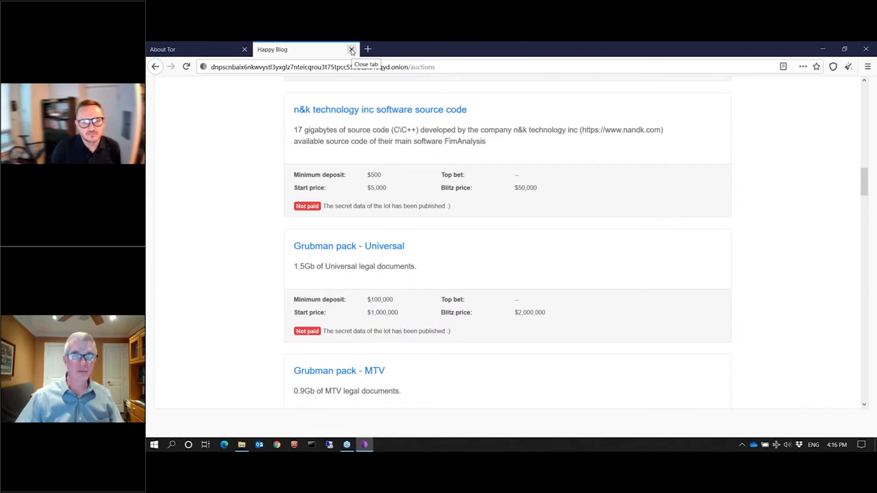
# Close the Happy Blog tab, leaving the About Tor start page
pyautogui.click(350, 49)
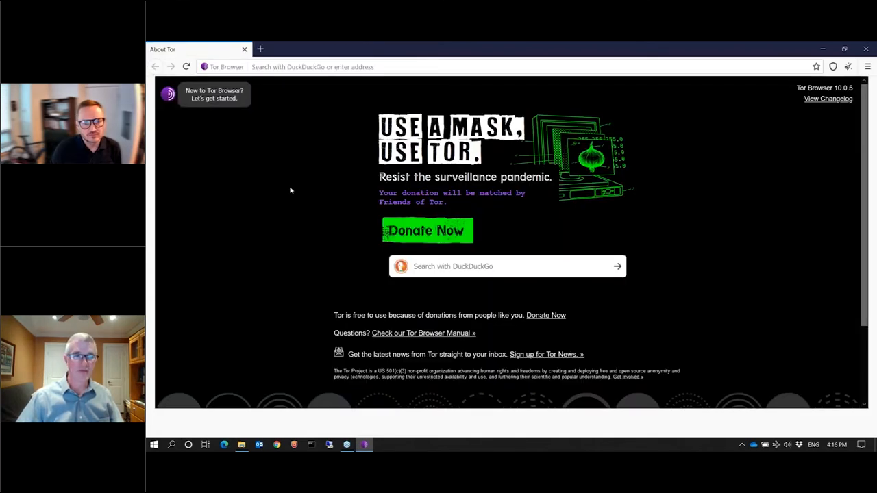
pyautogui.moveTo(292, 185)
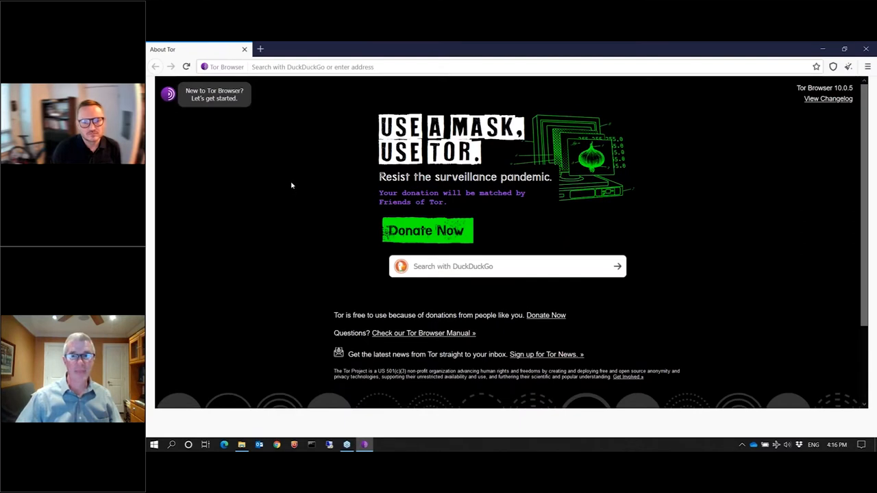
pyautogui.moveTo(721, 74)
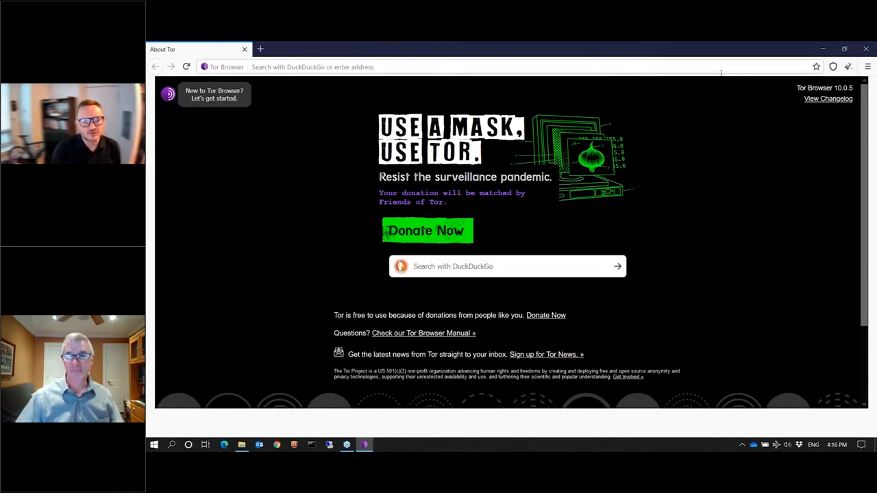
pyautogui.moveTo(867, 49)
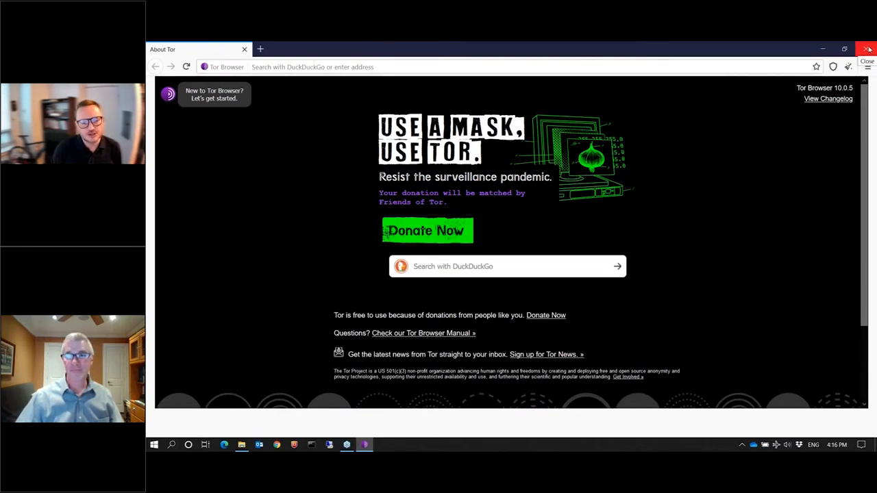
pyautogui.click(868, 48)
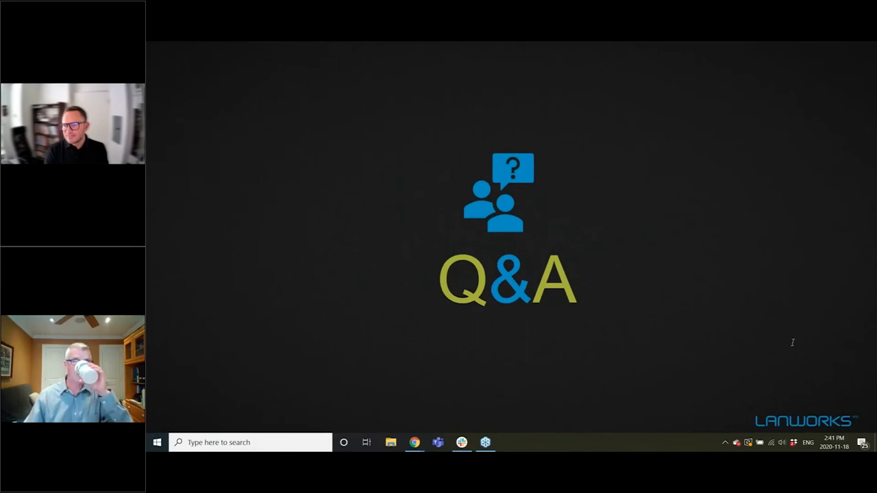
pyautogui.moveTo(782, 367)
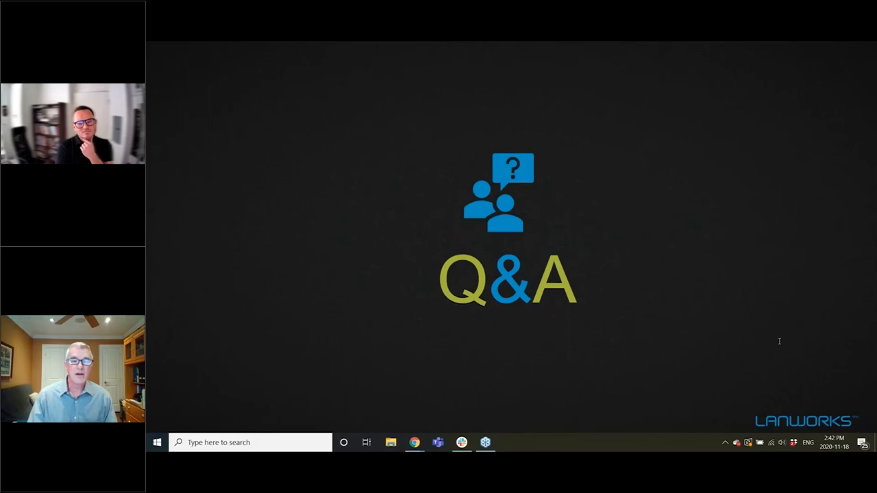
pyautogui.moveTo(740, 129)
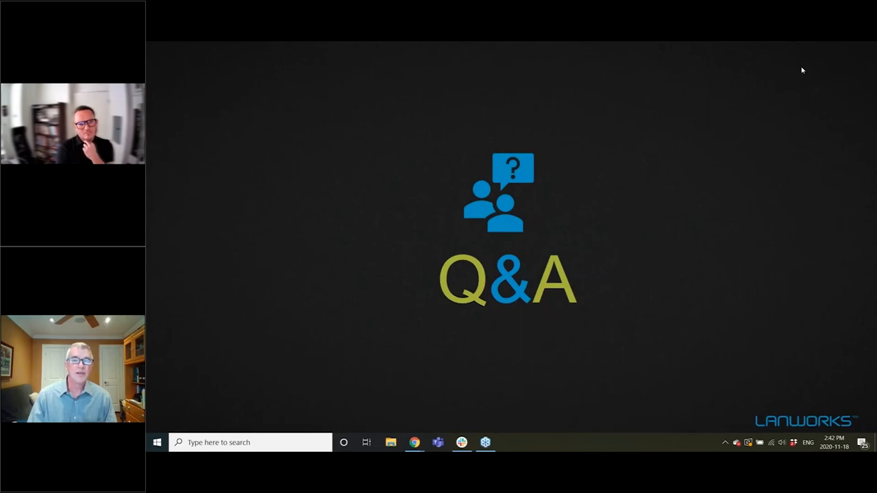
pyautogui.moveTo(807, 61)
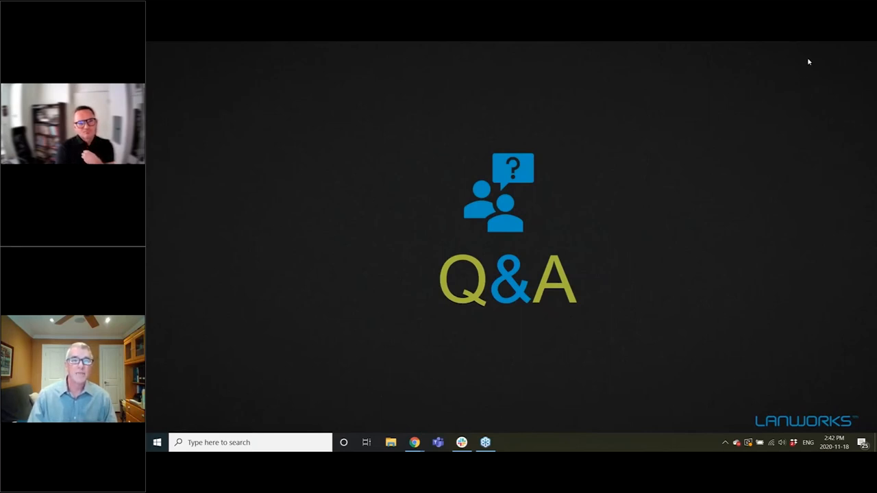
pyautogui.moveTo(726, 216)
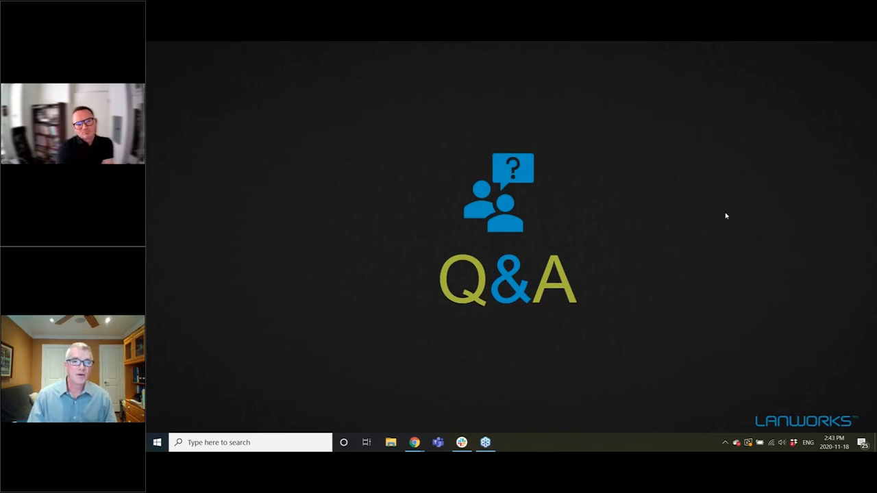
pyautogui.moveTo(797, 278)
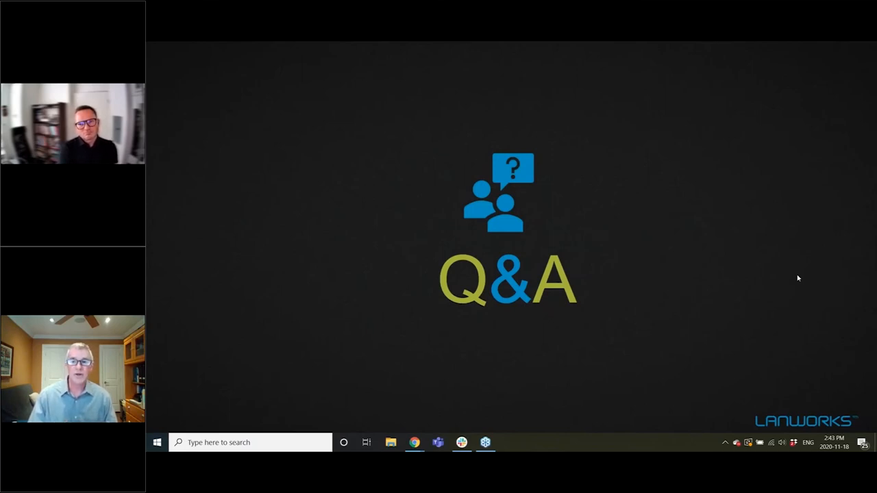
pyautogui.moveTo(793, 314)
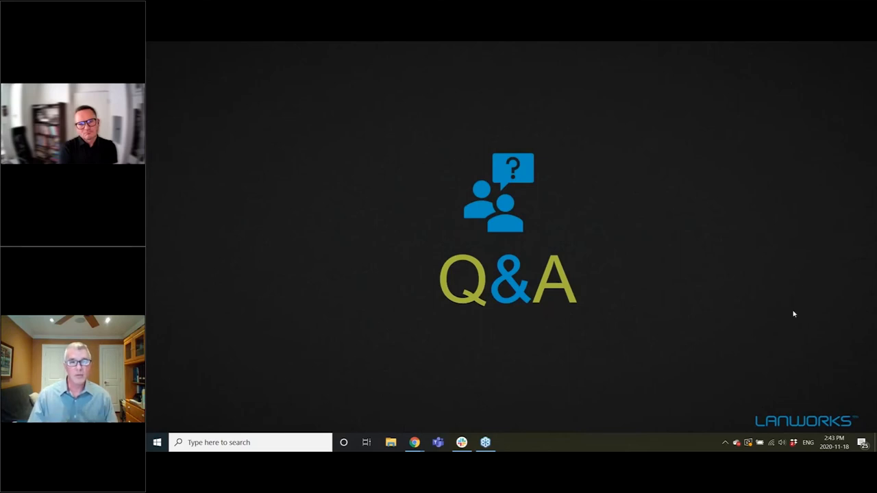
pyautogui.moveTo(765, 380)
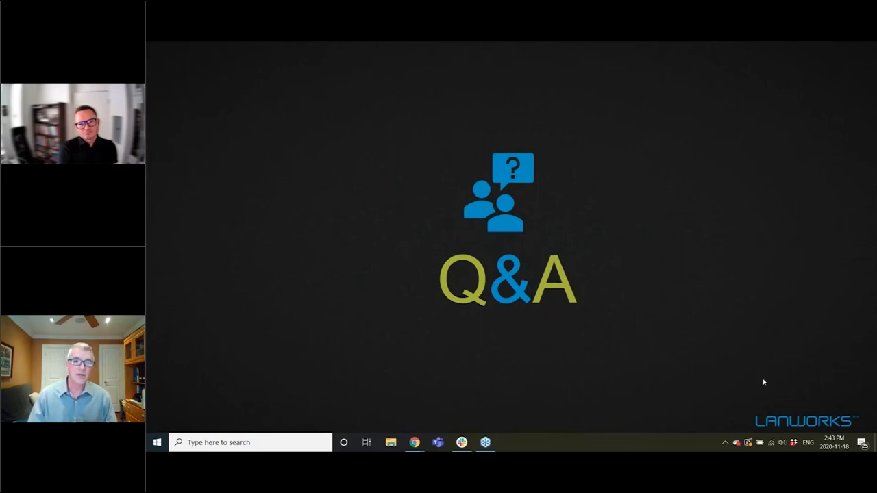
pyautogui.moveTo(751, 295)
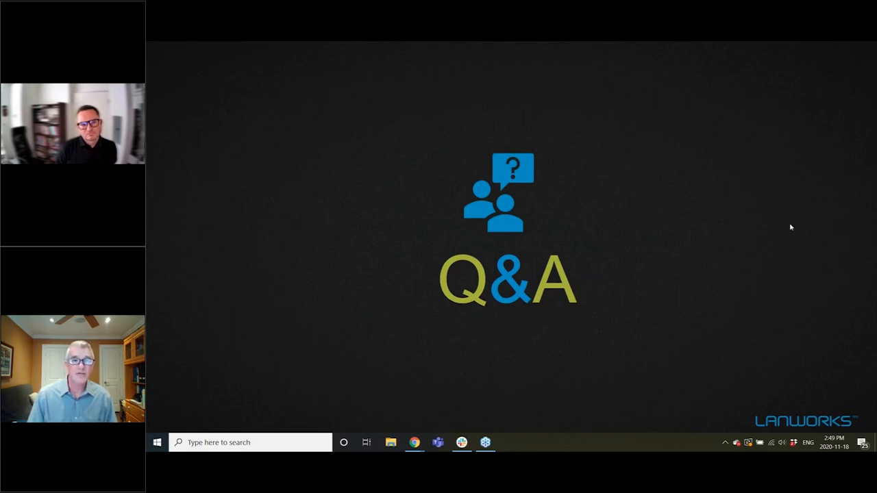
pyautogui.moveTo(718, 221)
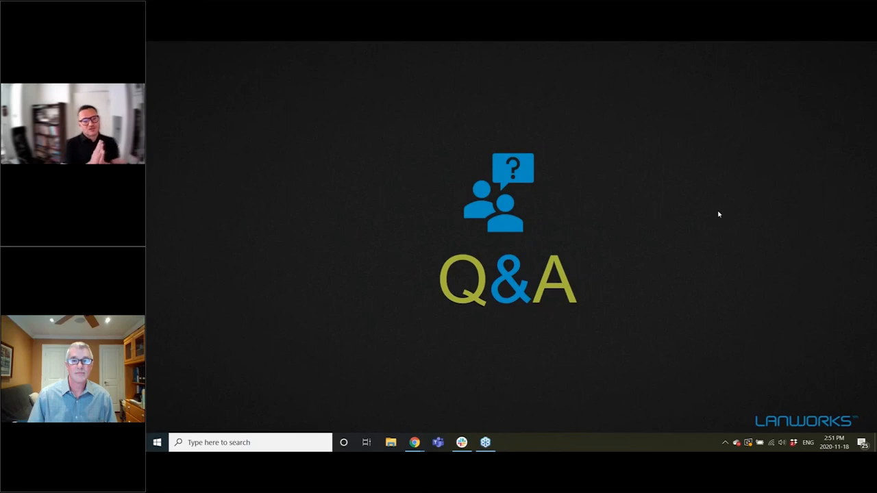
pyautogui.moveTo(760, 169)
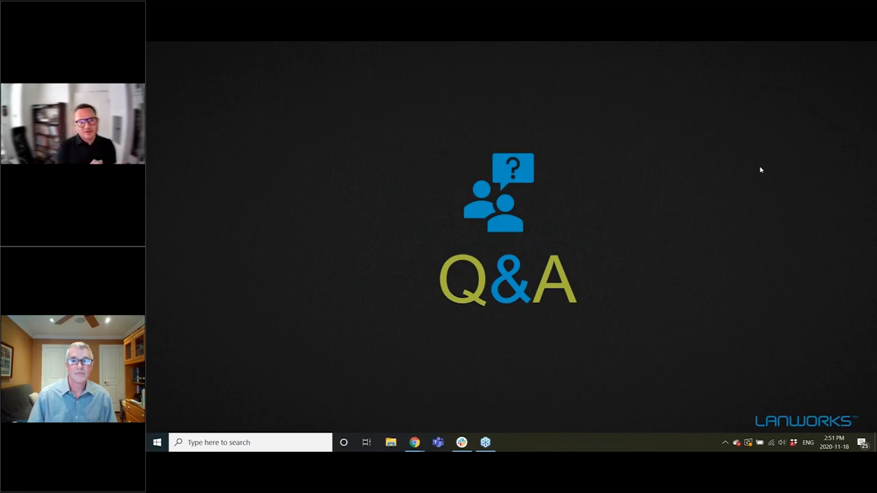
pyautogui.moveTo(821, 136)
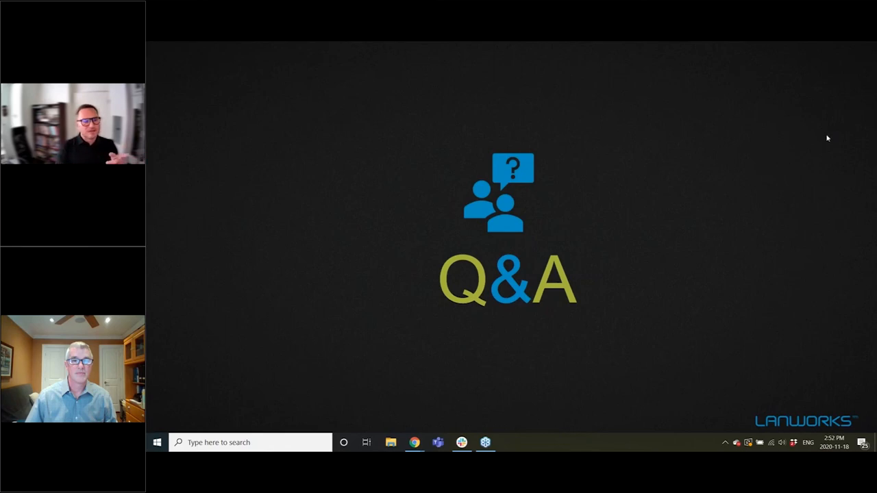
pyautogui.moveTo(792, 306)
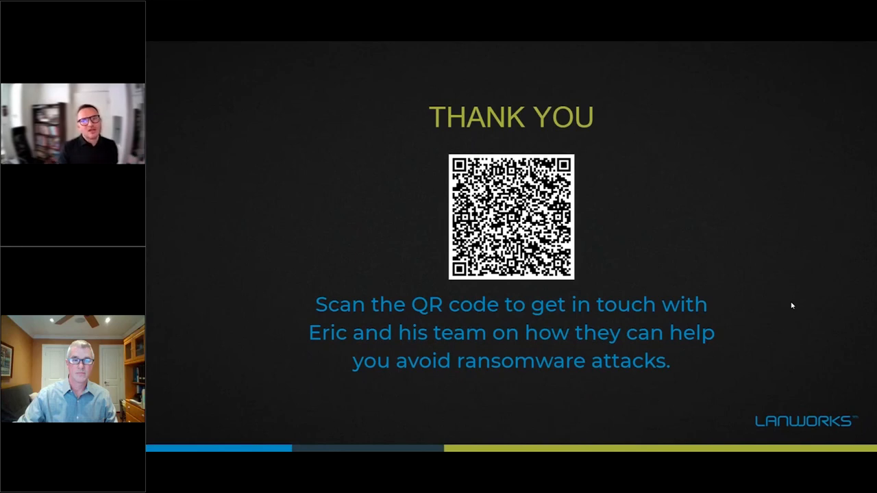
pyautogui.moveTo(813, 186)
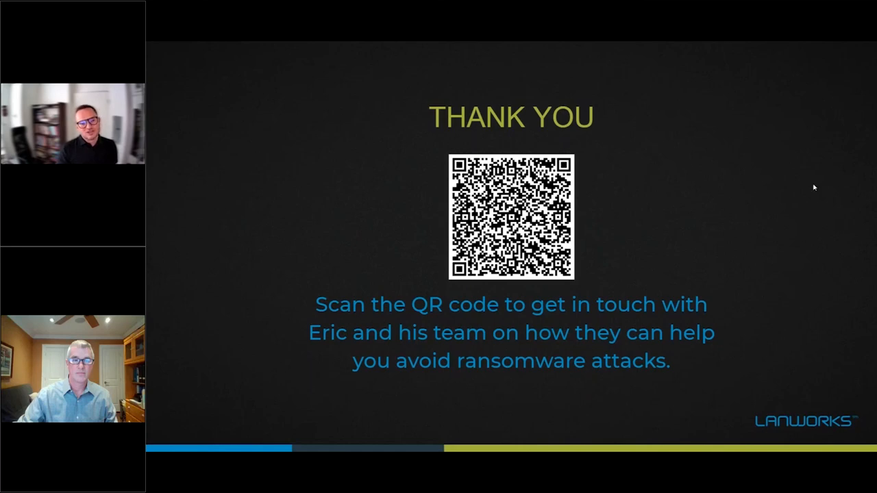